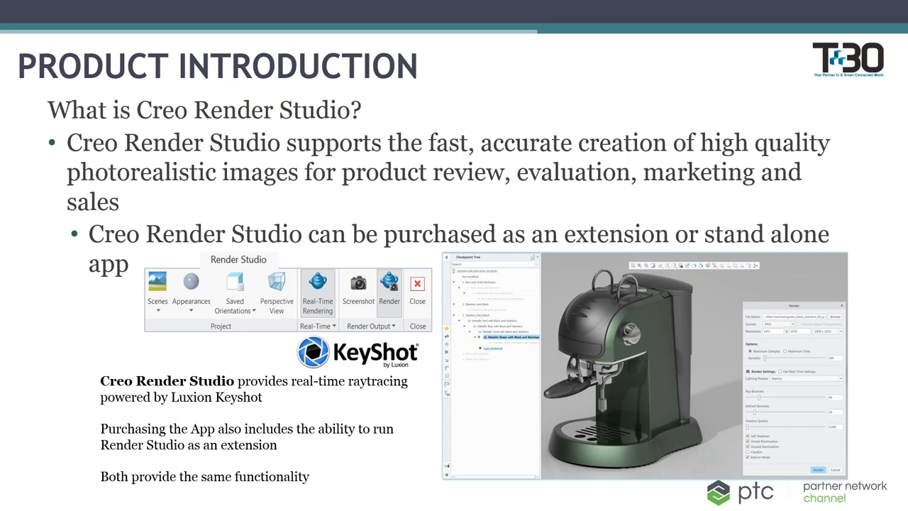
# Advance the slideshow to the Creo Render Studio overview on advanced appearance libraries
pyautogui.press('Right')
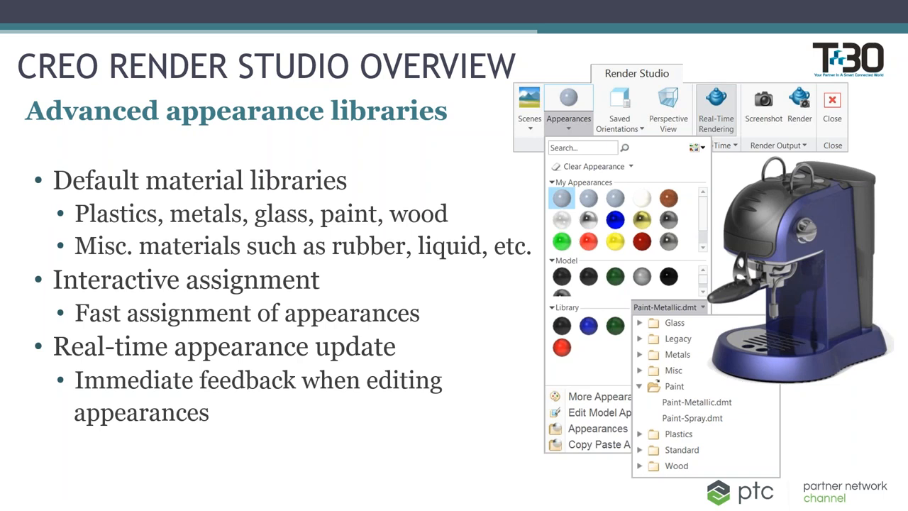
# Advance to the Solution Differentiators slide on render scenes and HDRI environments
pyautogui.press('right')
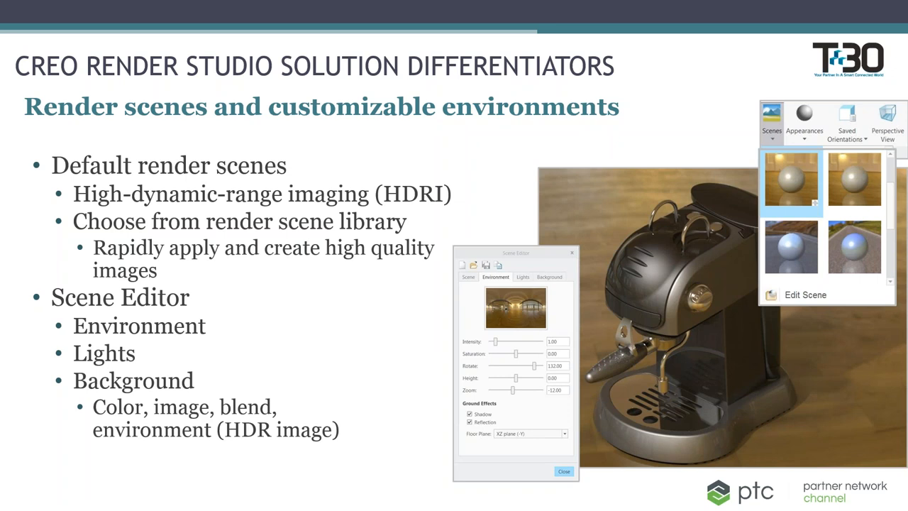
pyautogui.press('right')
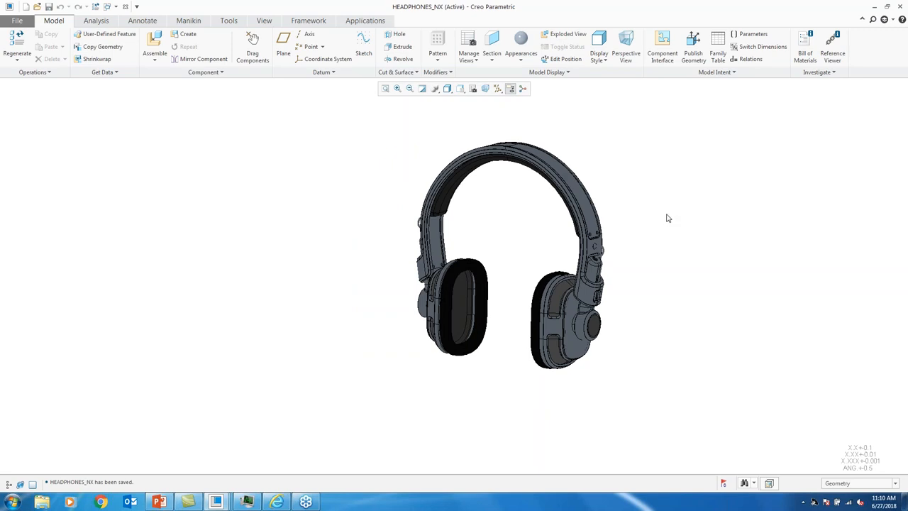
# Zoom in on the headphones and bring up the Applications ribbon tools
pyautogui.moveTo(666, 218); pyautogui.dragTo(560, 236)
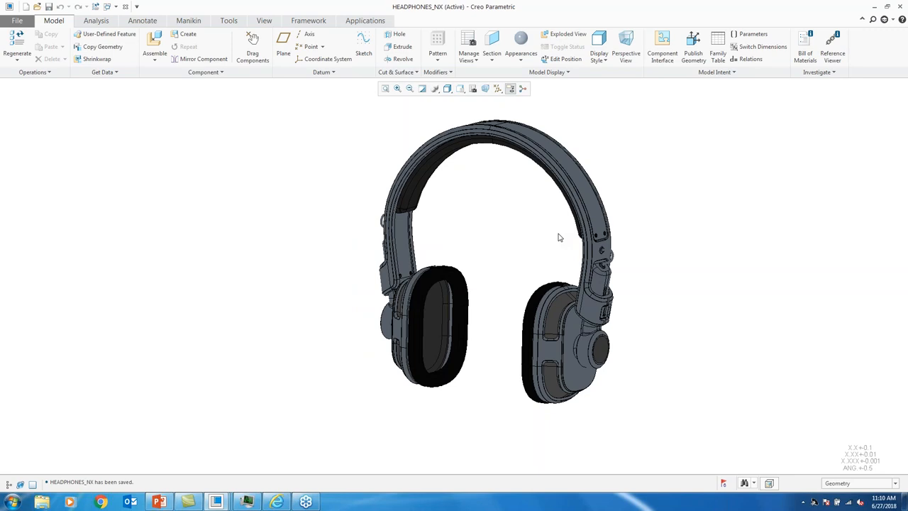
pyautogui.moveTo(369, 23)
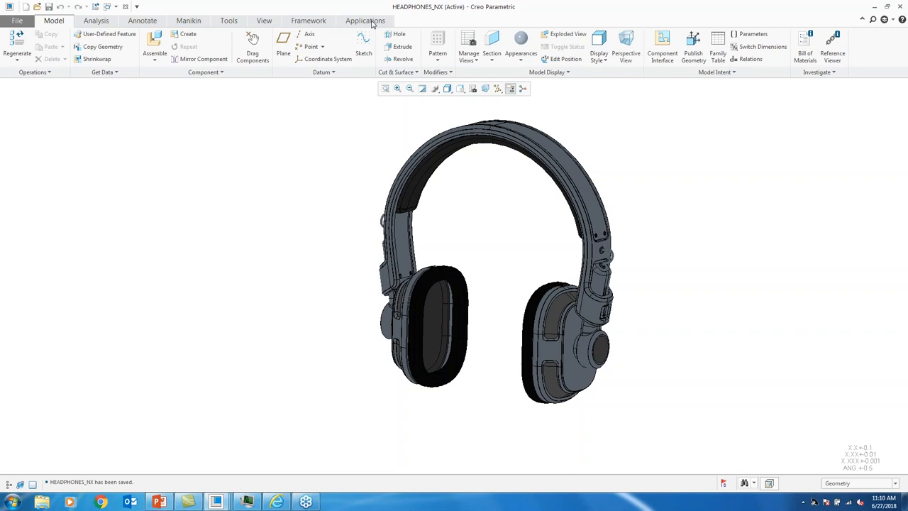
pyautogui.click(364, 20)
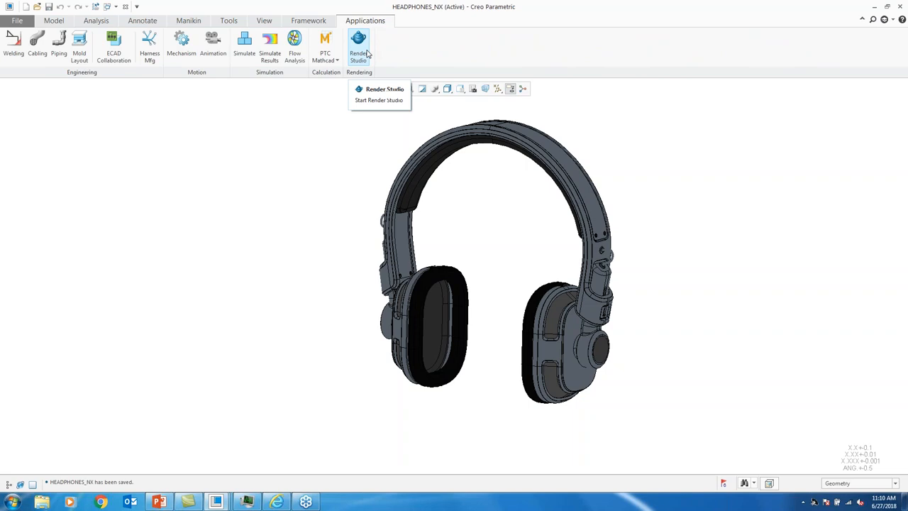
# Launch Render Studio from the Rendering group to show the headphones in real time
pyautogui.click(379, 100)
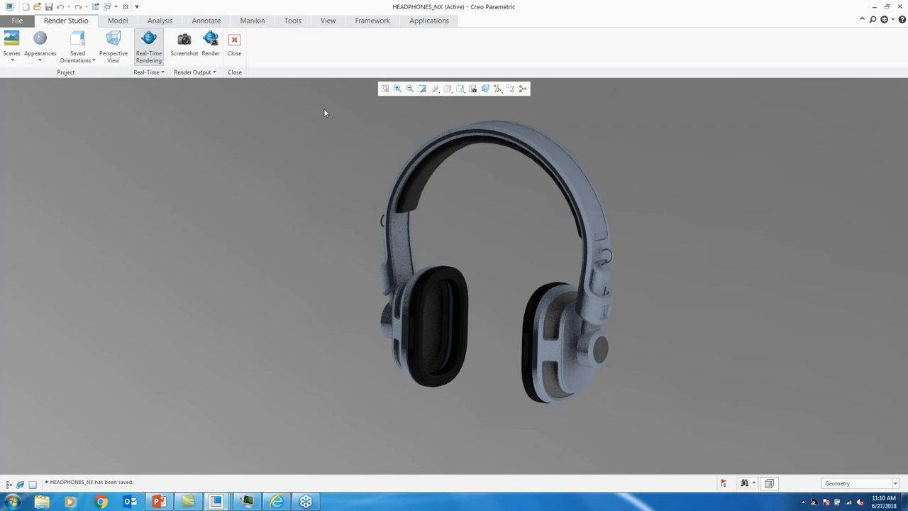
pyautogui.moveTo(41, 87)
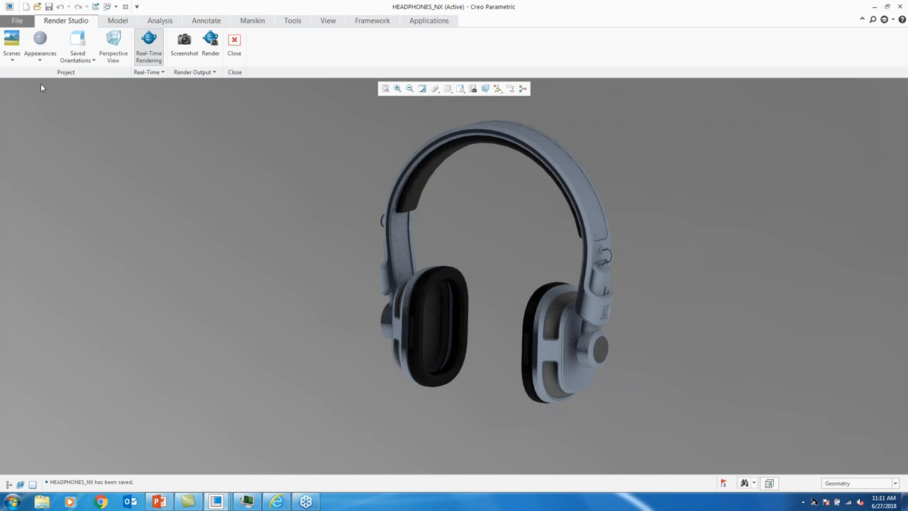
pyautogui.moveTo(3, 71)
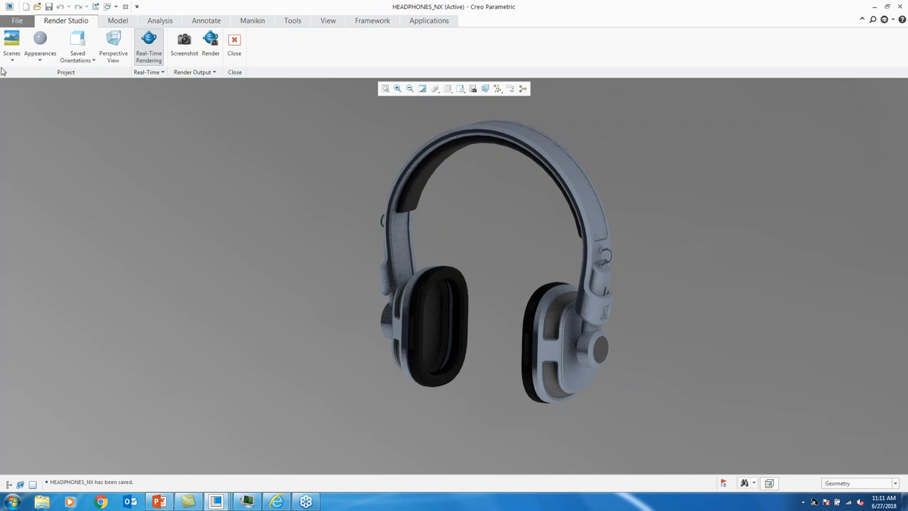
pyautogui.moveTo(107, 81)
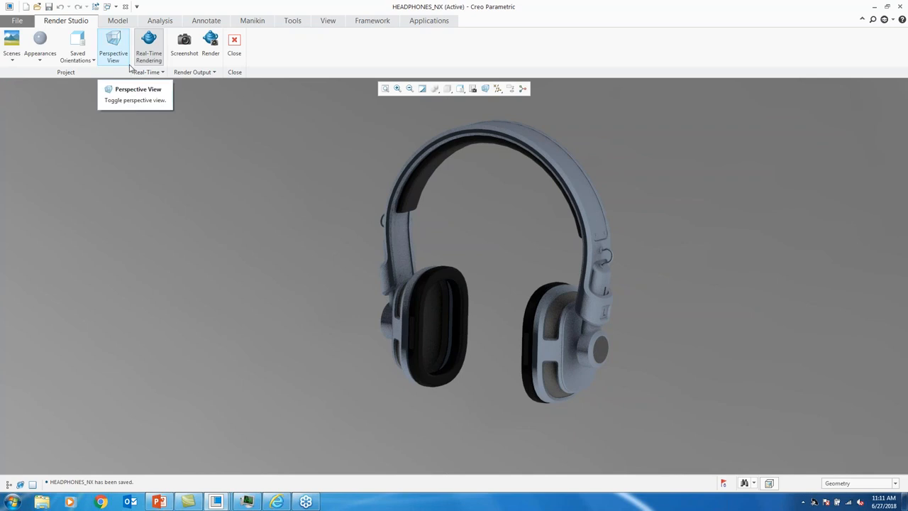
pyautogui.click(149, 46)
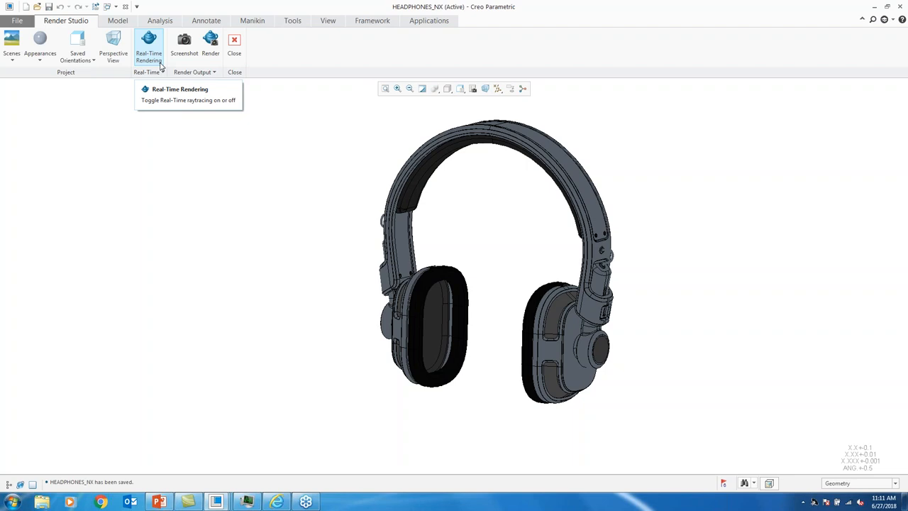
pyautogui.click(149, 47)
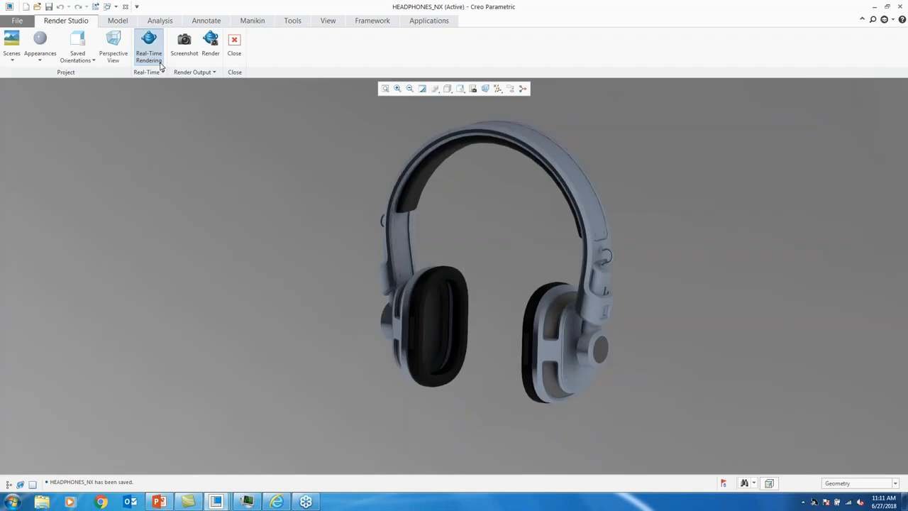
pyautogui.click(148, 46)
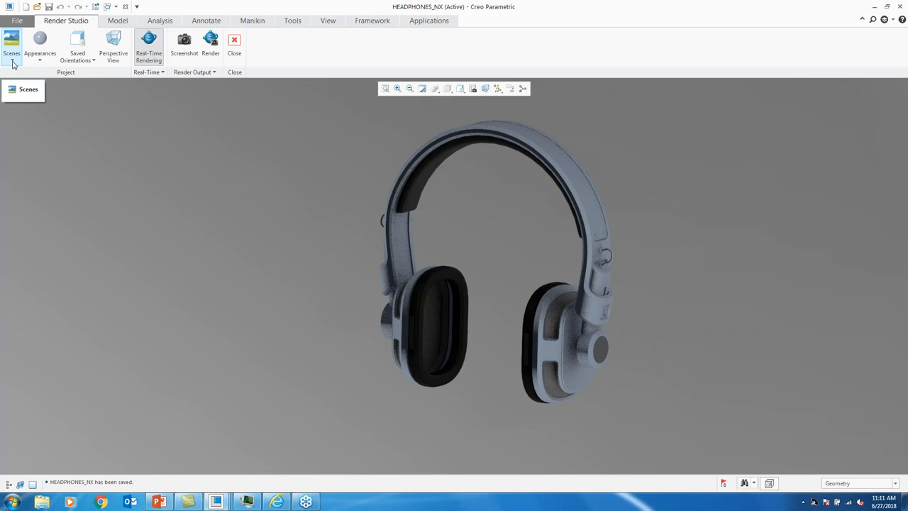
pyautogui.click(11, 46)
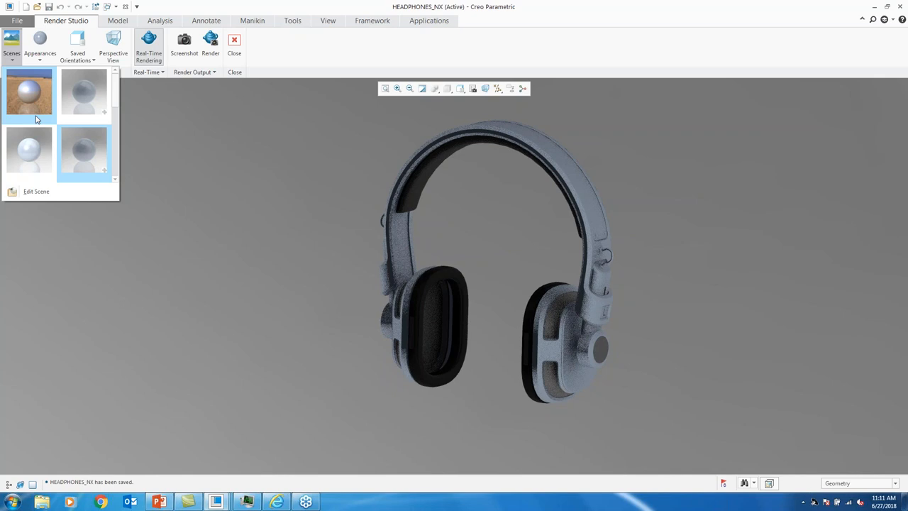
pyautogui.moveTo(84, 92)
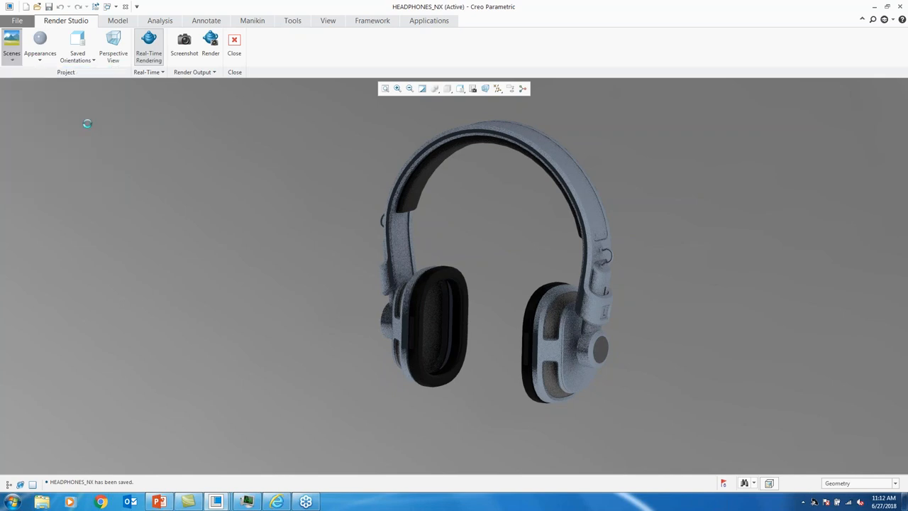
pyautogui.click(11, 46)
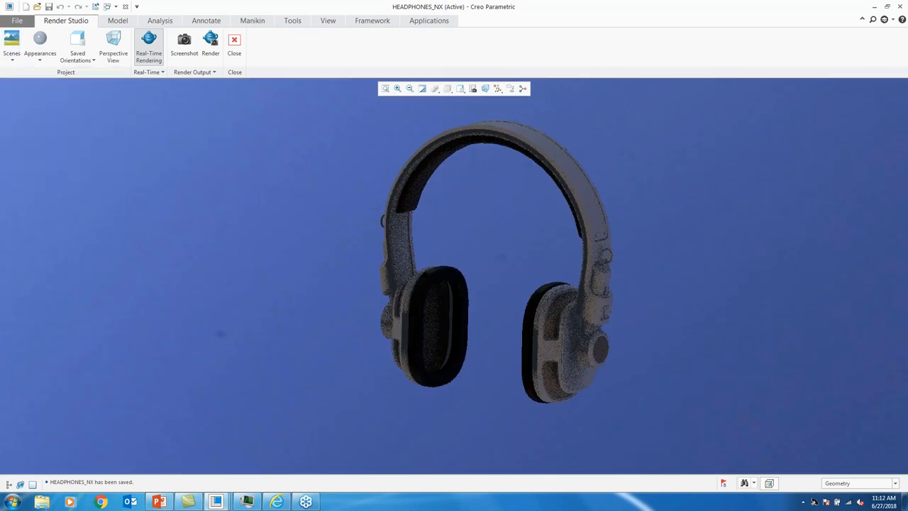
pyautogui.click(11, 48)
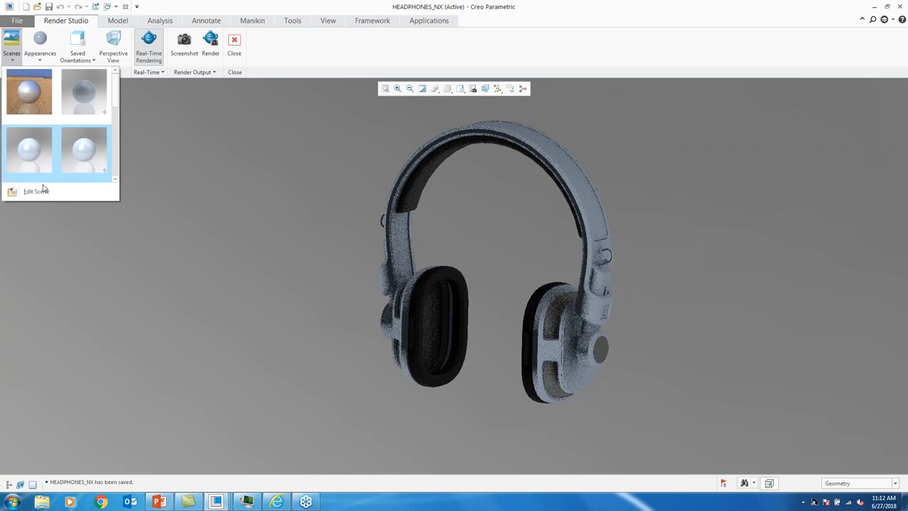
pyautogui.click(12, 44)
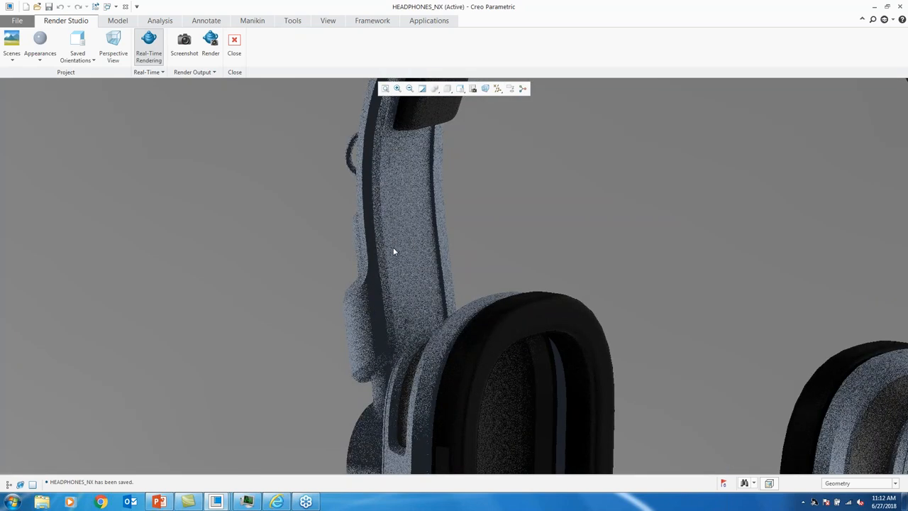
pyautogui.moveTo(438, 243)
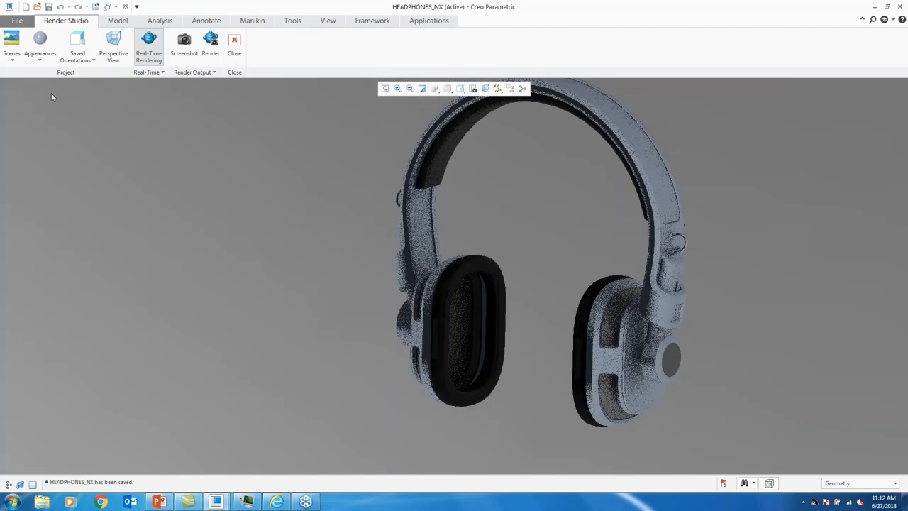
# Open the Scene Editor via Scenes > Edit Scene and browse the scene gallery
pyautogui.click(11, 43)
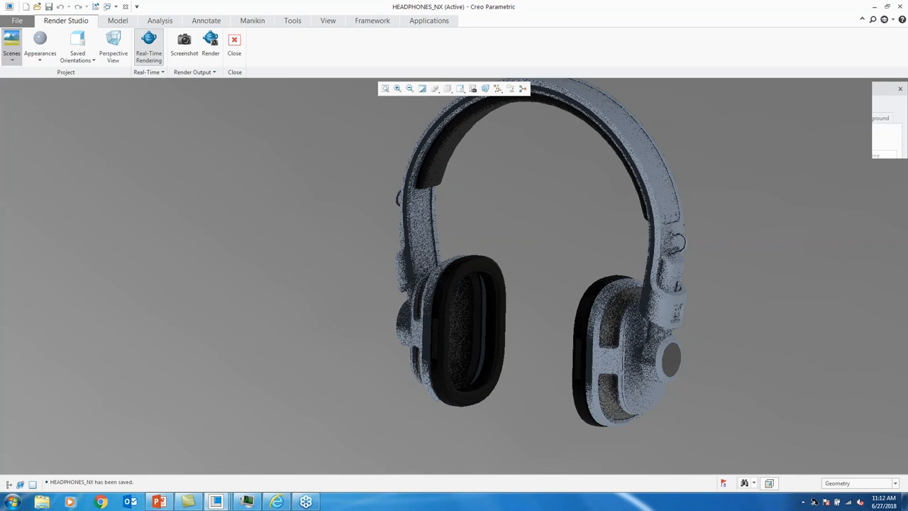
pyautogui.click(11, 43)
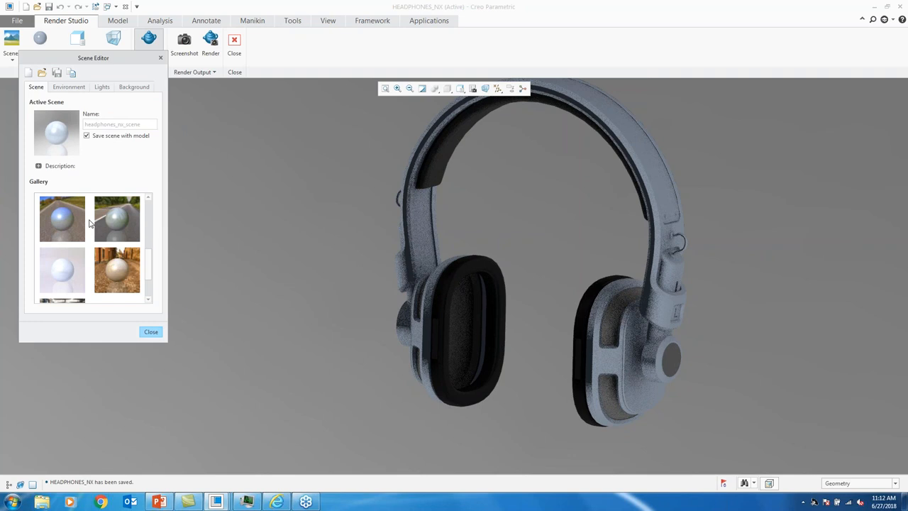
pyautogui.scroll(-3)
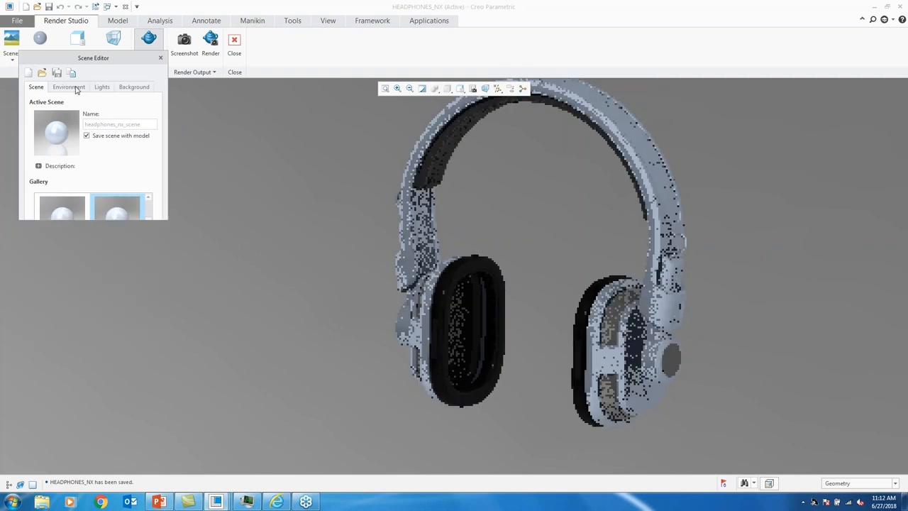
# Show the Environment settings: intensity, rotation, height, zoom and ground effects
pyautogui.click(68, 87)
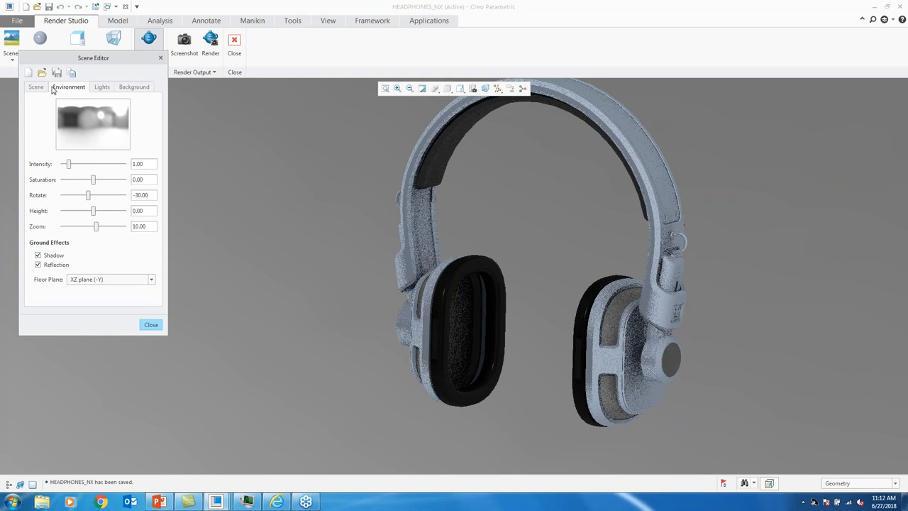
pyautogui.moveTo(100, 133)
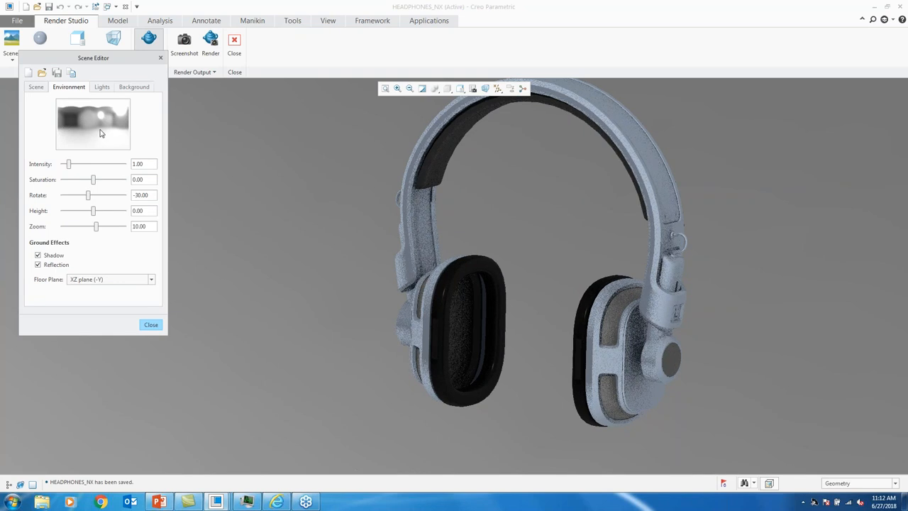
pyautogui.moveTo(99, 134)
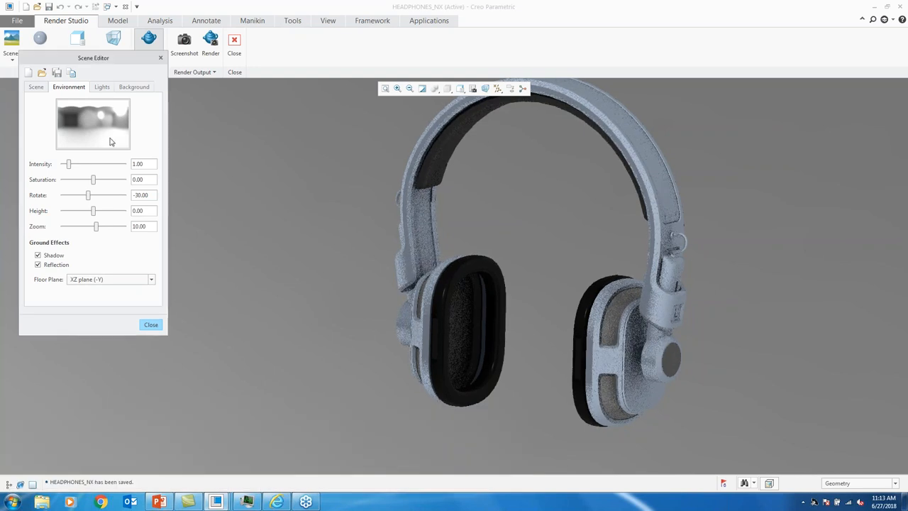
pyautogui.moveTo(99, 149)
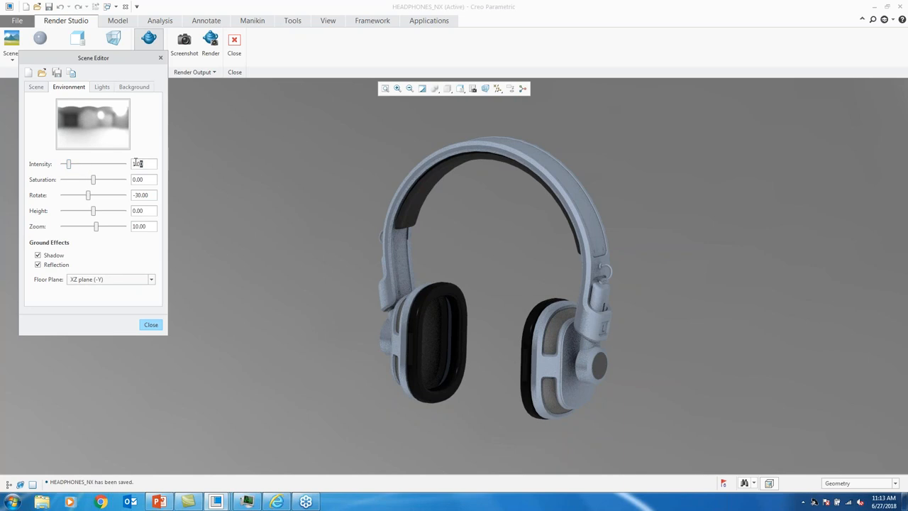
pyautogui.moveTo(138, 163)
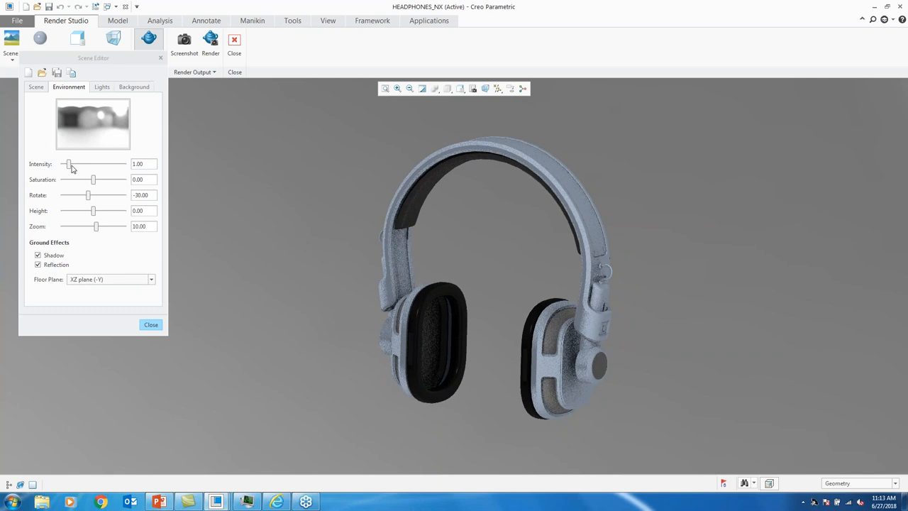
# Preview brighter environment intensity with the slider, then set it to 1.00
pyautogui.moveTo(68, 164); pyautogui.dragTo(93, 164)
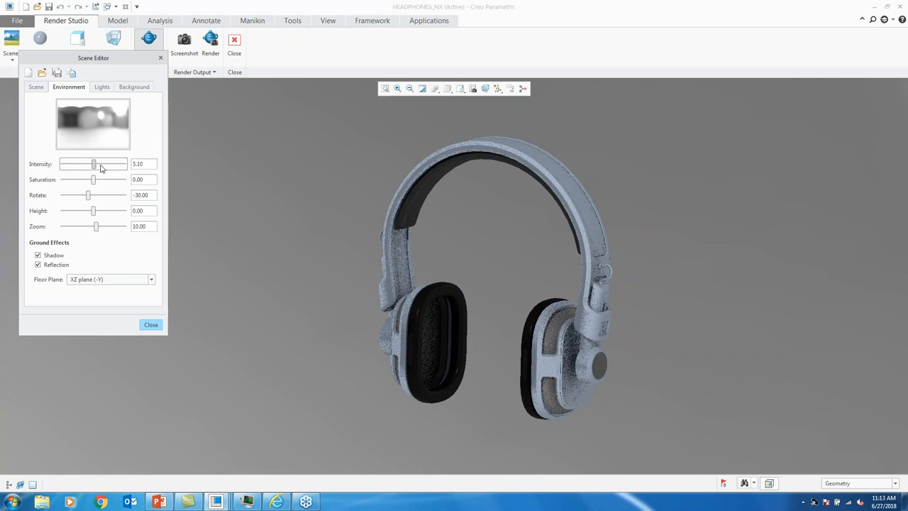
pyautogui.moveTo(93, 164); pyautogui.dragTo(98, 163)
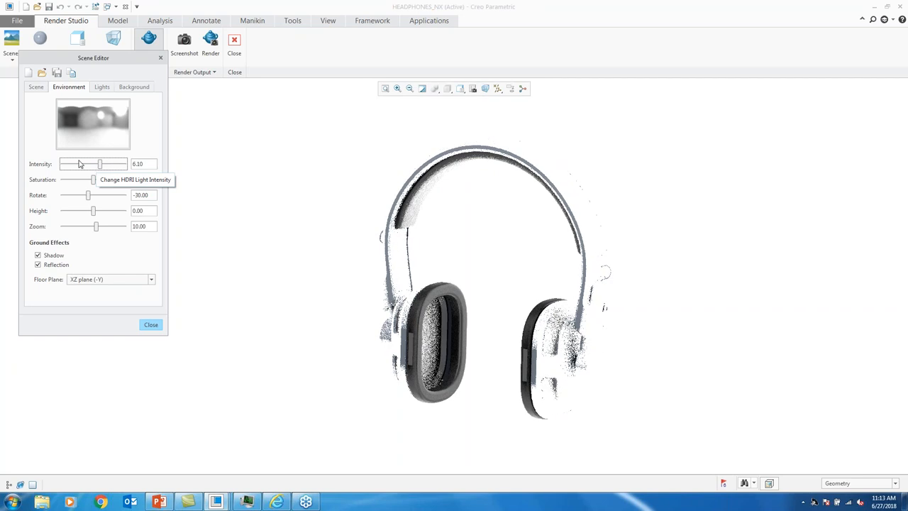
pyautogui.moveTo(100, 164); pyautogui.dragTo(79, 163)
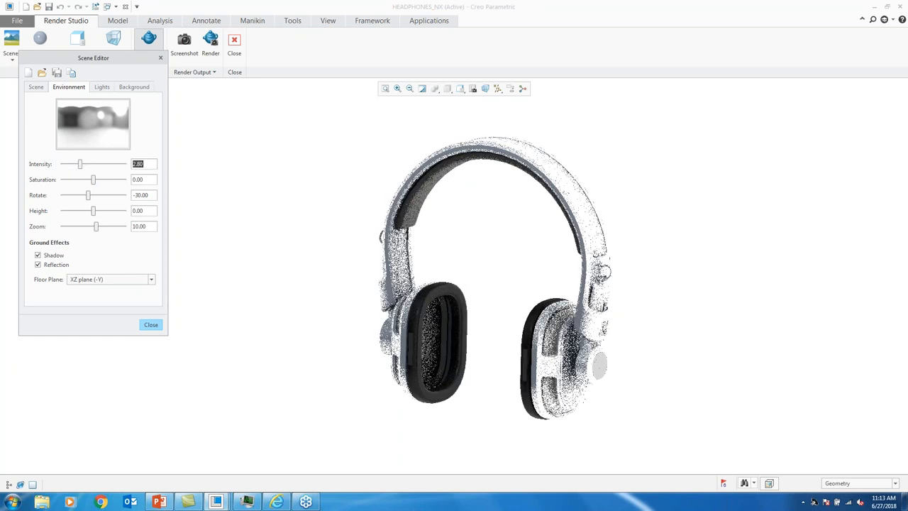
pyautogui.write('1.00')
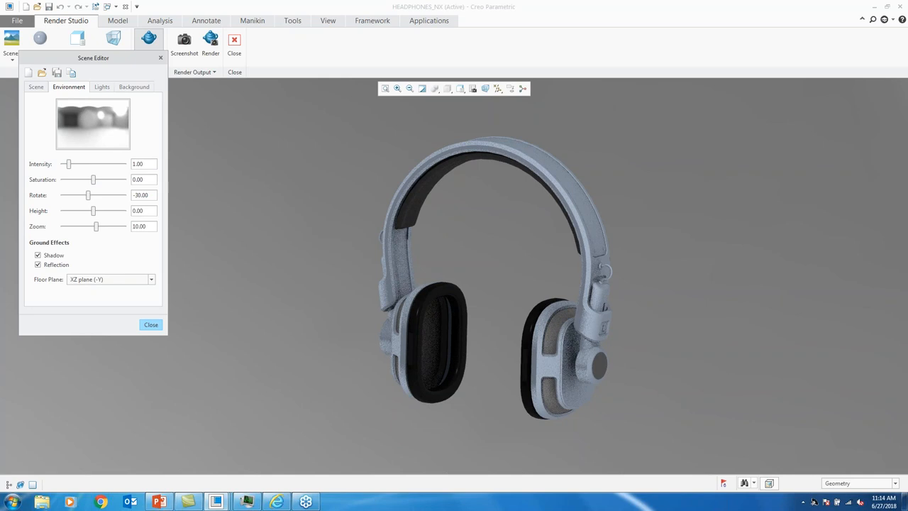
pyautogui.click(142, 164)
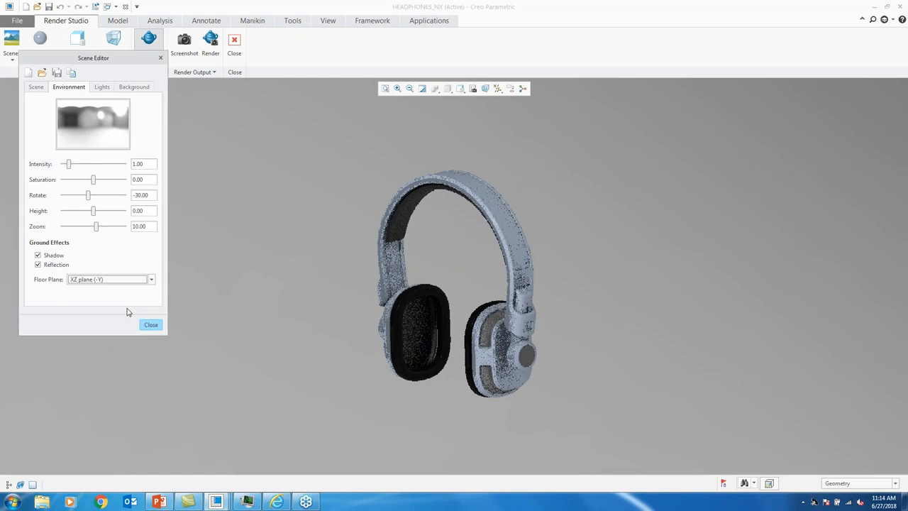
# Set the floor plane to XY (-Z) and turn off the floor reflection
pyautogui.click(150, 278)
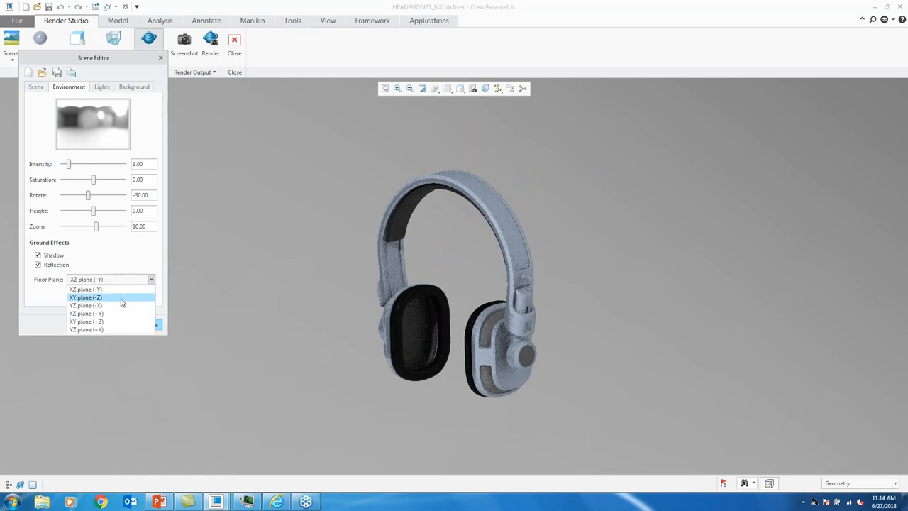
pyautogui.click(86, 297)
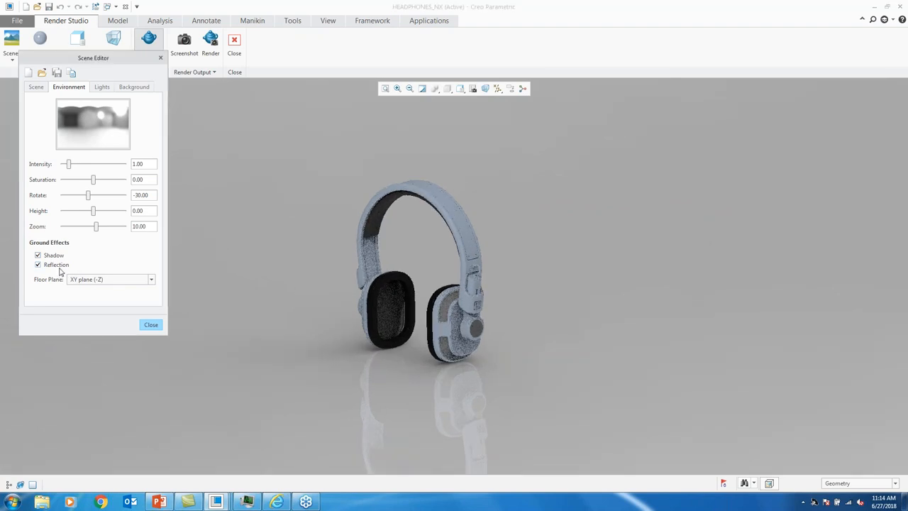
pyautogui.click(38, 265)
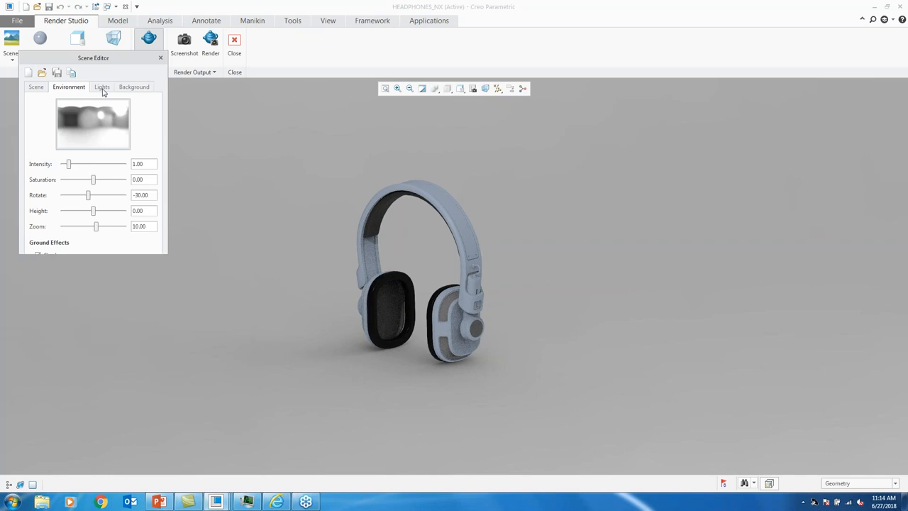
pyautogui.click(101, 87)
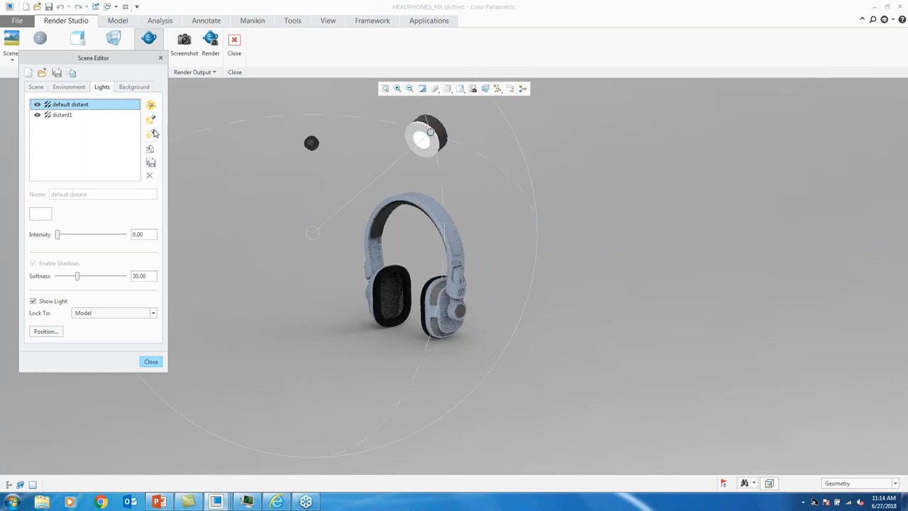
pyautogui.moveTo(150, 105)
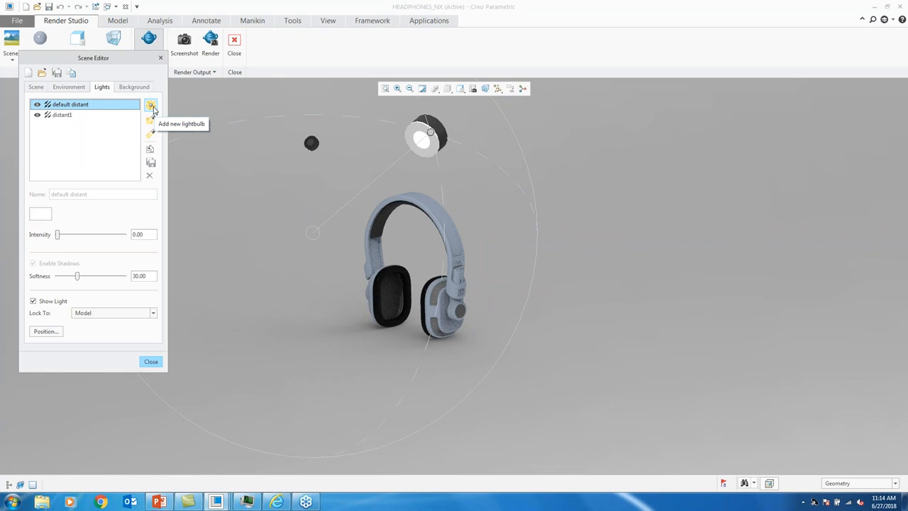
pyautogui.moveTo(146, 139)
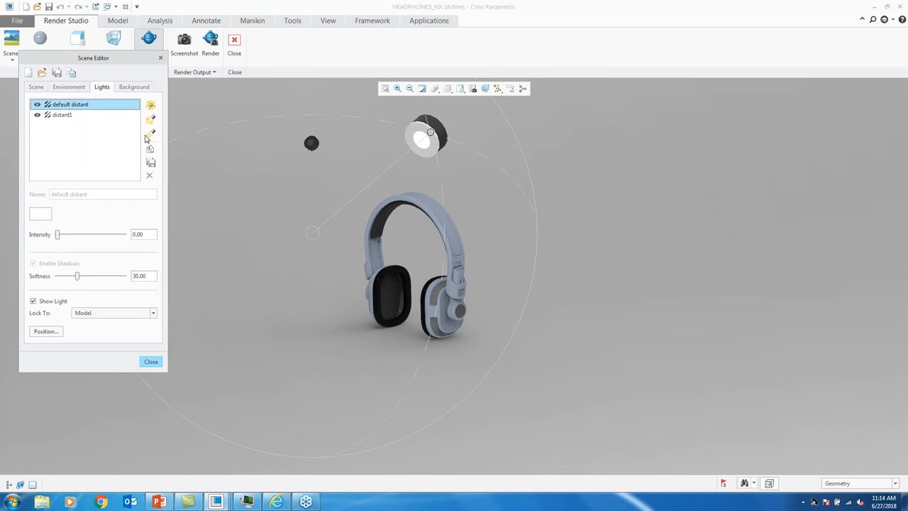
pyautogui.moveTo(151, 135)
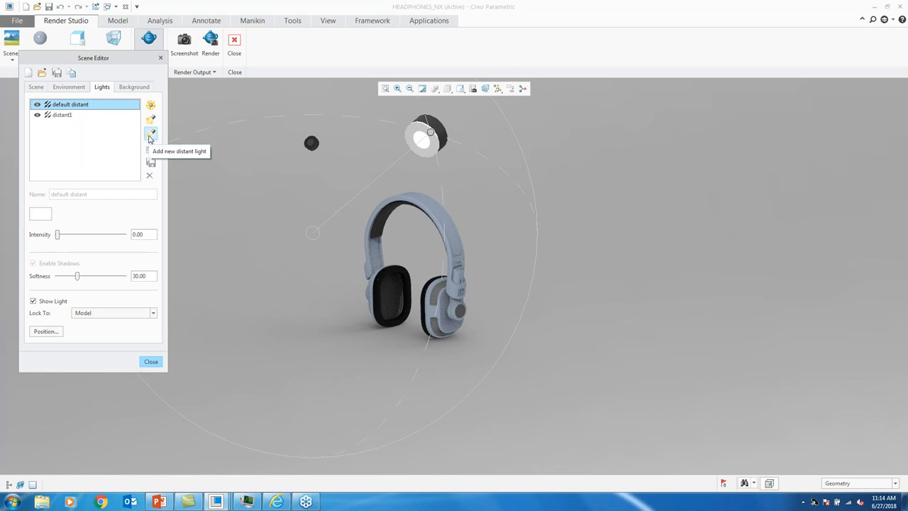
# Add distant light distant2, locked to the model, at intensity 1.50
pyautogui.click(151, 134)
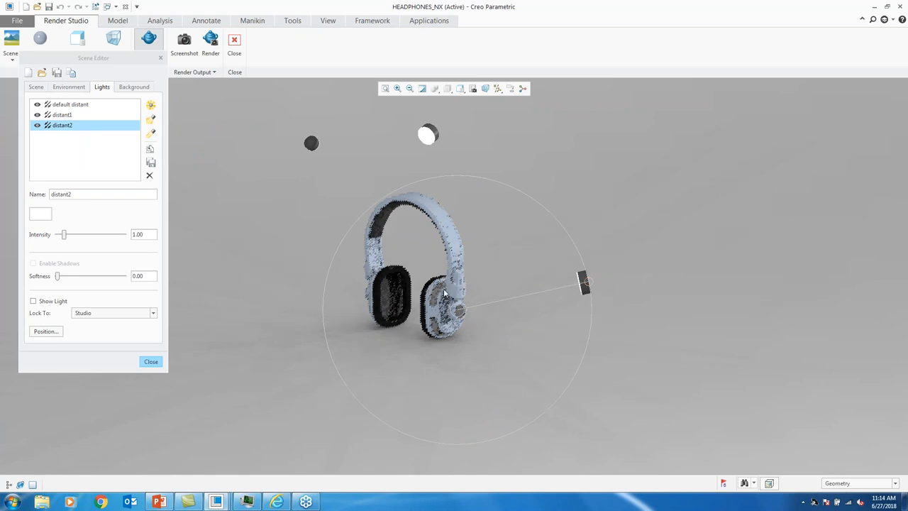
pyautogui.moveTo(443, 293); pyautogui.dragTo(426, 303)
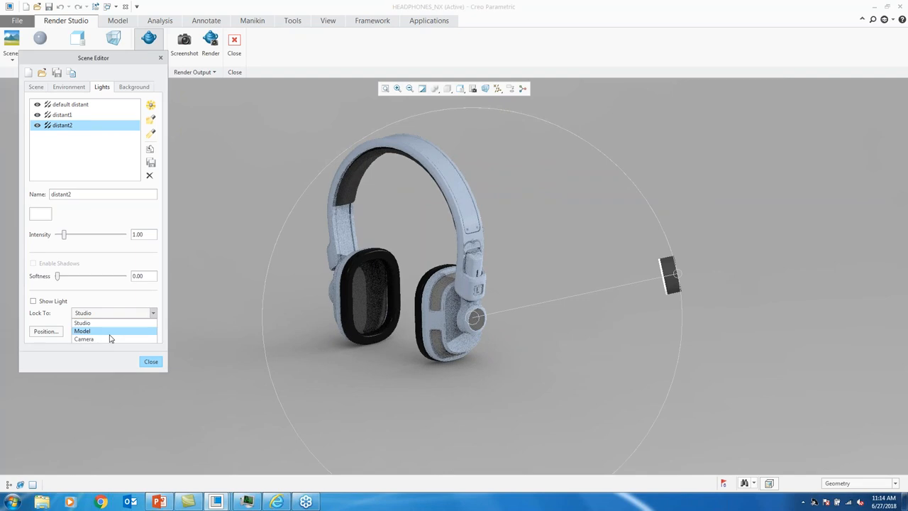
pyautogui.click(81, 331)
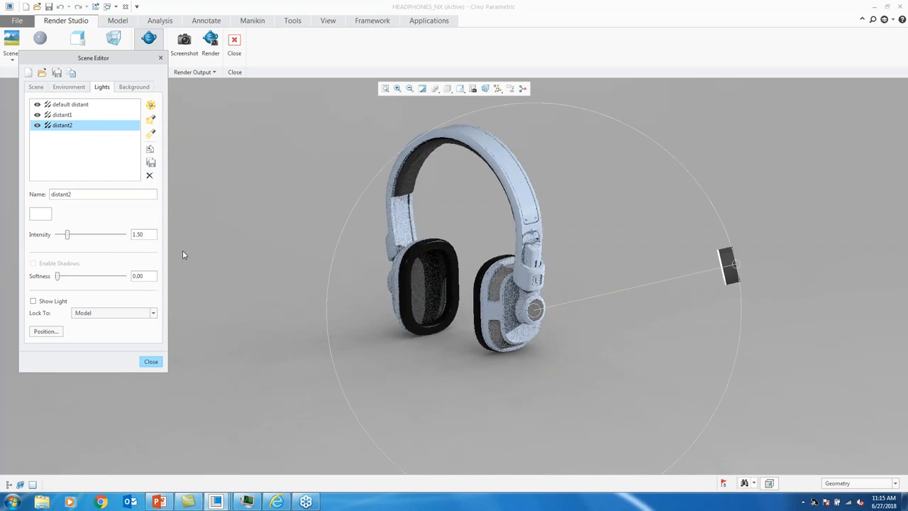
pyautogui.click(69, 87)
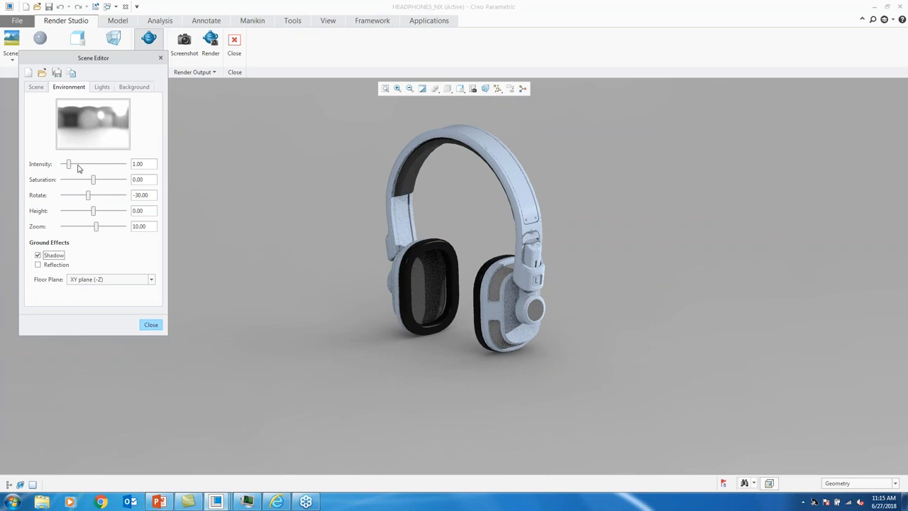
# Rotate the environment lighting from -30 to 87 degrees
pyautogui.moveTo(88, 195); pyautogui.dragTo(93, 195)
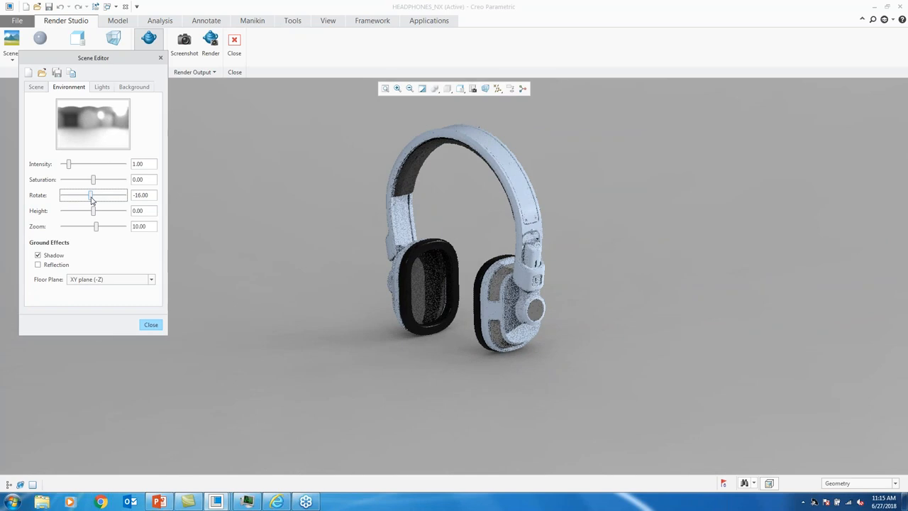
pyautogui.moveTo(90, 195); pyautogui.dragTo(95, 195)
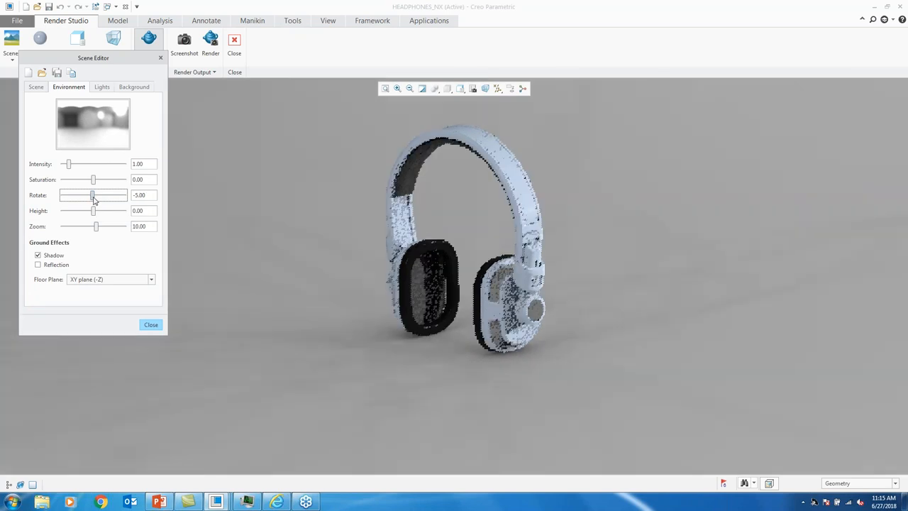
pyautogui.moveTo(91, 195); pyautogui.dragTo(94, 195)
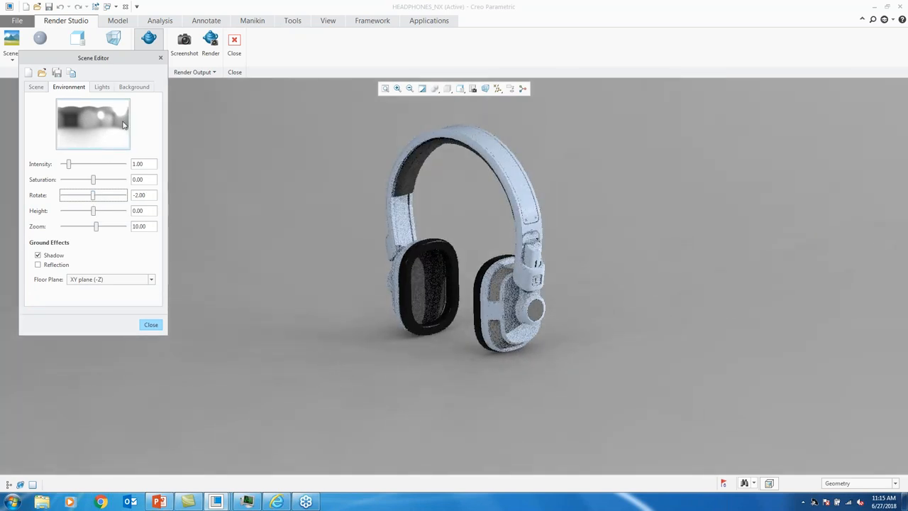
pyautogui.click(93, 124)
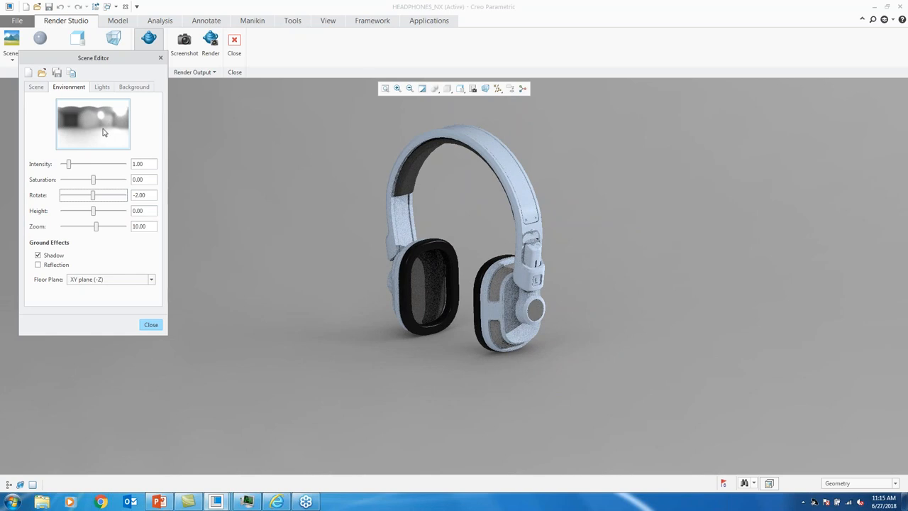
pyautogui.moveTo(94, 195); pyautogui.dragTo(104, 195)
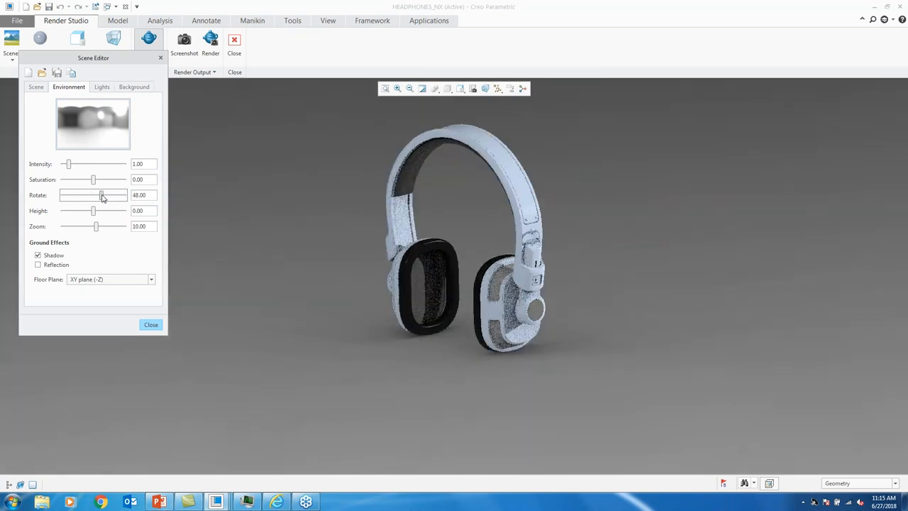
pyautogui.moveTo(101, 195); pyautogui.dragTo(104, 195)
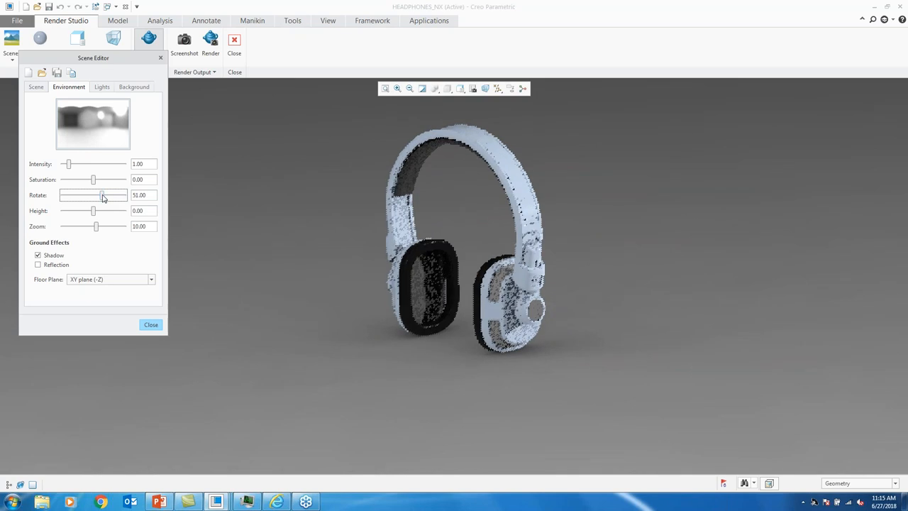
pyautogui.moveTo(103, 195); pyautogui.dragTo(110, 195)
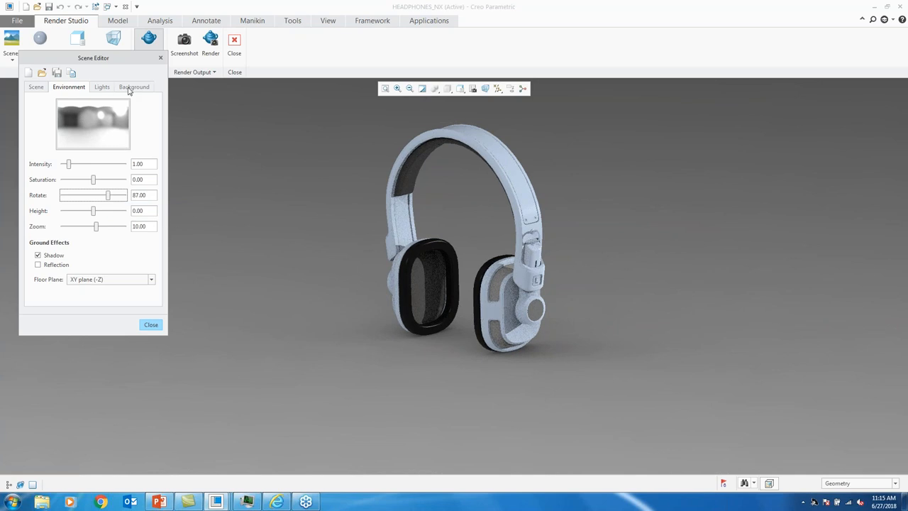
pyautogui.click(134, 87)
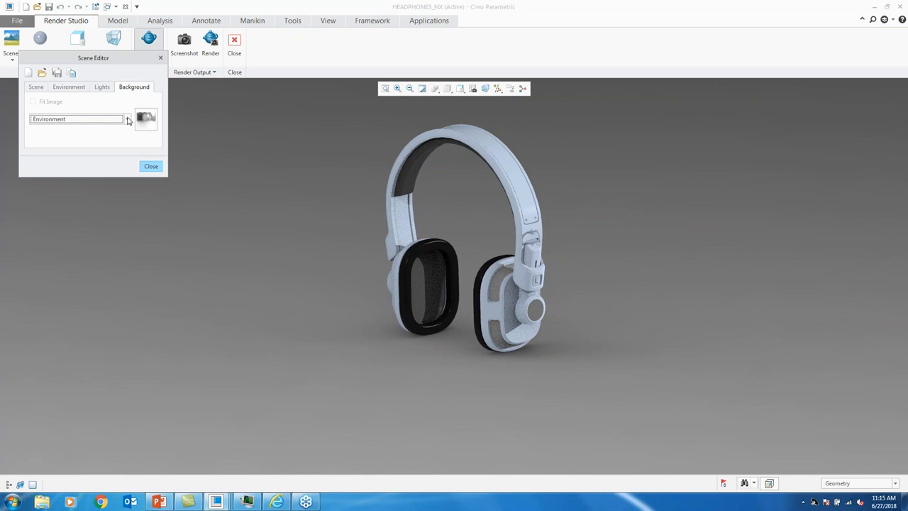
# Leave Environment as the scene background, close the scene settings, and open the View Manager
pyautogui.click(127, 118)
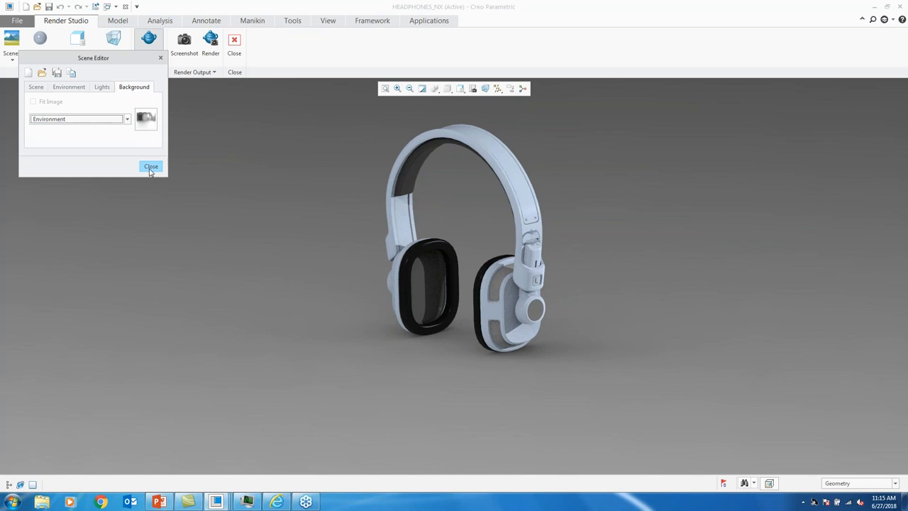
pyautogui.click(151, 167)
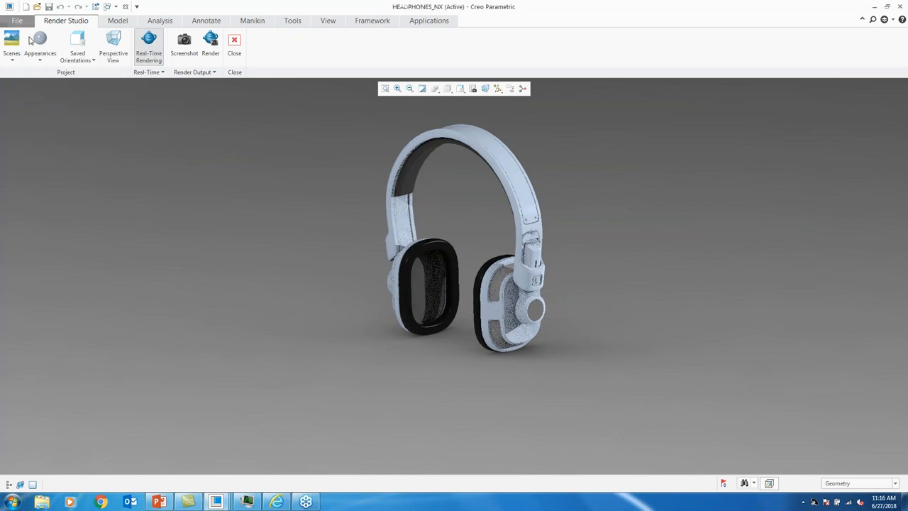
pyautogui.click(12, 46)
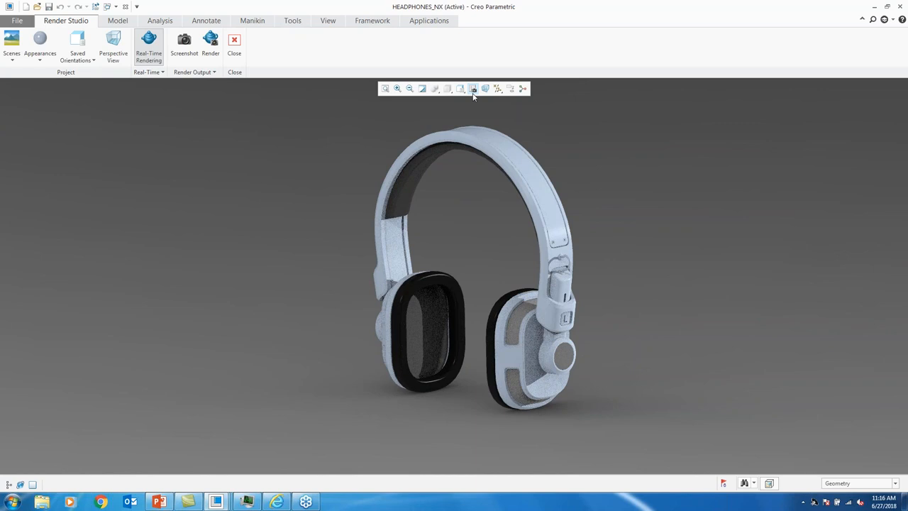
pyautogui.click(473, 88)
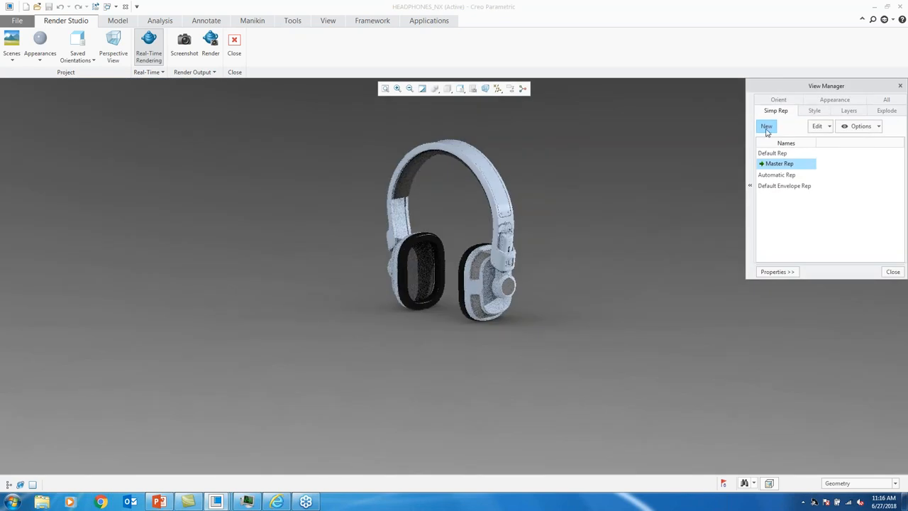
# Cancel the new simplified representation after its invalid name, then close the View Manager
pyautogui.click(766, 127)
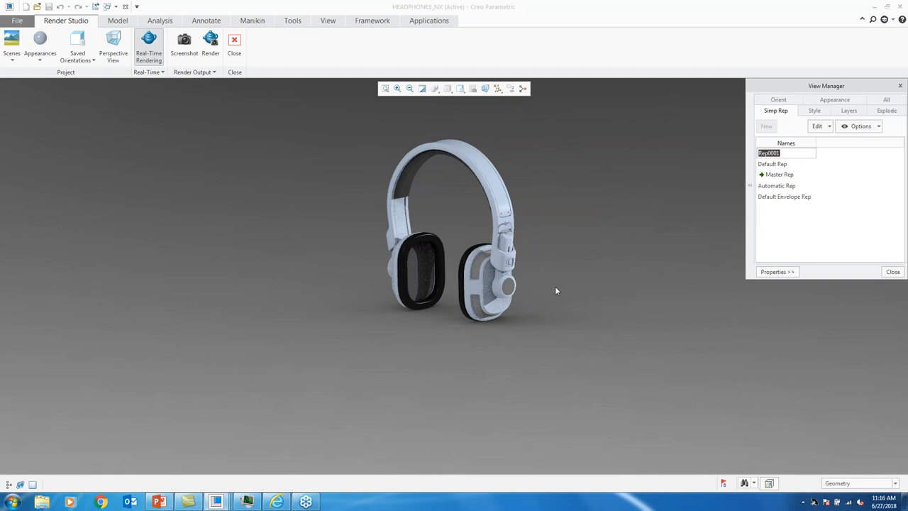
pyautogui.moveTo(734, 154)
pyautogui.write('Render View')
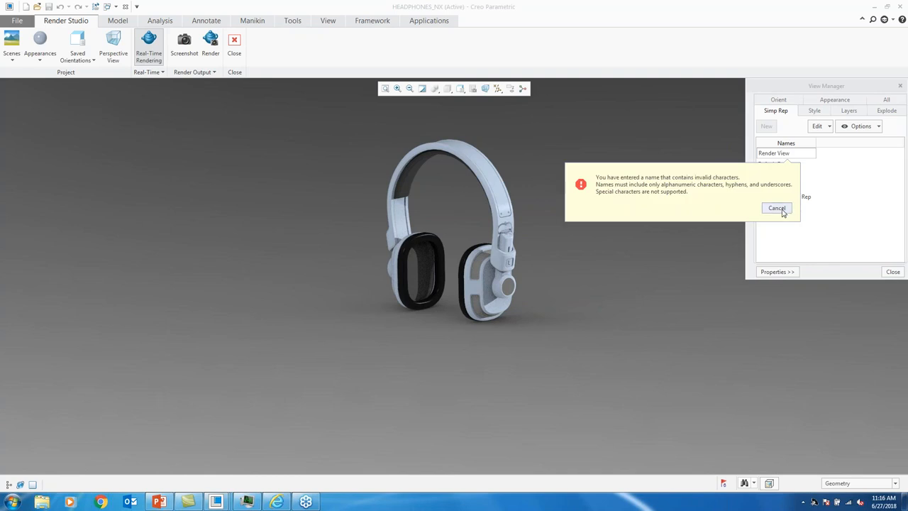
pyautogui.click(777, 207)
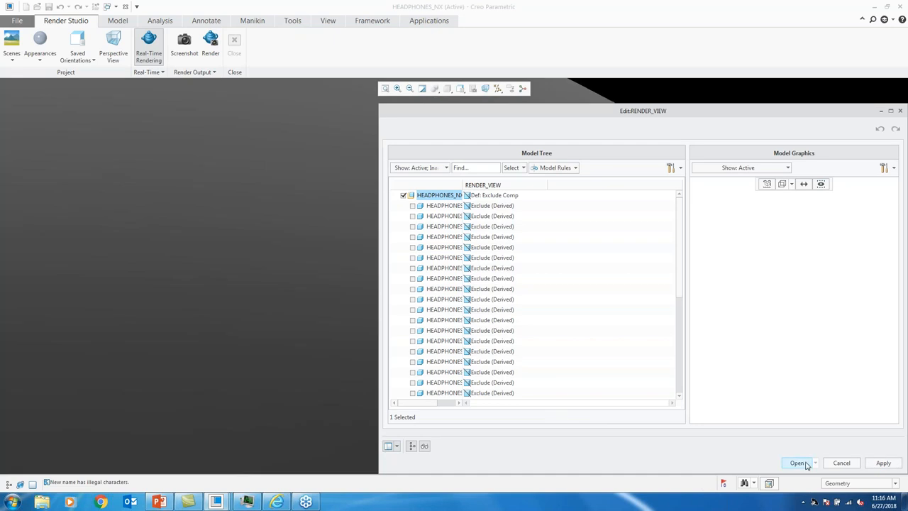
pyautogui.moveTo(643, 111); pyautogui.dragTo(548, 119)
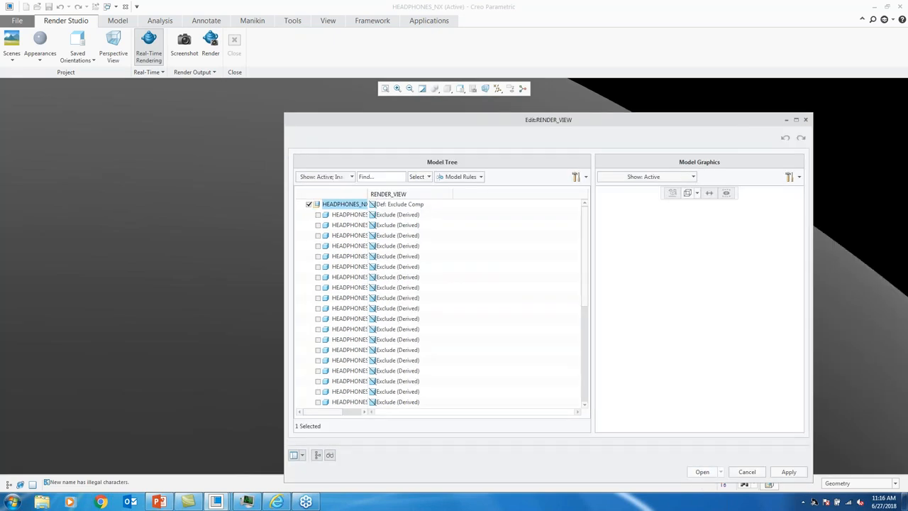
pyautogui.click(747, 471)
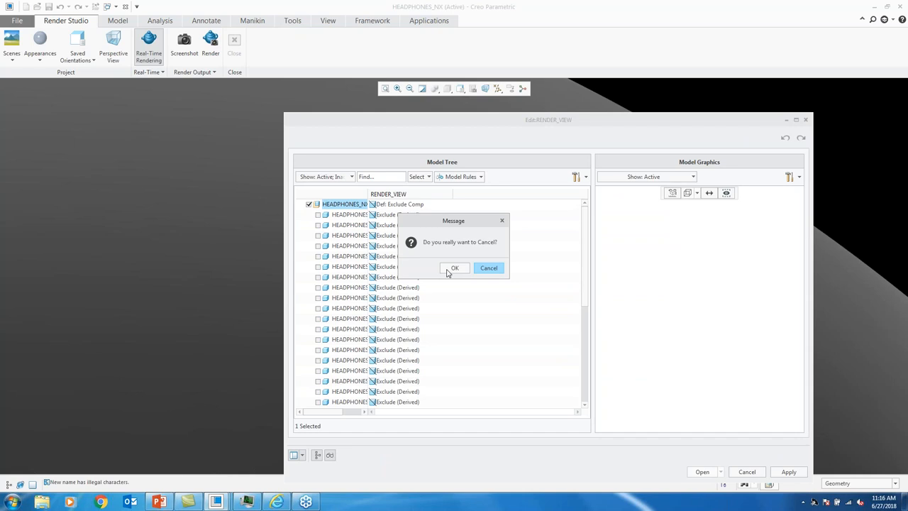
pyautogui.click(454, 268)
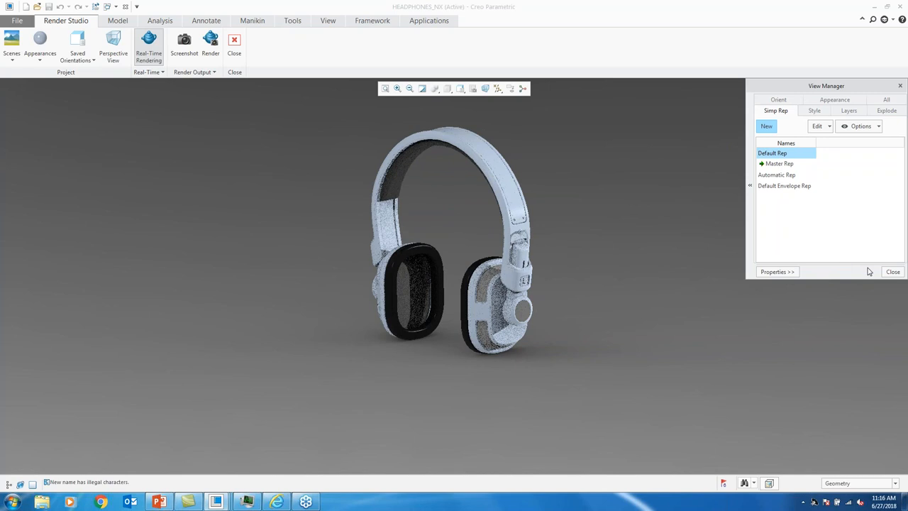
pyautogui.click(892, 271)
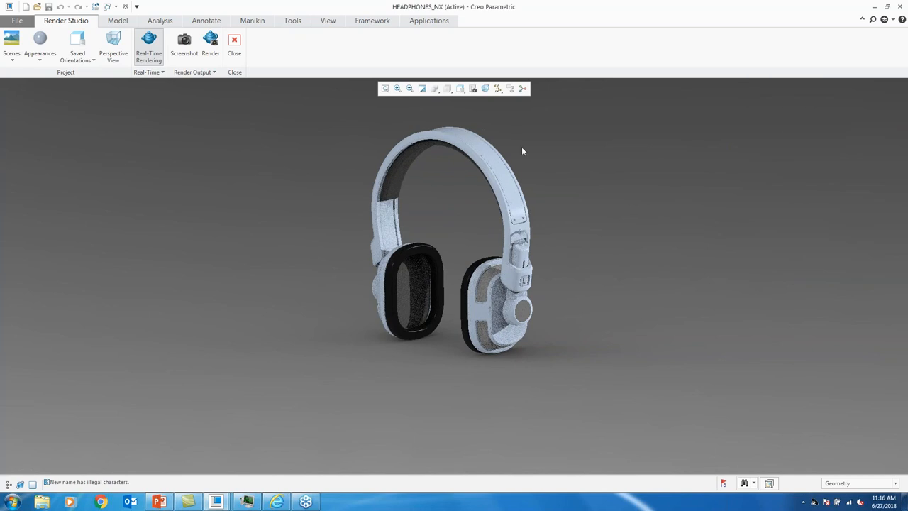
pyautogui.moveTo(522, 150); pyautogui.dragTo(459, 145)
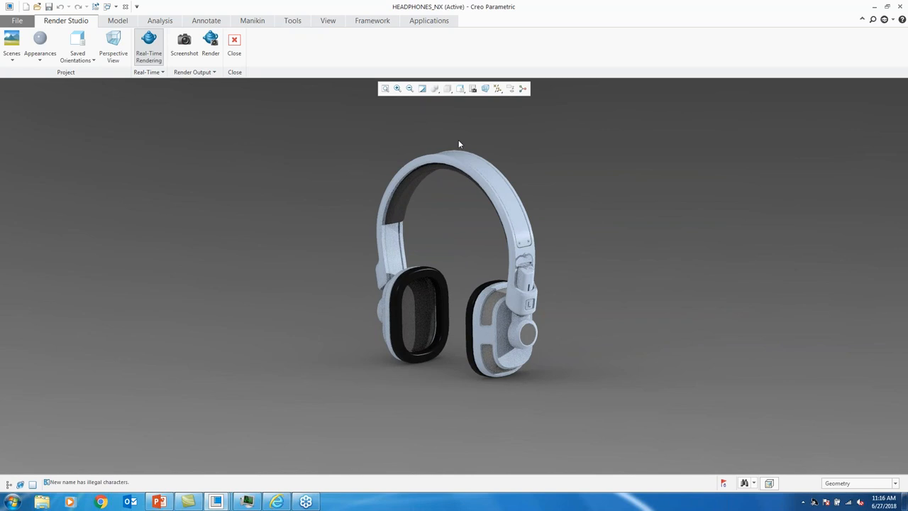
# Open the Appearances gallery and then the full Appearances Manager
pyautogui.click(39, 43)
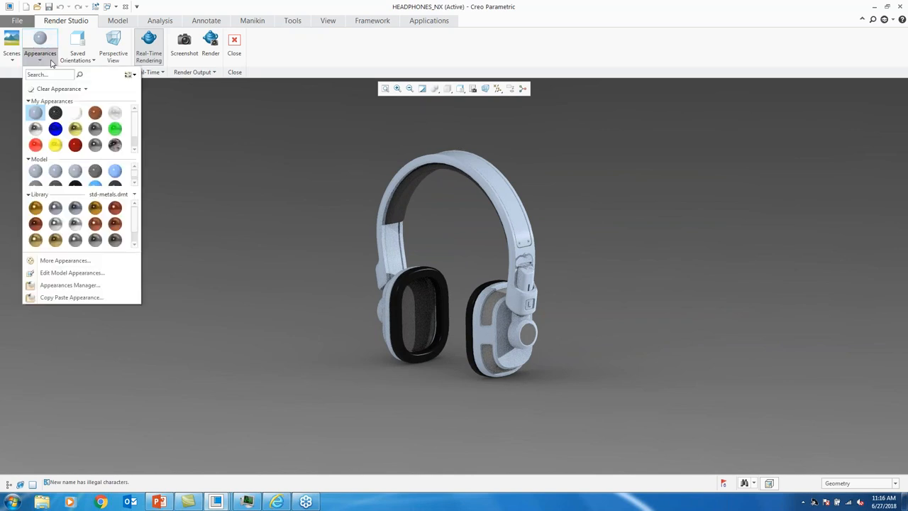
pyautogui.moveTo(70, 284)
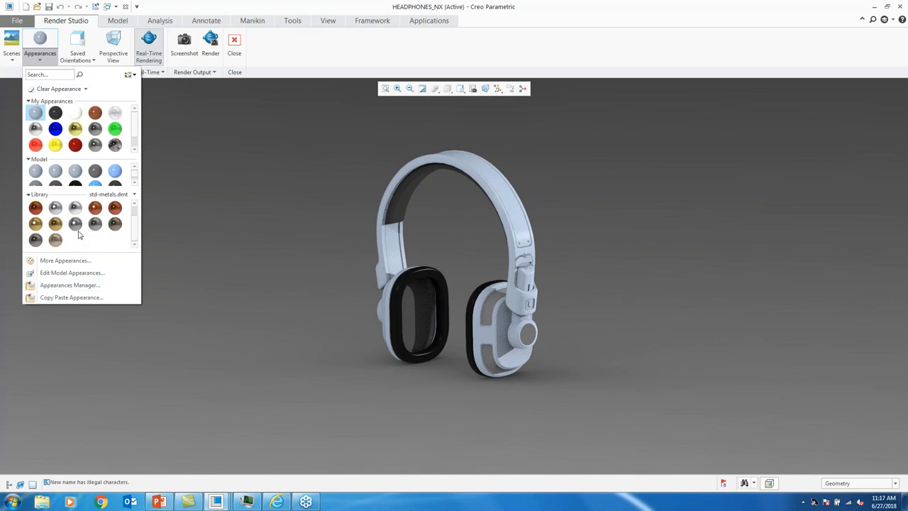
pyautogui.moveTo(74, 239)
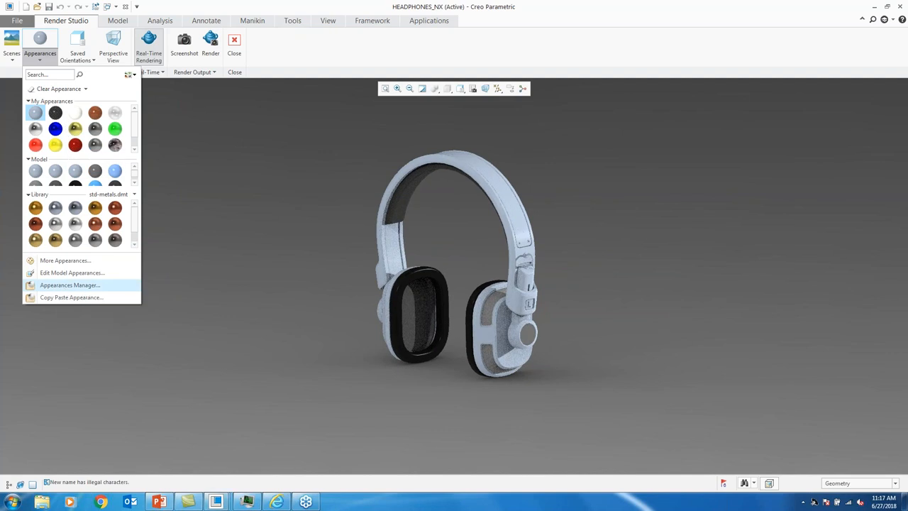
pyautogui.click(70, 284)
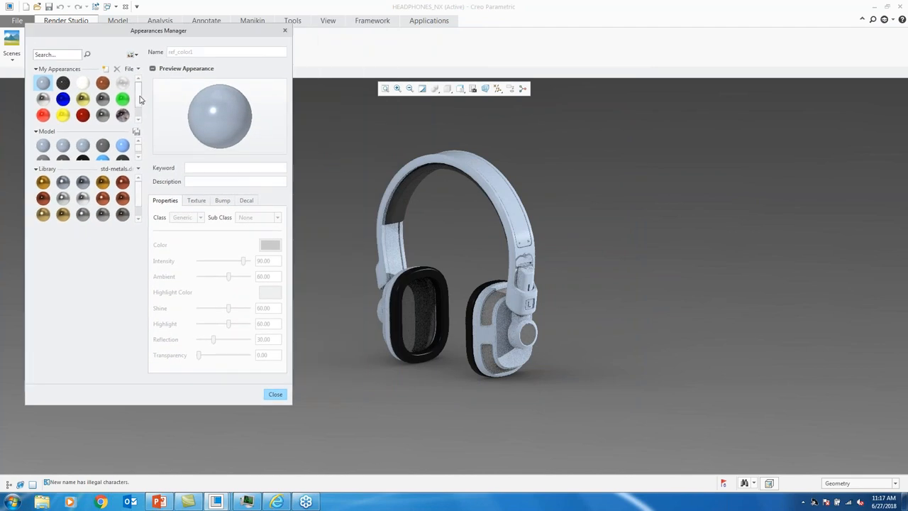
pyautogui.moveTo(152, 105)
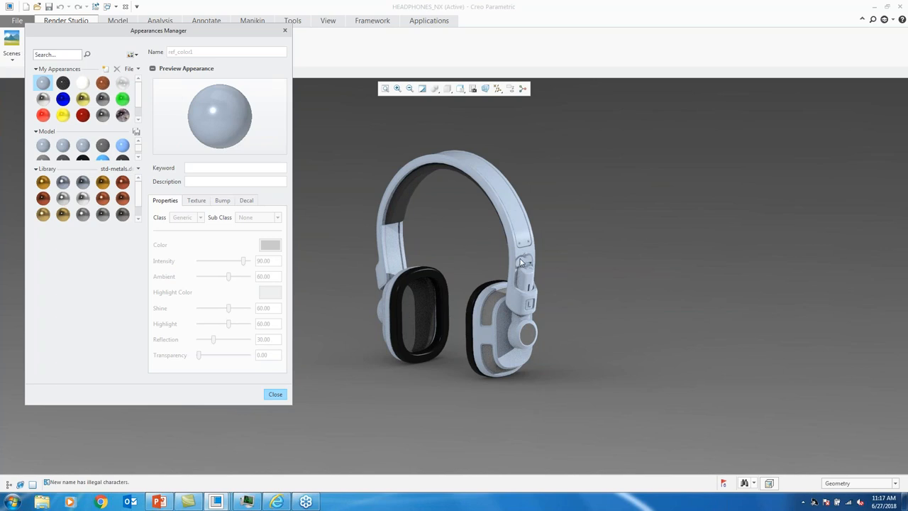
pyautogui.moveTo(385, 139)
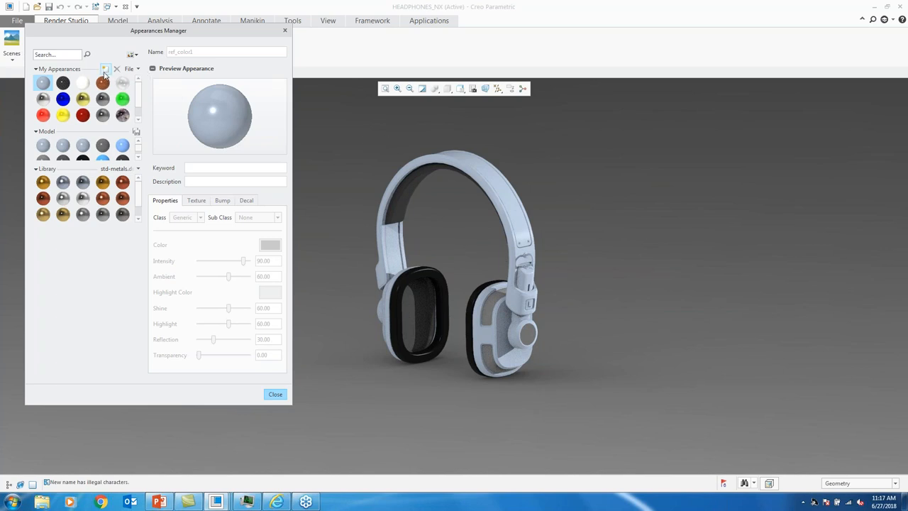
# Duplicate the appearance as Paint/Metallic with a blue base colour and reflectivity 0.23
pyautogui.click(105, 68)
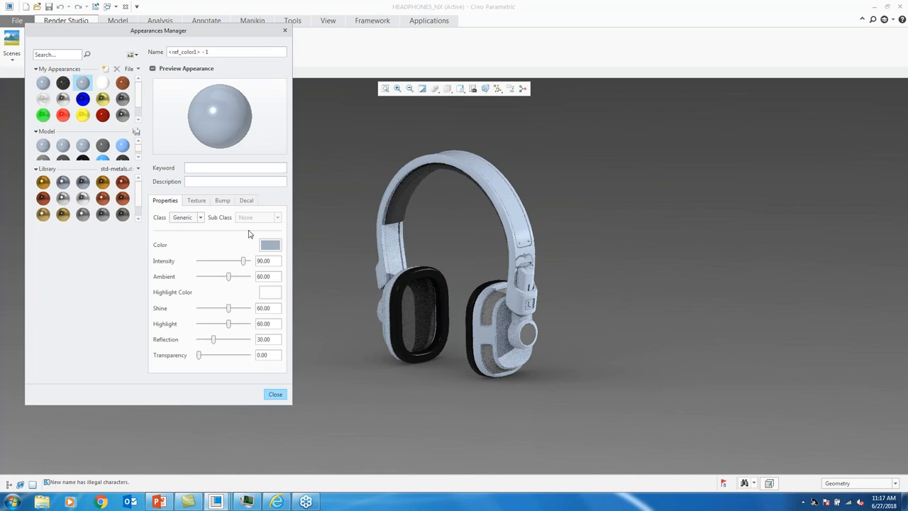
pyautogui.click(200, 217)
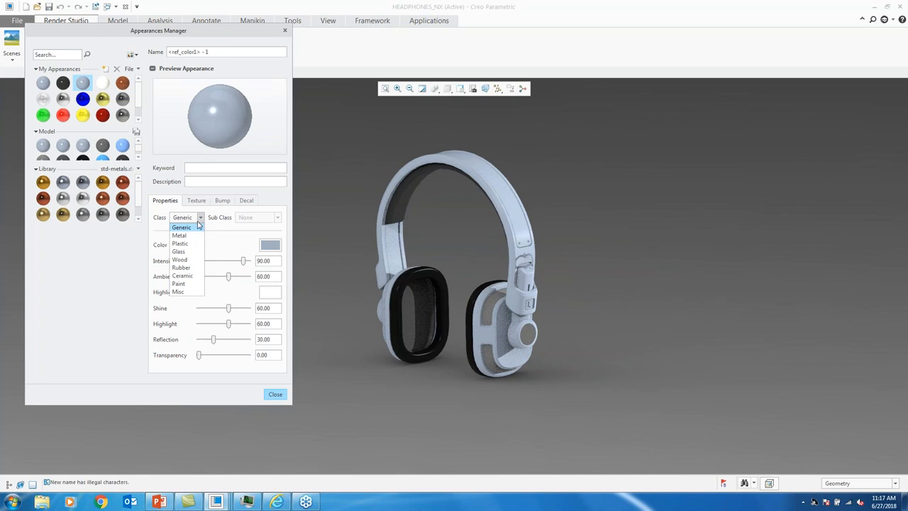
pyautogui.click(178, 283)
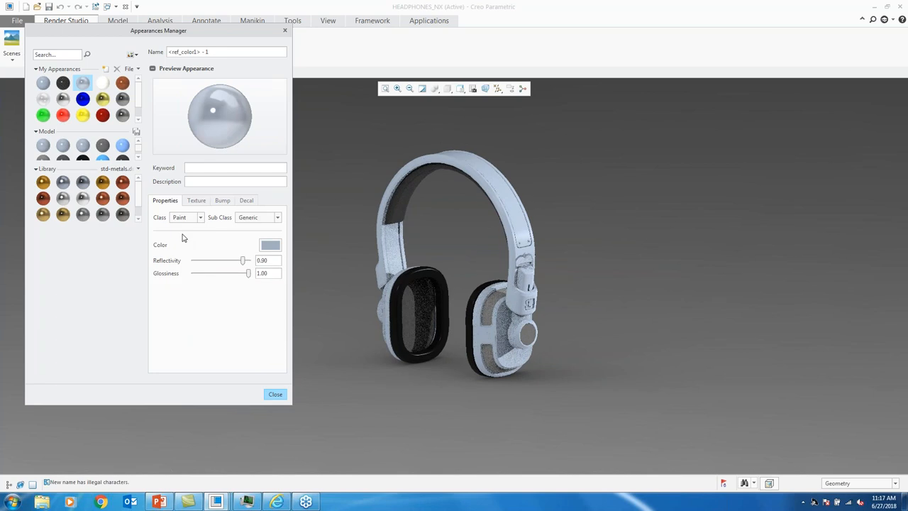
pyautogui.click(277, 217)
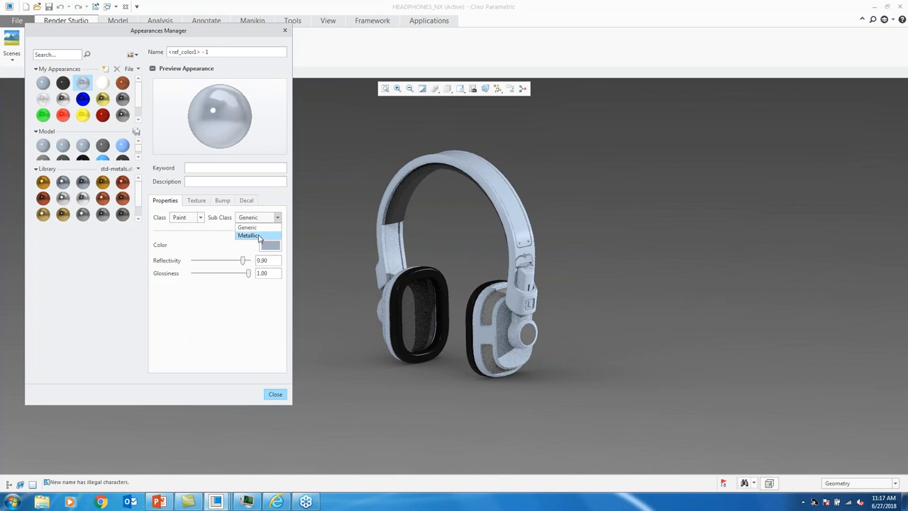
pyautogui.click(249, 234)
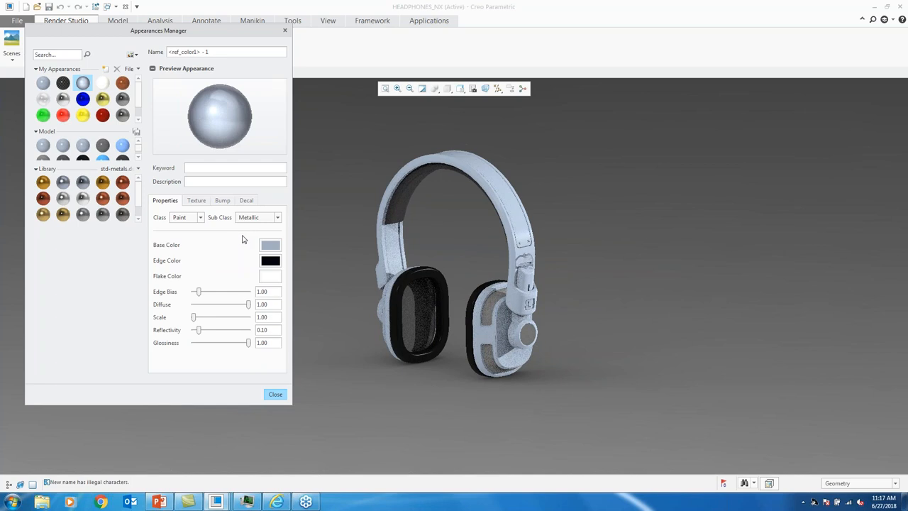
pyautogui.click(270, 245)
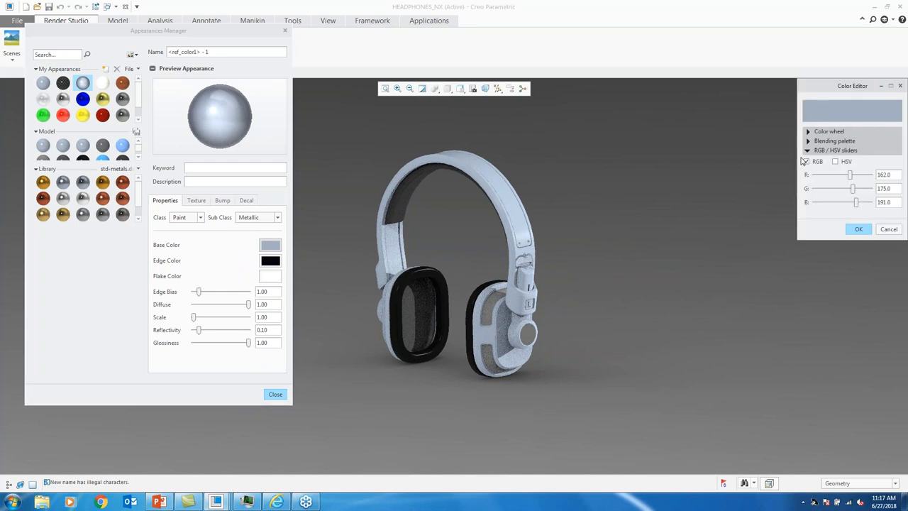
pyautogui.click(828, 130)
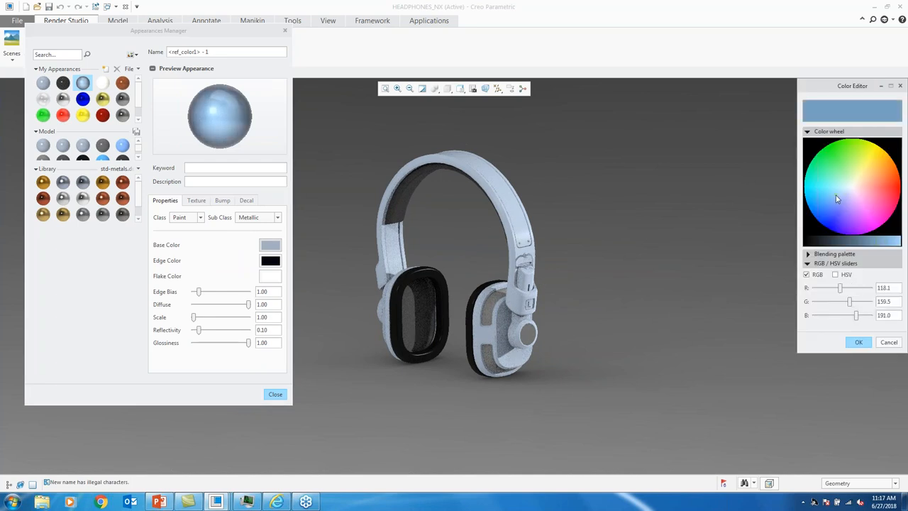
pyautogui.click(833, 202)
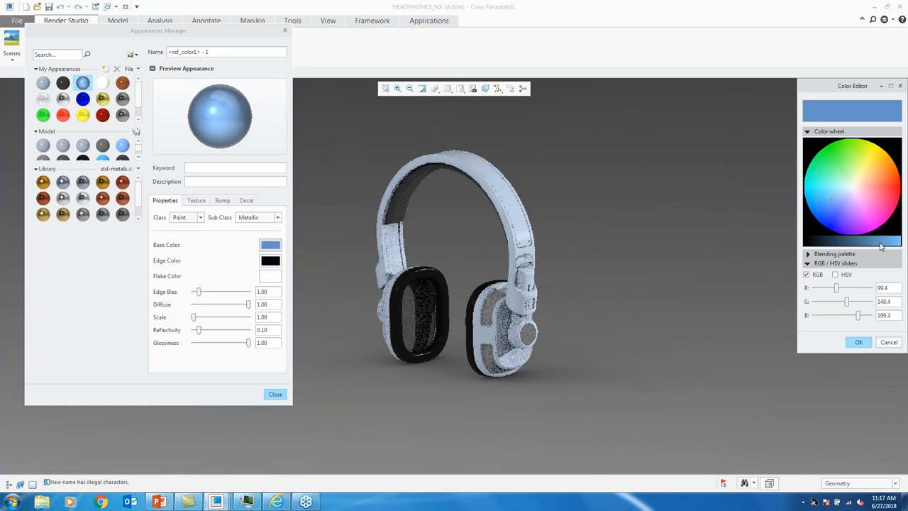
pyautogui.click(858, 341)
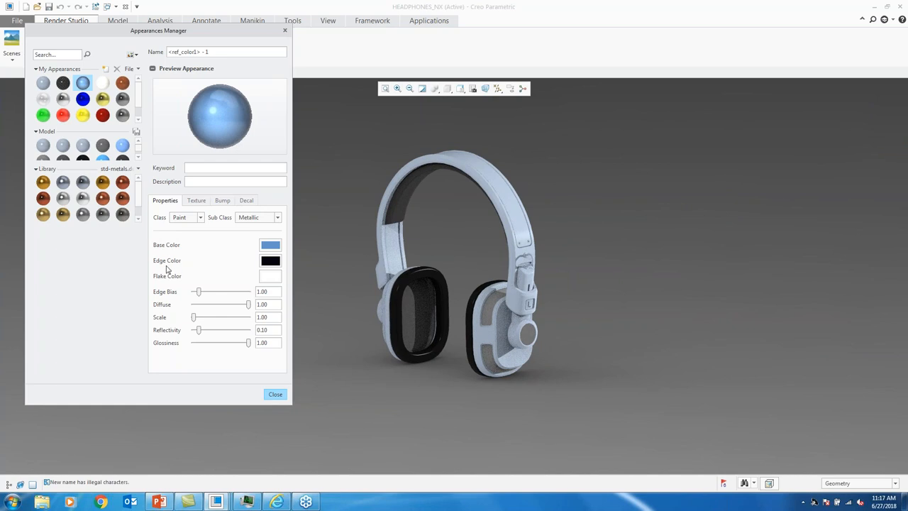
pyautogui.moveTo(194, 343)
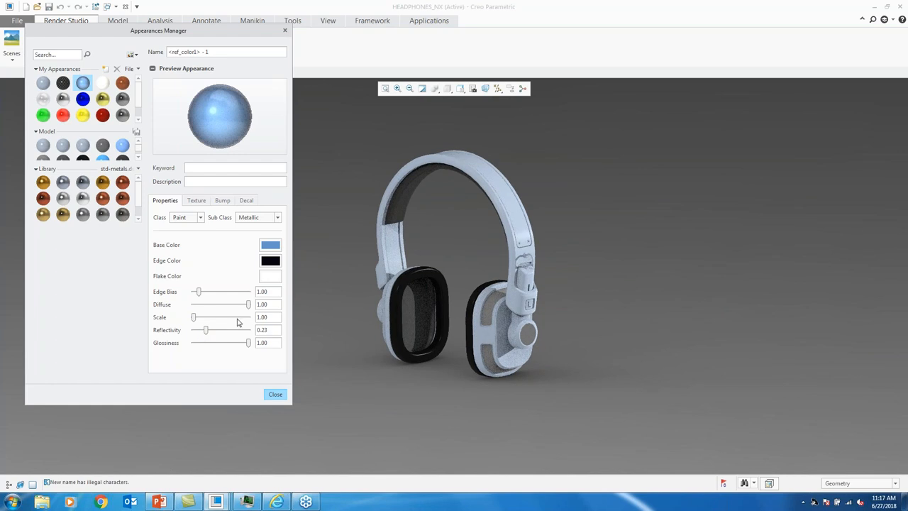
pyautogui.click(275, 393)
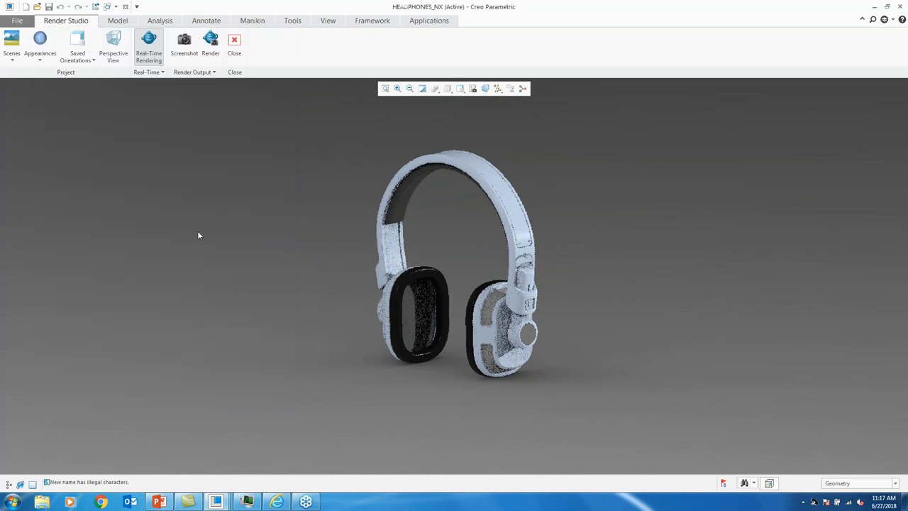
pyautogui.click(40, 43)
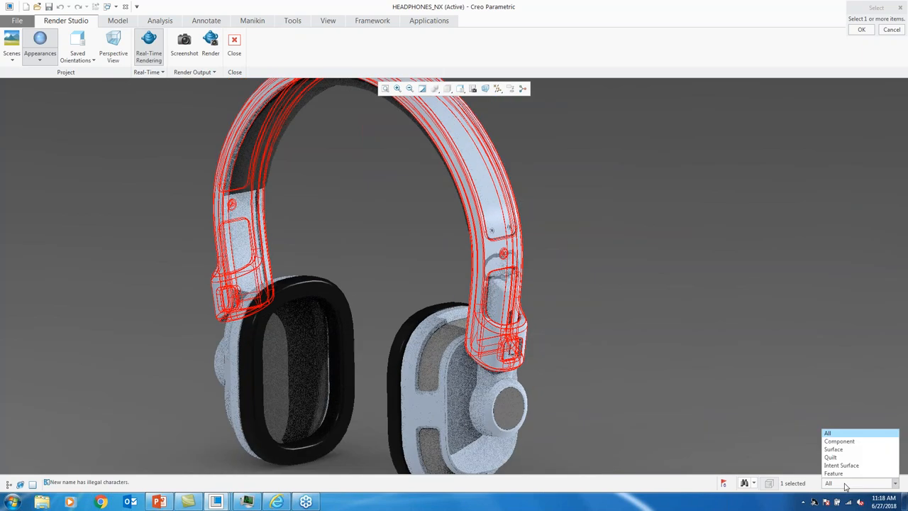
pyautogui.moveTo(844, 448)
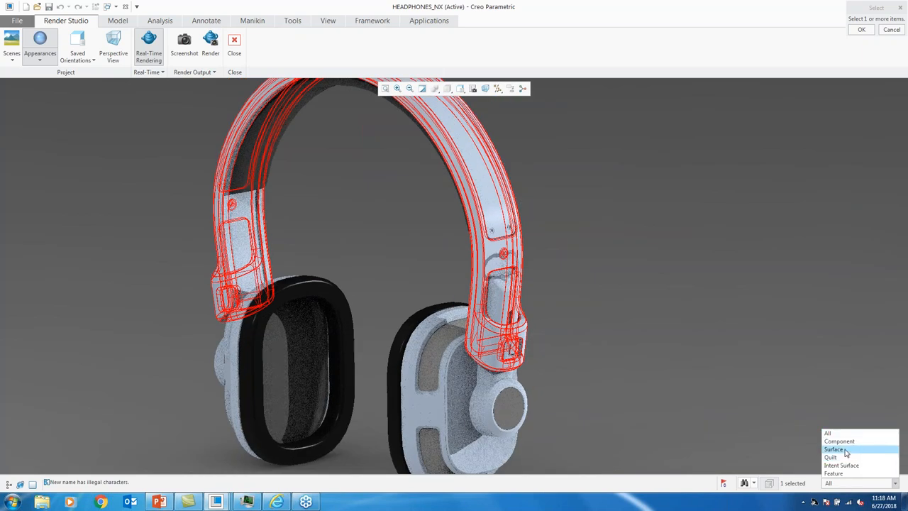
pyautogui.click(835, 449)
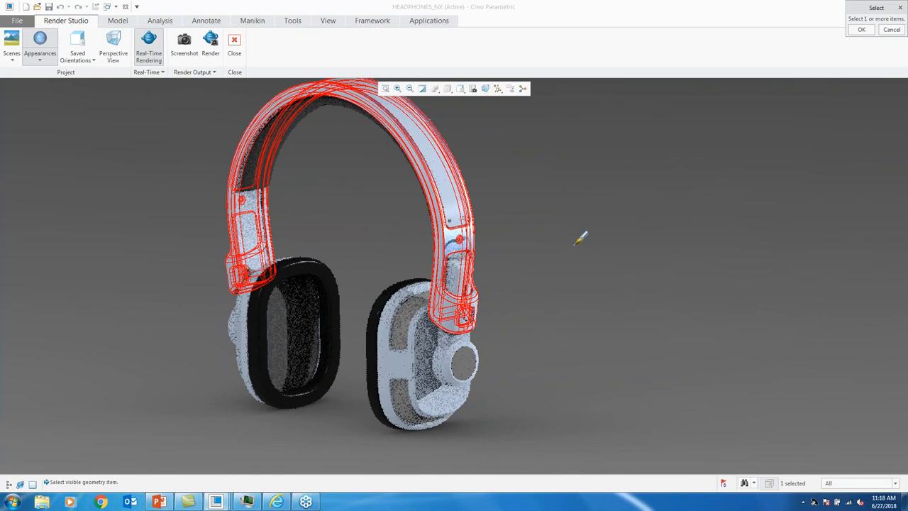
pyautogui.click(861, 29)
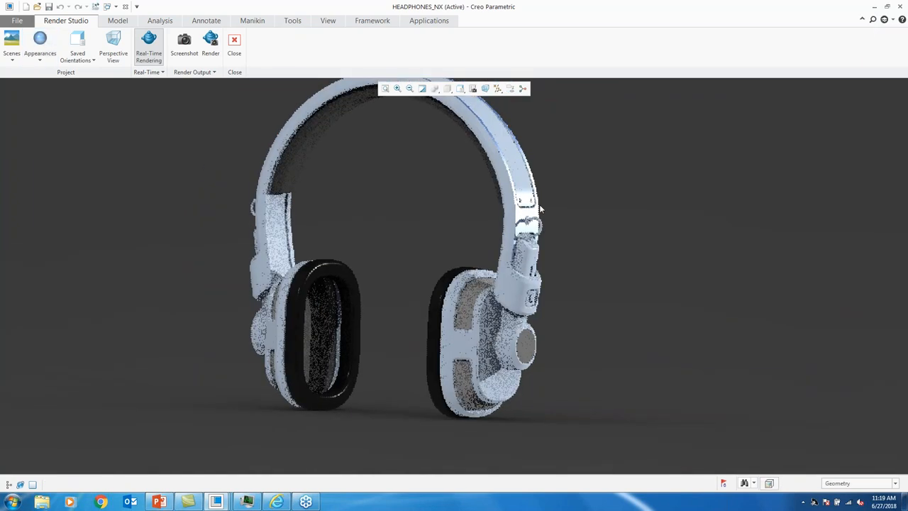
pyautogui.click(893, 483)
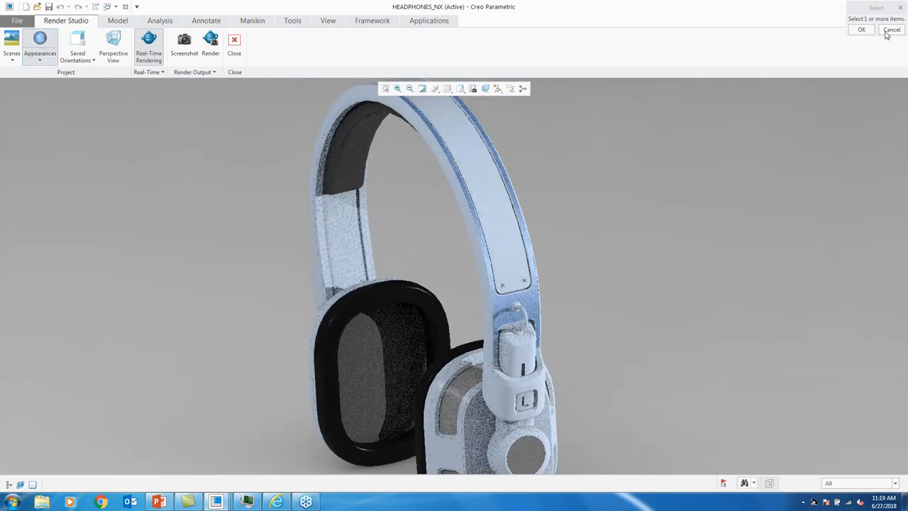
pyautogui.click(891, 30)
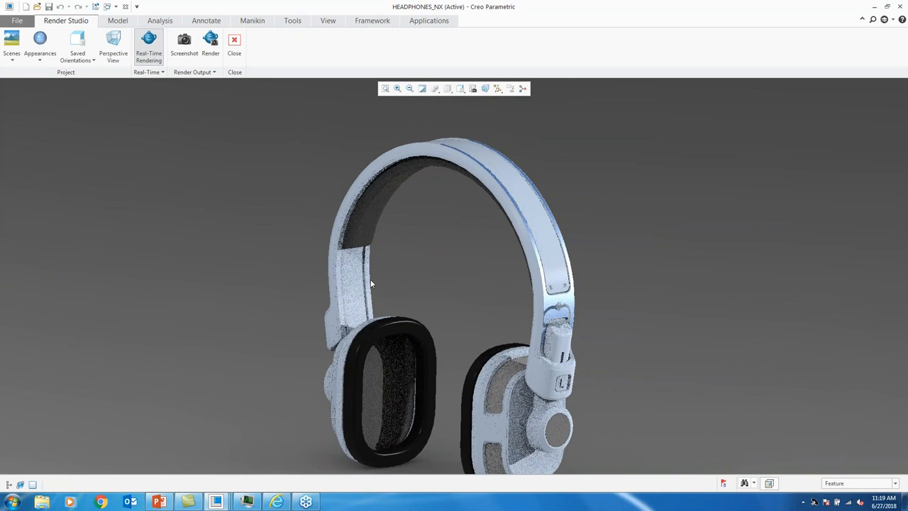
# Pick ptc-std-chrome from the metals library and apply it to the caps and slider
pyautogui.click(40, 46)
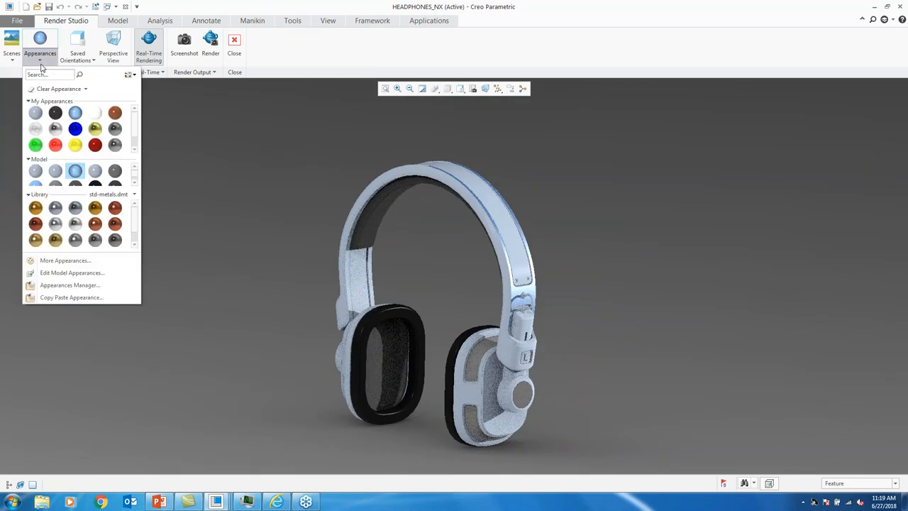
pyautogui.click(69, 284)
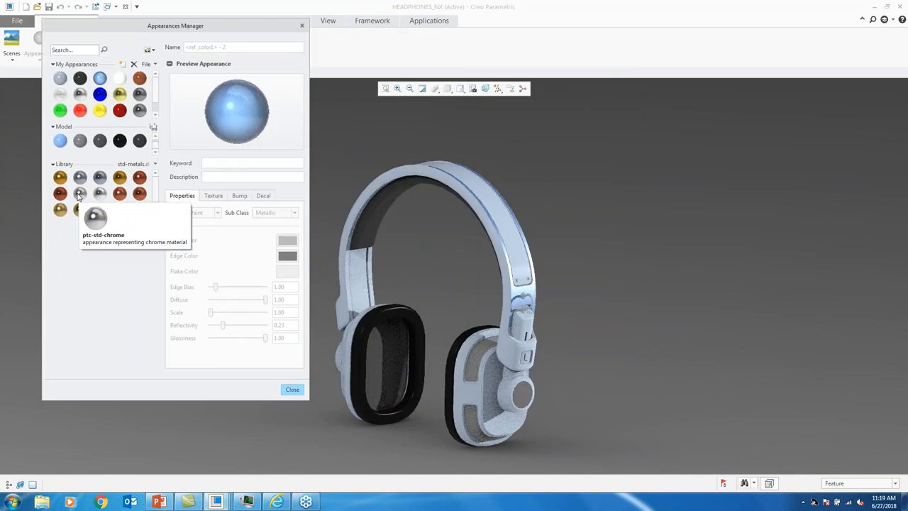
pyautogui.click(80, 193)
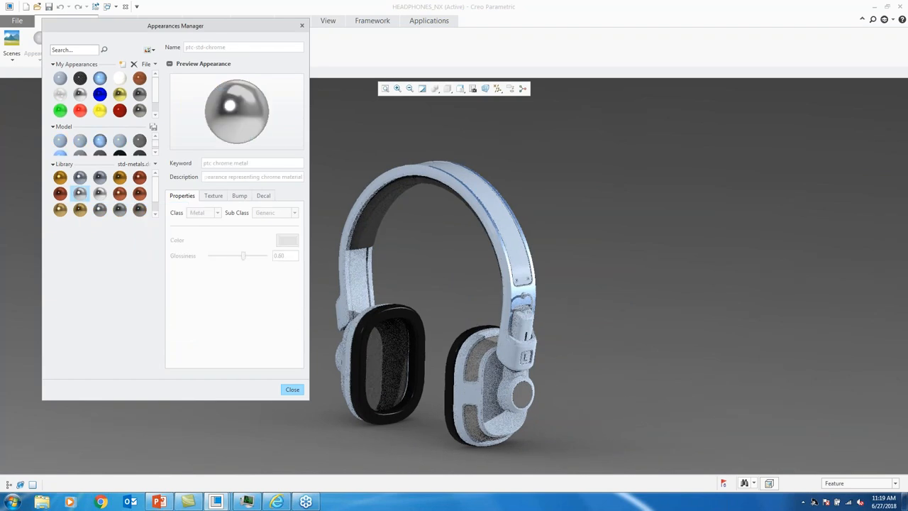
pyautogui.click(292, 389)
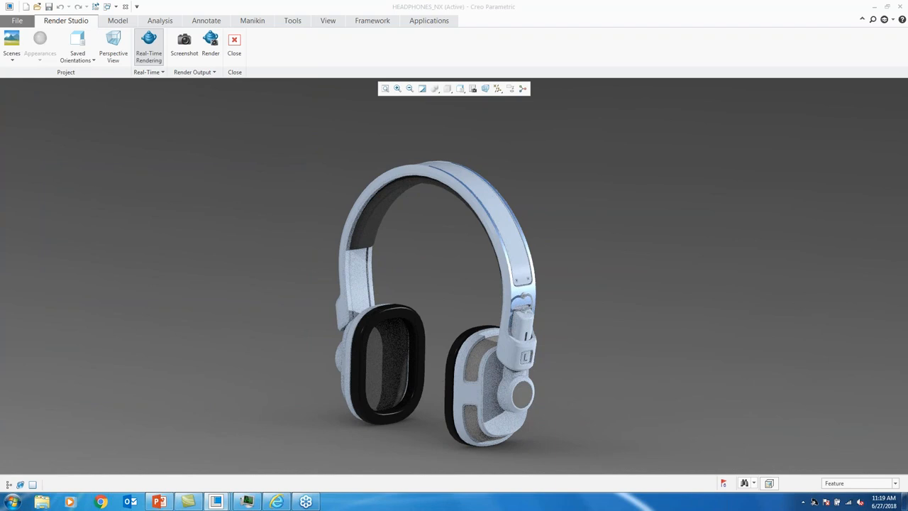
pyautogui.click(40, 42)
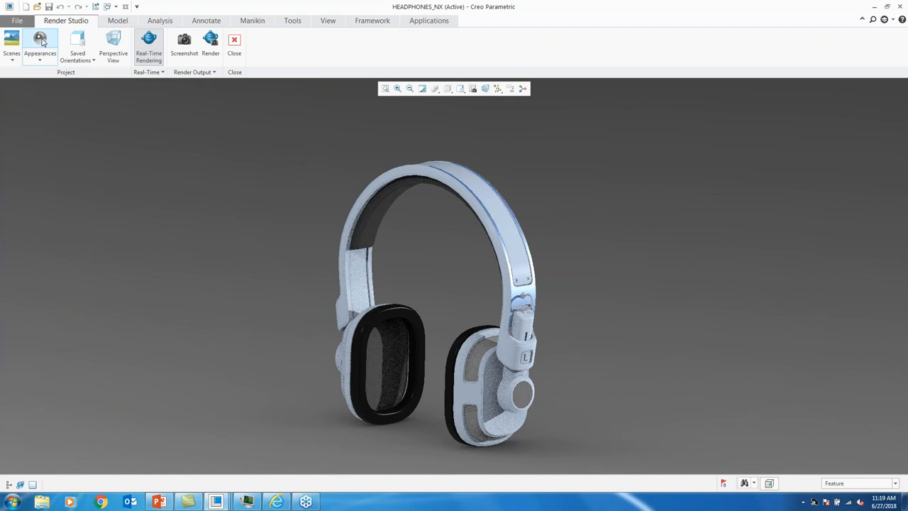
pyautogui.click(39, 46)
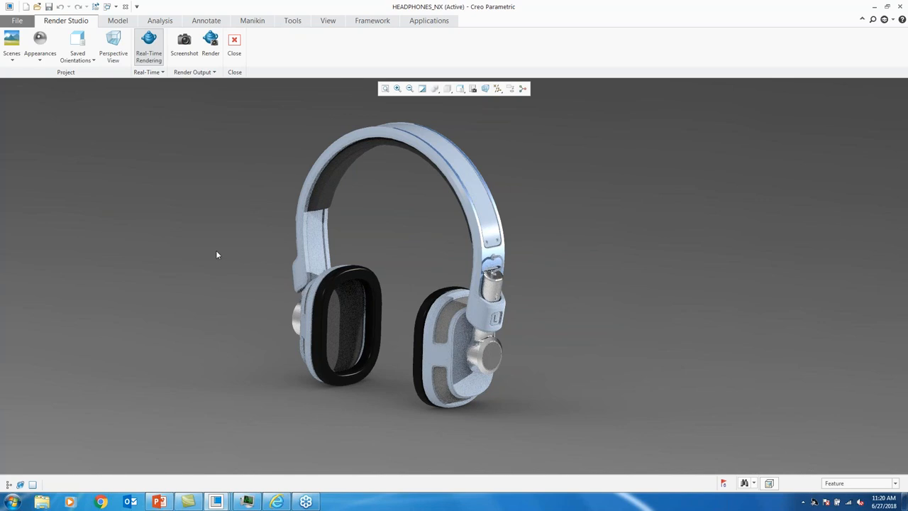
# Copy the black surface's appearance onto both ear cushions with Copy Paste Appearance
pyautogui.click(39, 42)
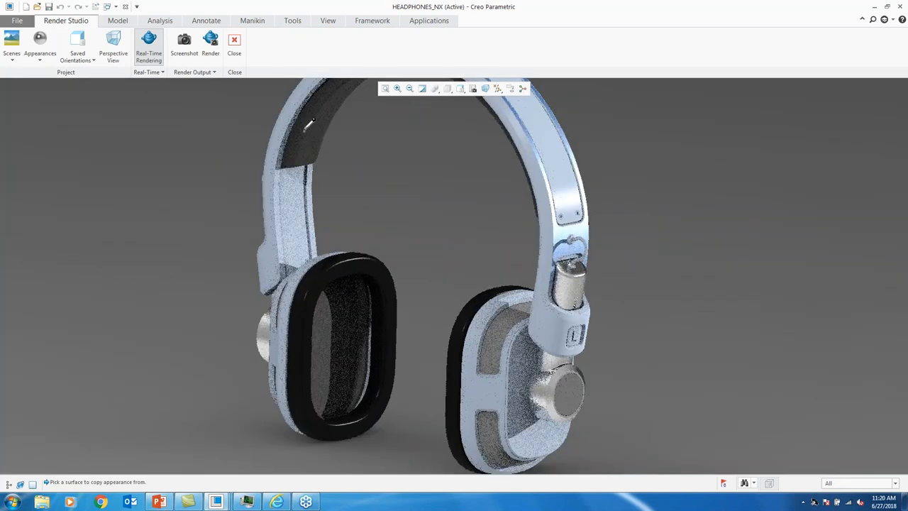
pyautogui.click(308, 128)
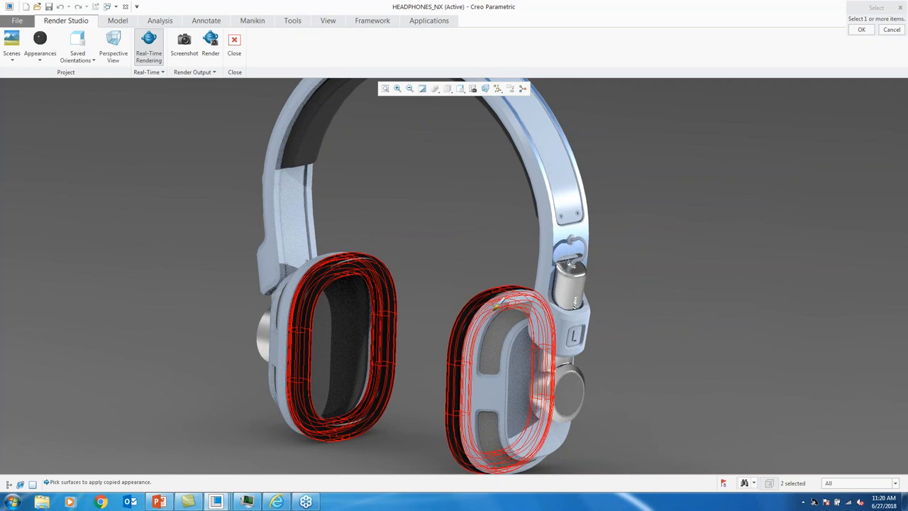
pyautogui.click(861, 30)
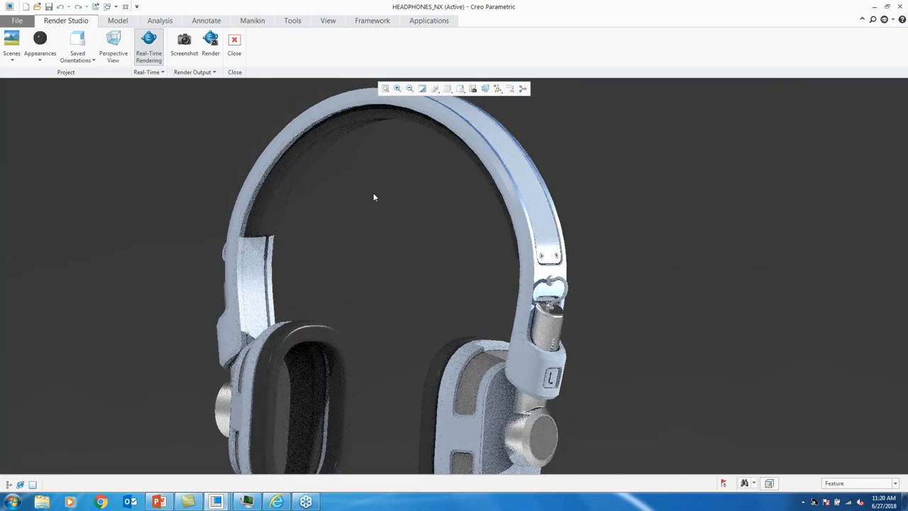
pyautogui.moveTo(39, 42)
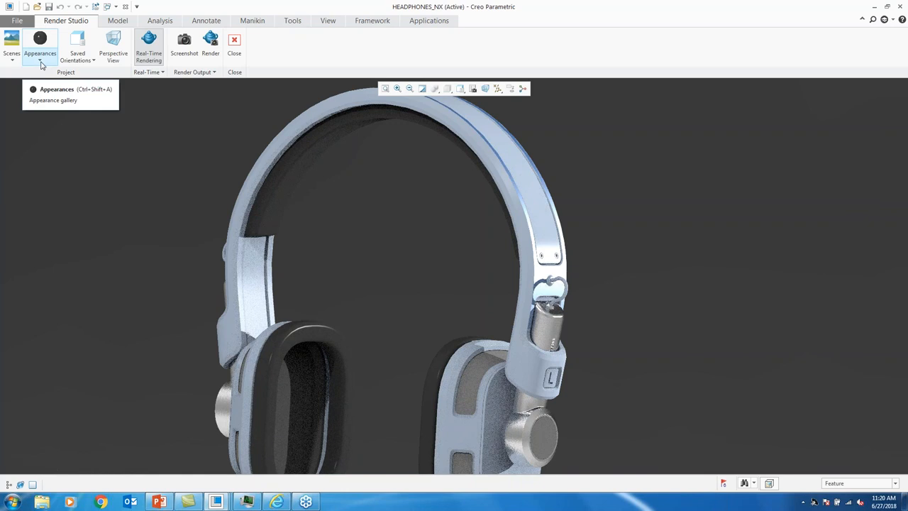
# Recolour the dark My Appearances swatch to medium blue in the Color Editor
pyautogui.click(40, 42)
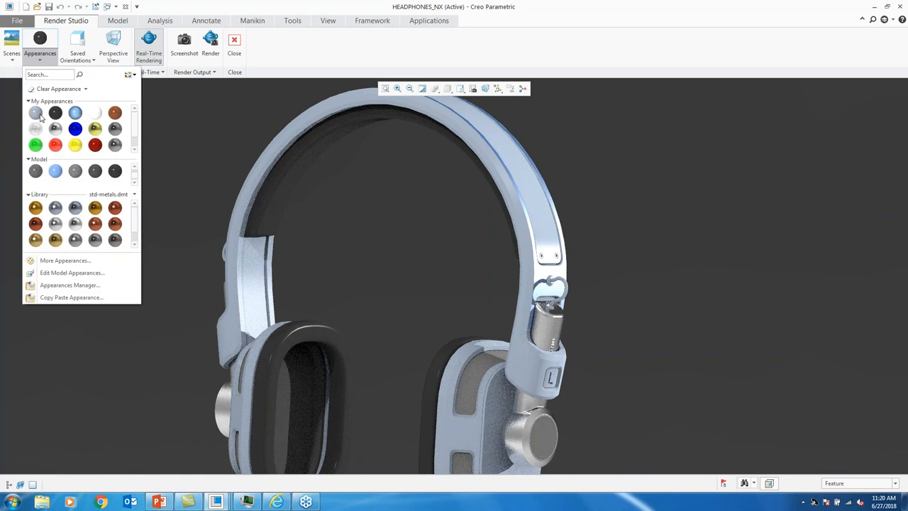
pyautogui.click(55, 112)
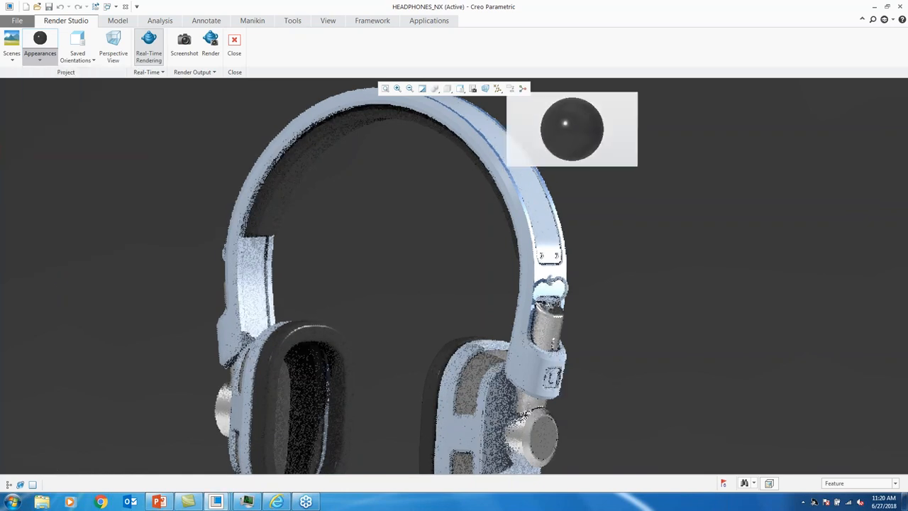
pyautogui.click(40, 46)
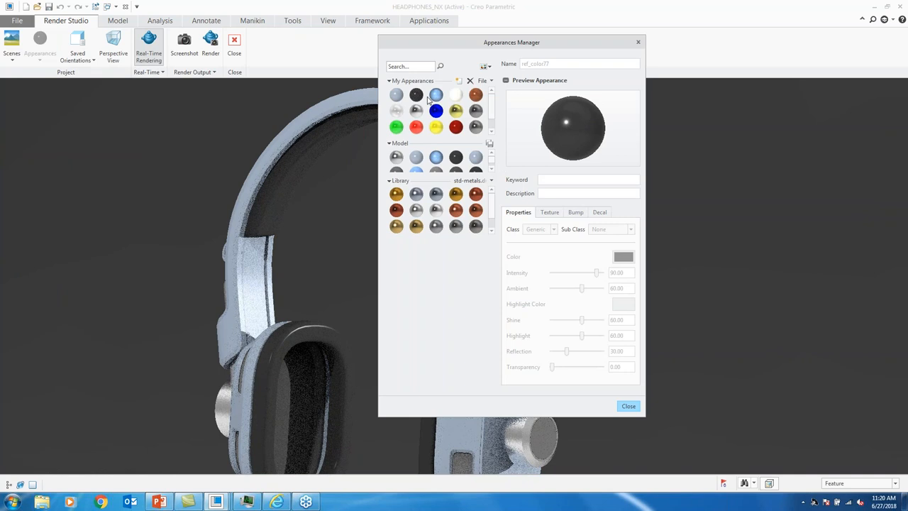
pyautogui.click(456, 94)
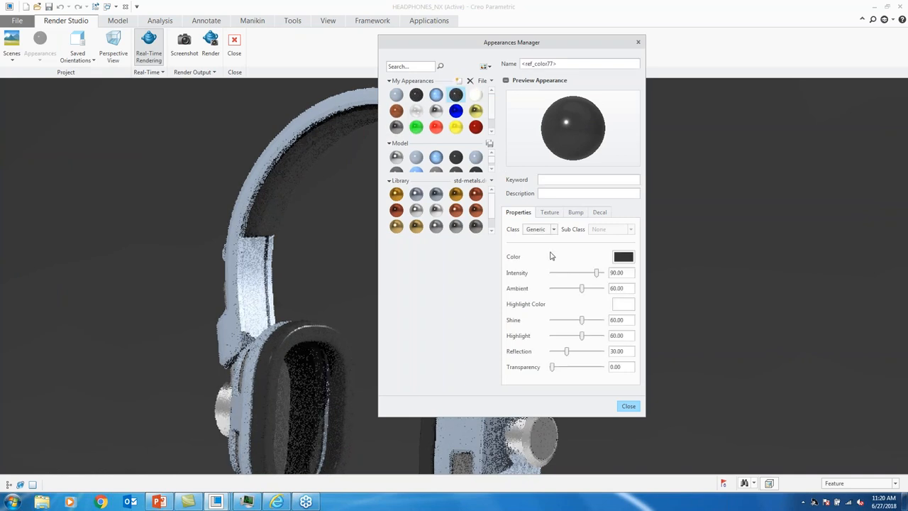
pyautogui.click(622, 256)
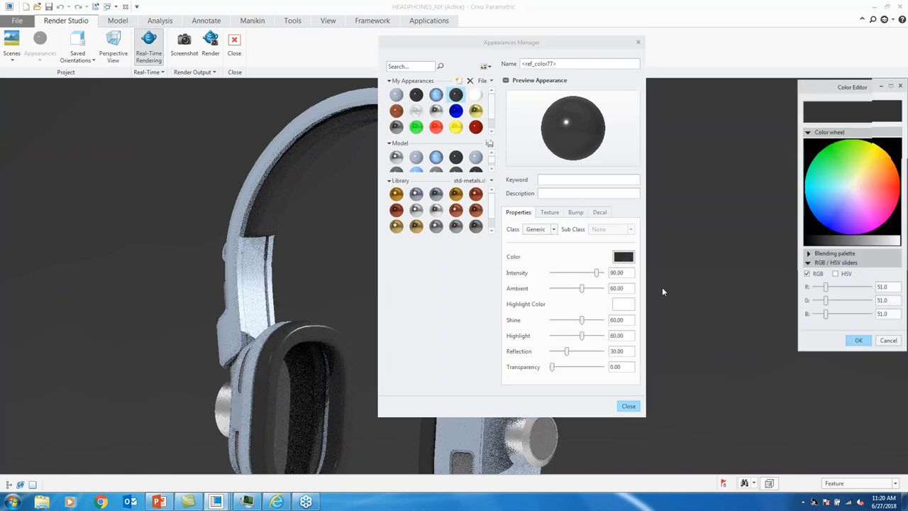
pyautogui.click(840, 206)
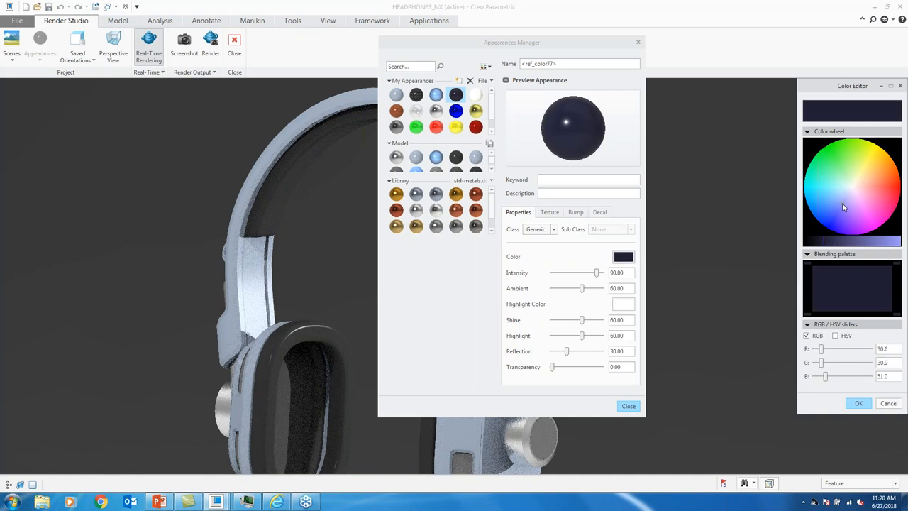
pyautogui.click(851, 220)
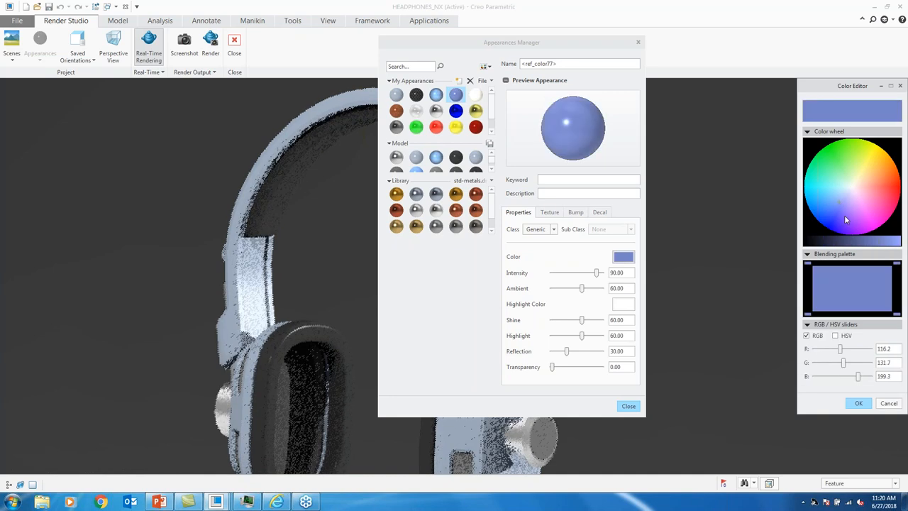
pyautogui.click(838, 216)
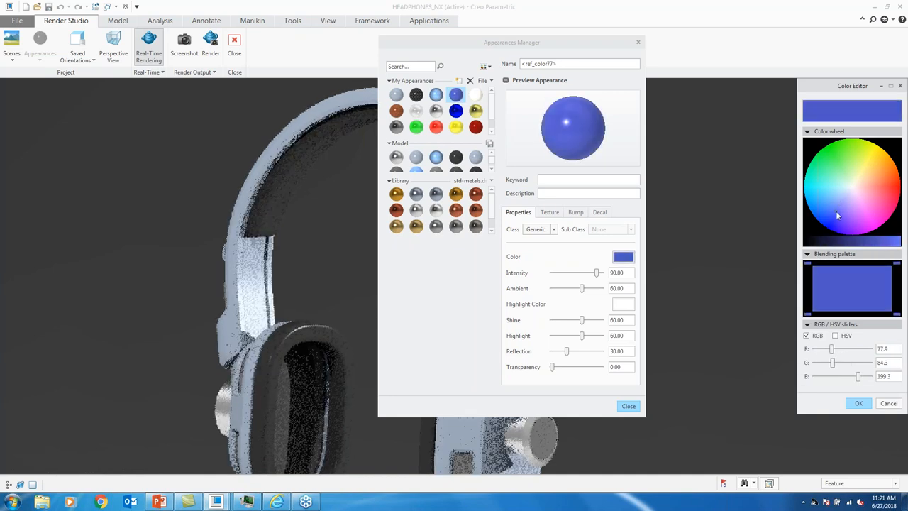
pyautogui.click(858, 403)
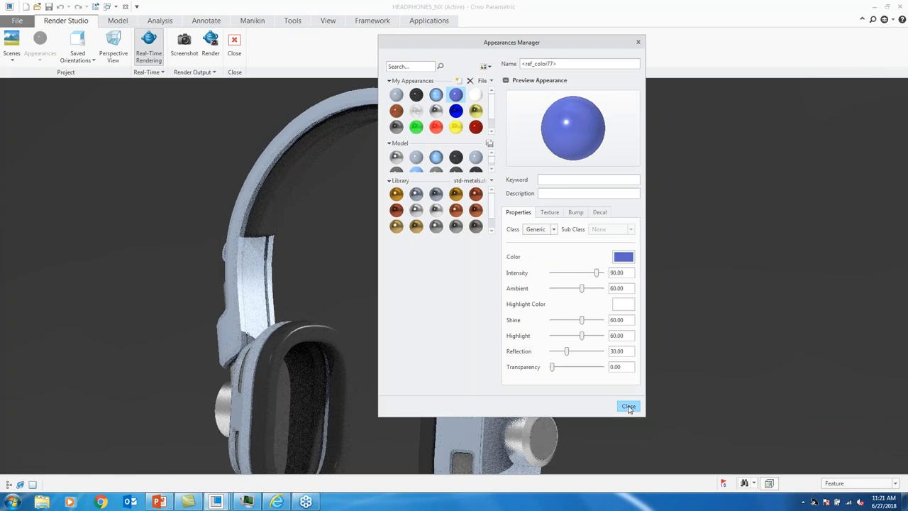
pyautogui.click(627, 405)
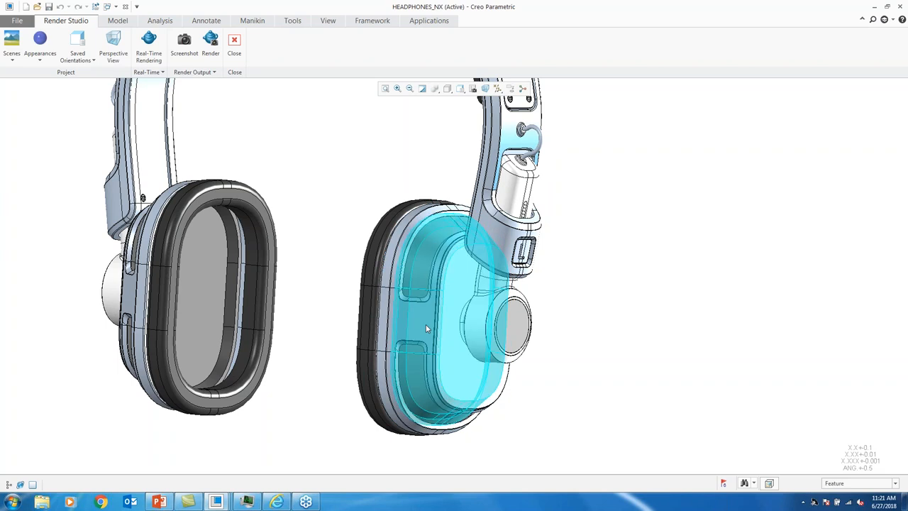
pyautogui.moveTo(425, 328)
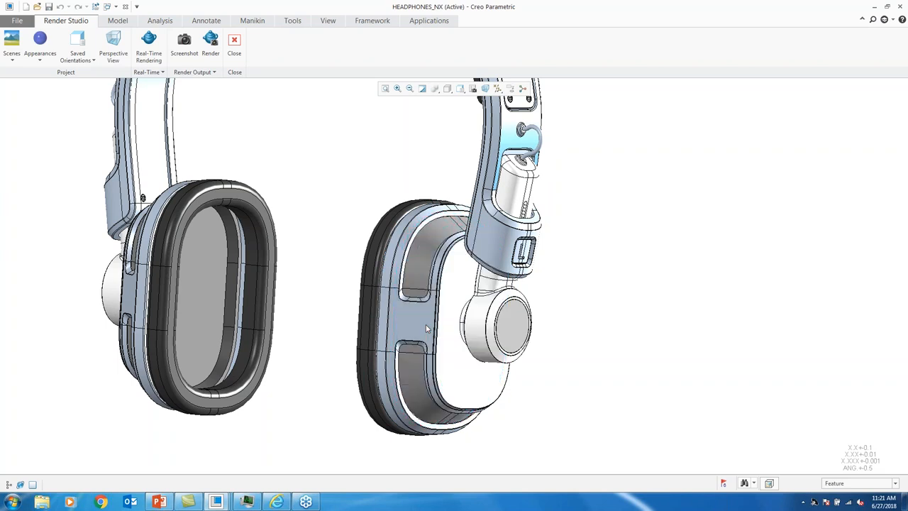
# Assign the blue swatch to the ear-cup housings on both sides and confirm
pyautogui.click(425, 328)
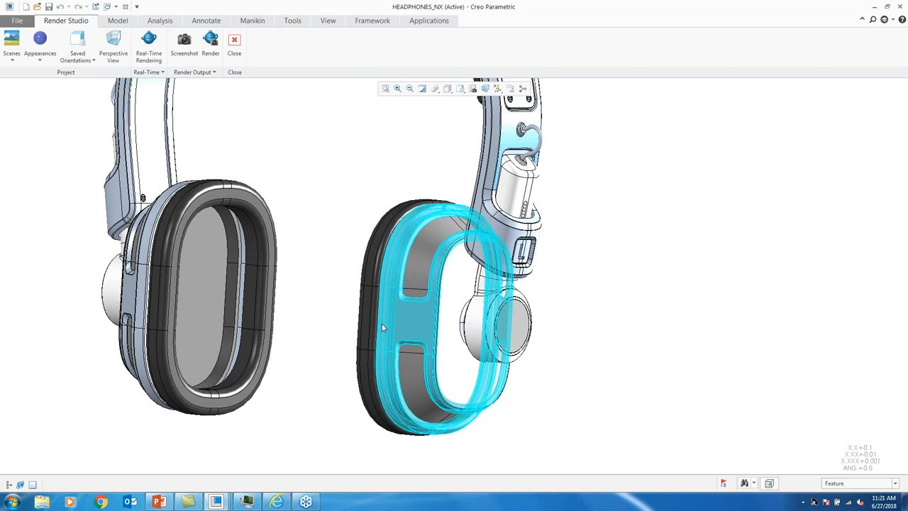
pyautogui.click(426, 319)
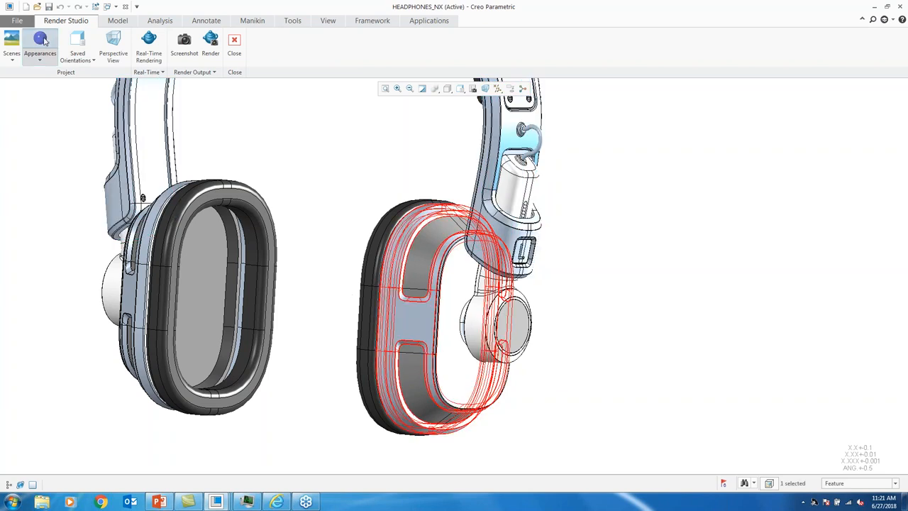
pyautogui.click(425, 319)
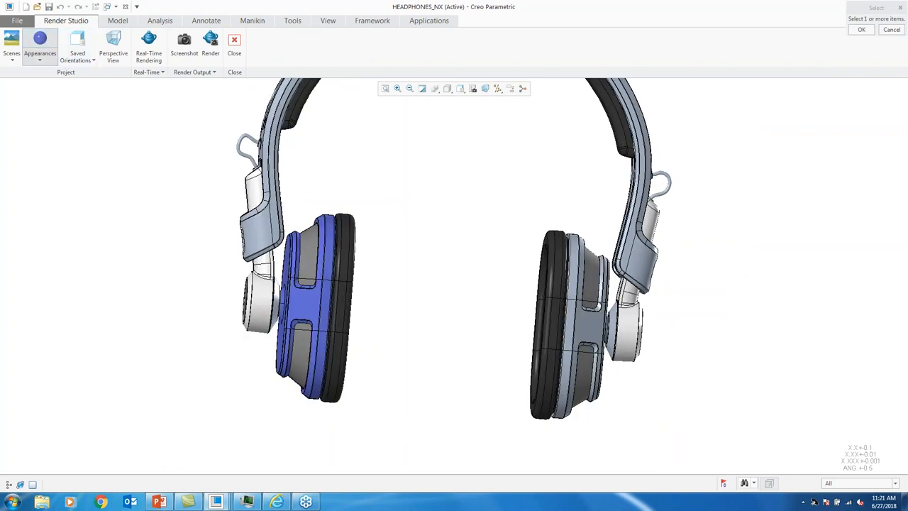
pyautogui.click(560, 312)
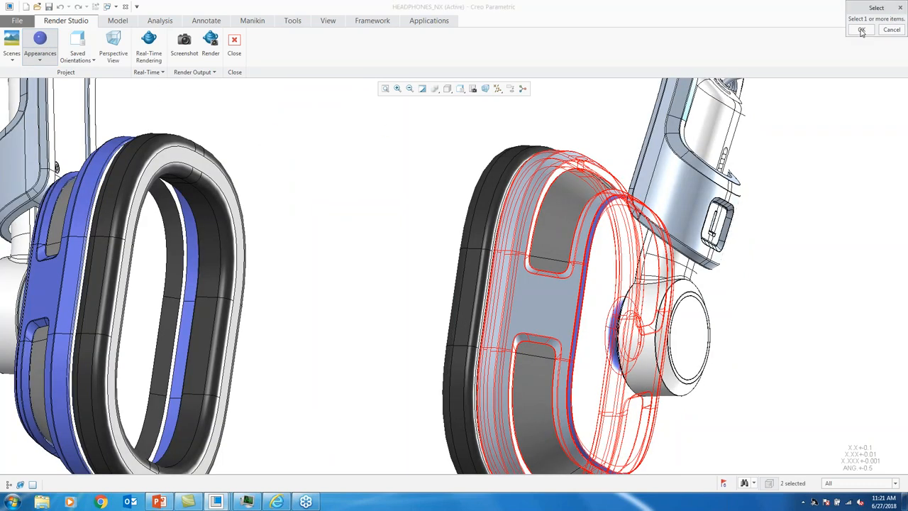
pyautogui.click(860, 30)
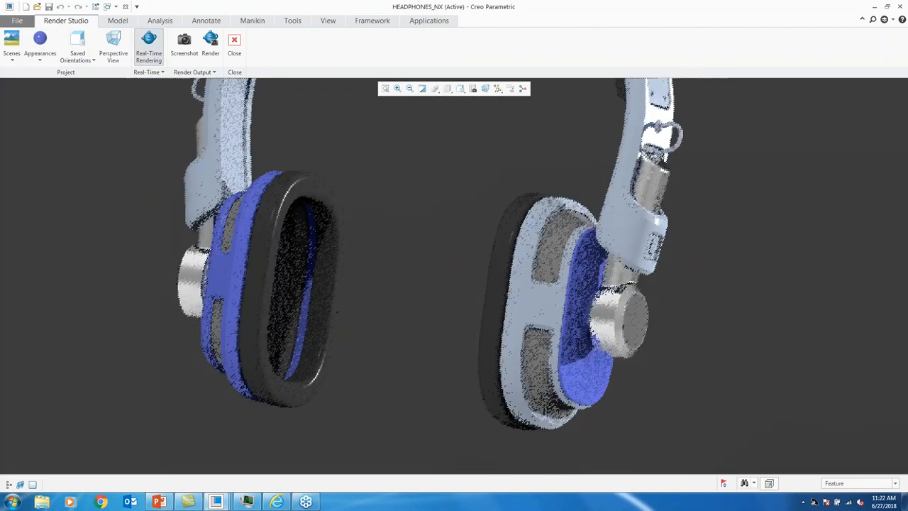
# Choose Appearances > Edit Model Appearances to show the Model Appearance Editor
pyautogui.click(560, 305)
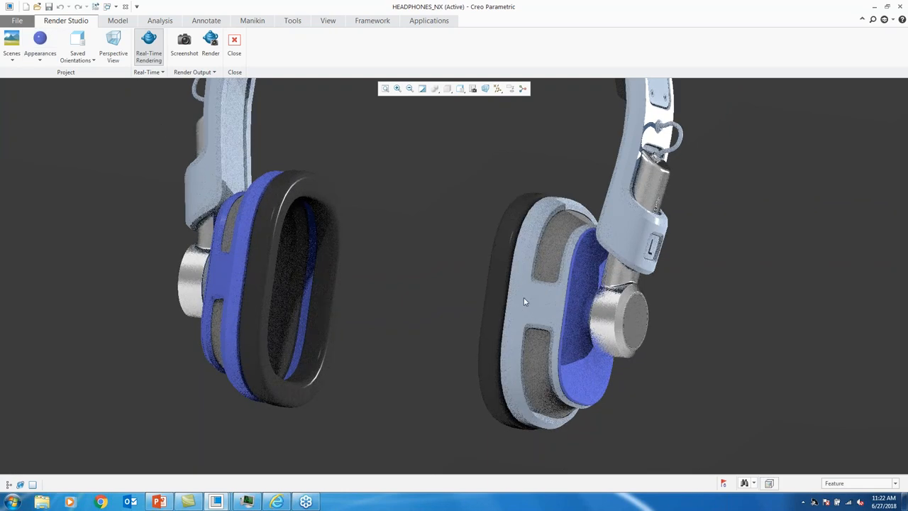
pyautogui.click(40, 47)
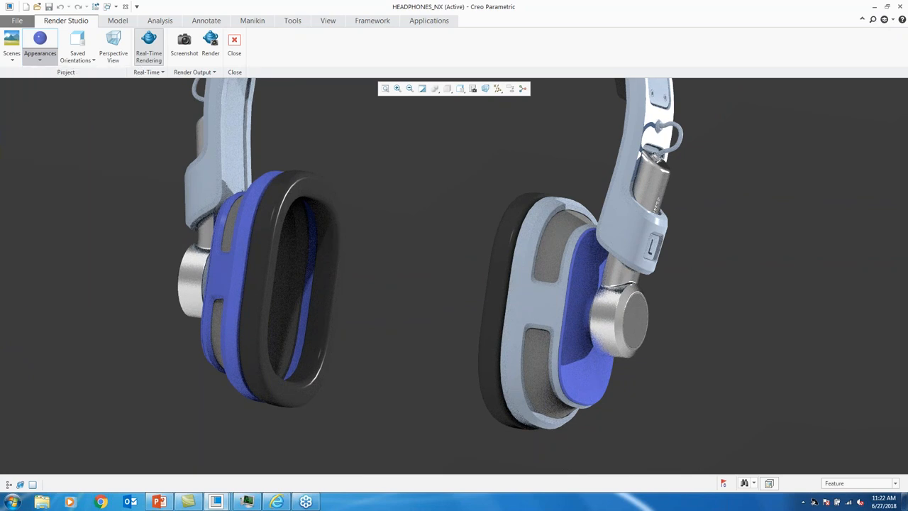
pyautogui.click(39, 48)
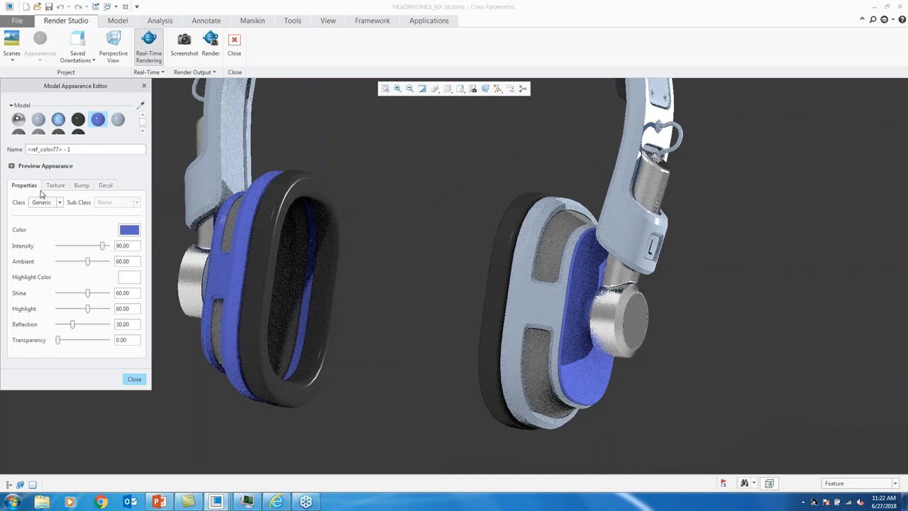
# Eyedrop the pale grey body appearance and recolour it a deeper blue
pyautogui.click(38, 118)
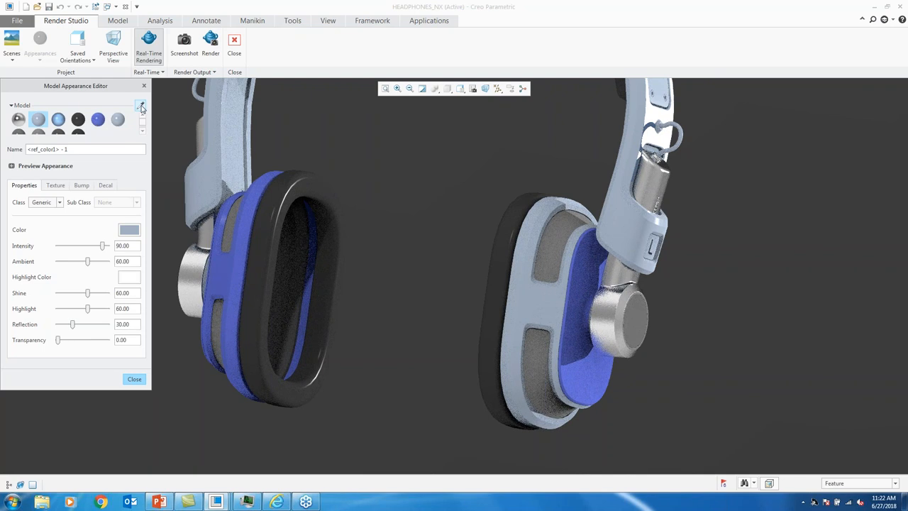
pyautogui.click(141, 105)
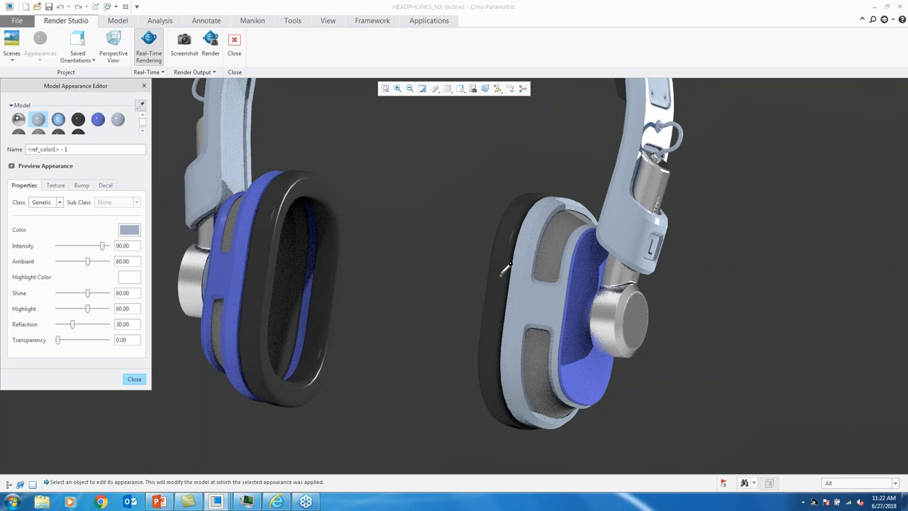
pyautogui.click(117, 119)
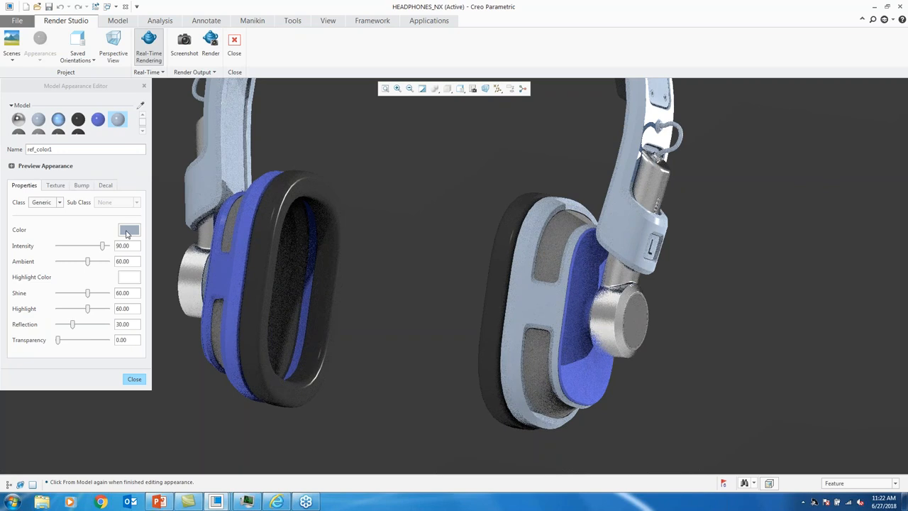
pyautogui.click(129, 230)
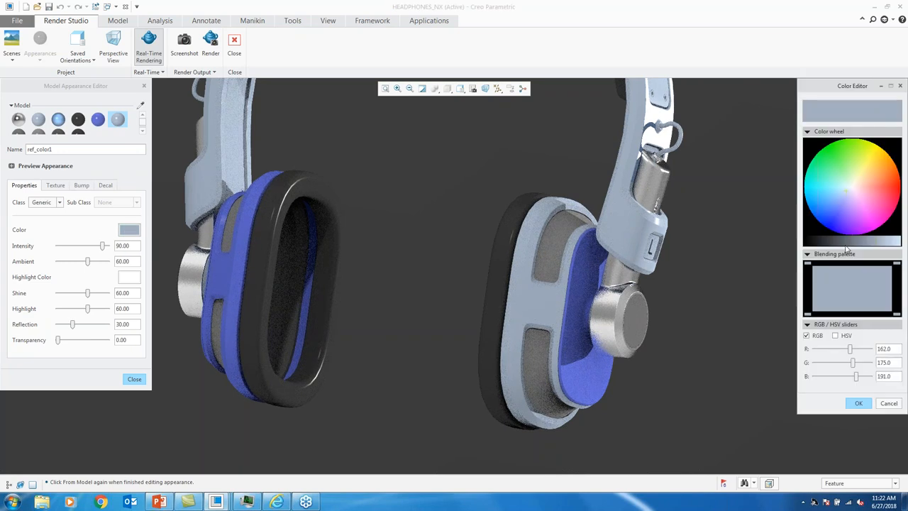
pyautogui.click(839, 200)
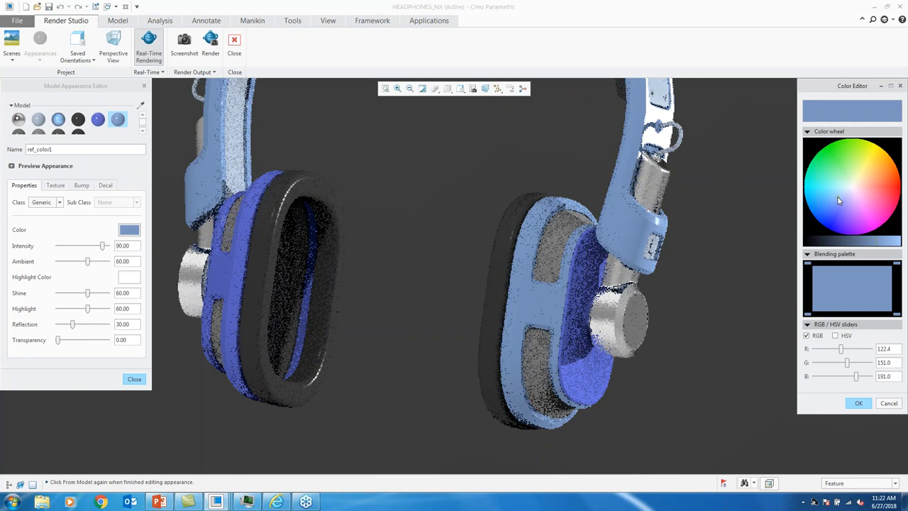
pyautogui.click(839, 211)
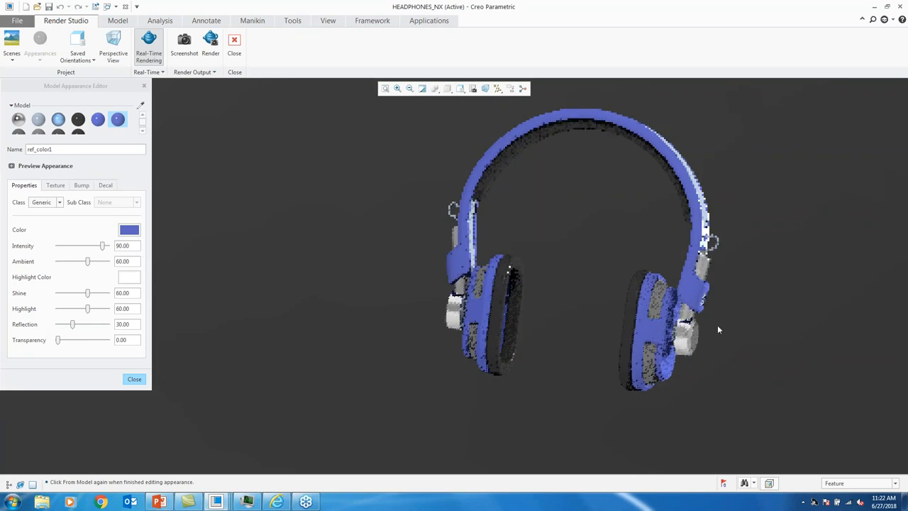
pyautogui.click(135, 379)
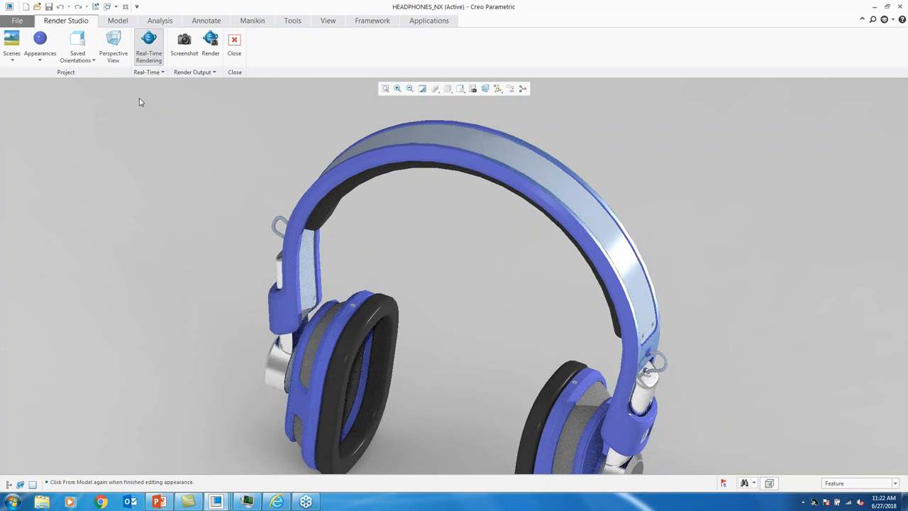
# Bring up the Appearances Manager from the appearance gallery to edit the pale grey copy
pyautogui.click(40, 46)
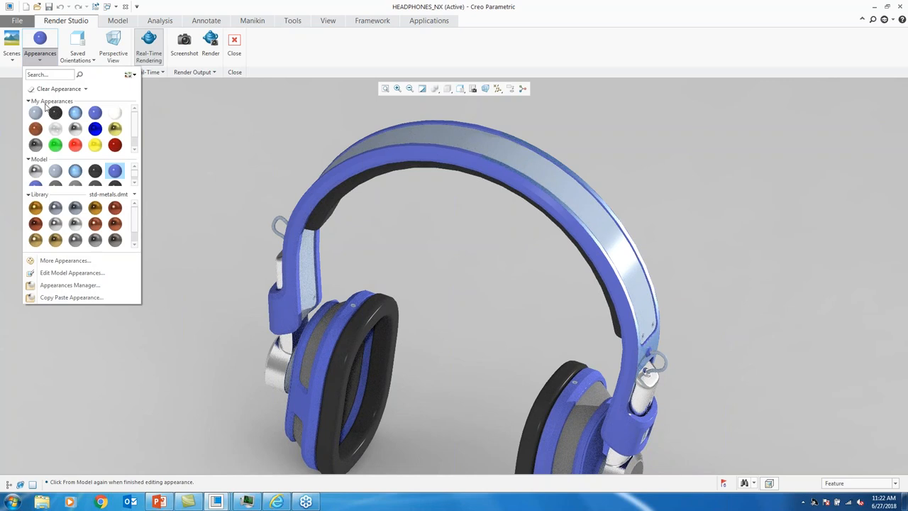
pyautogui.click(40, 42)
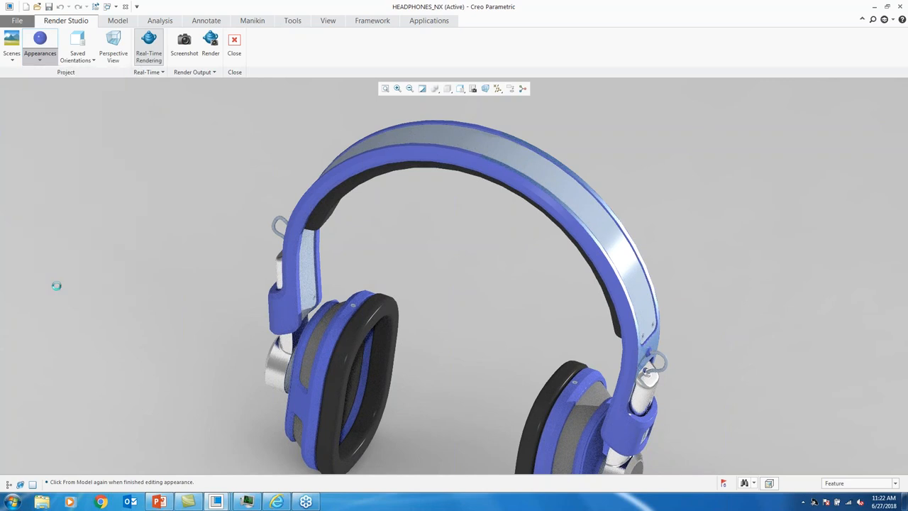
pyautogui.click(39, 49)
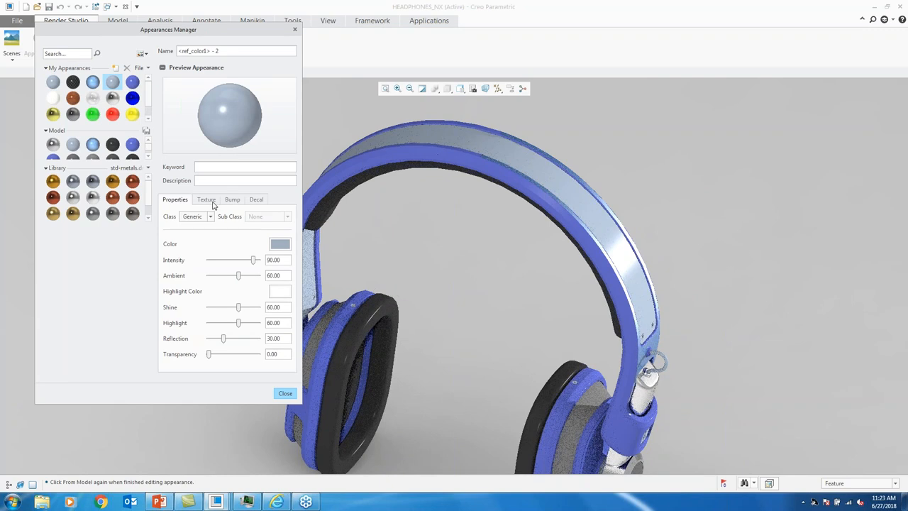
# Set the appearance texture type to Image and browse into the carbon textures folder
pyautogui.click(205, 200)
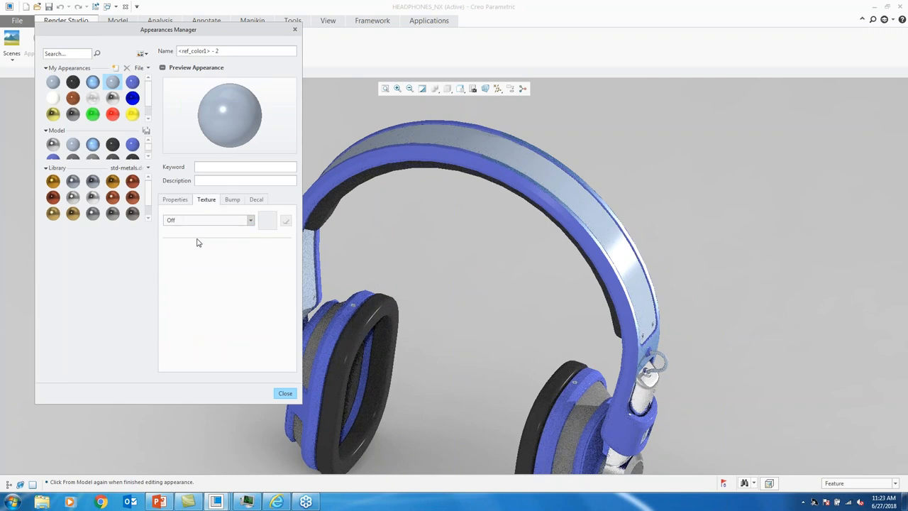
pyautogui.click(209, 220)
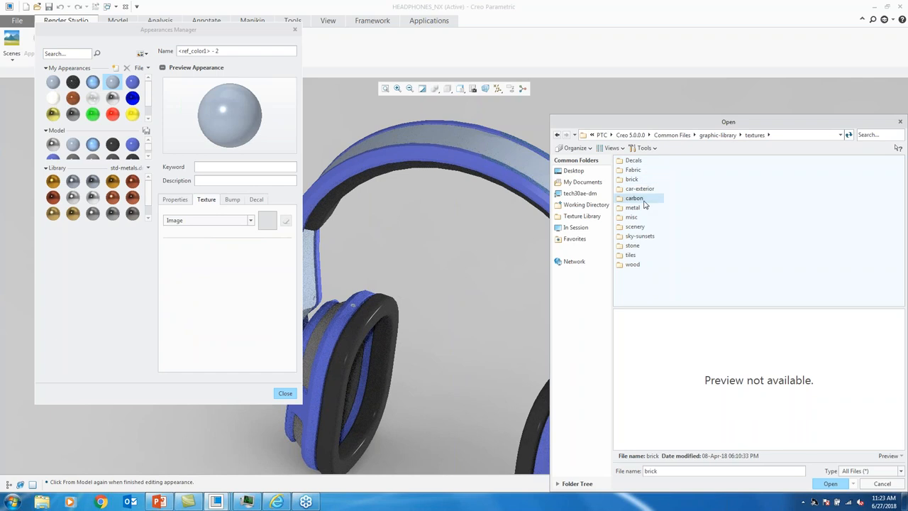
pyautogui.doubleClick(634, 198)
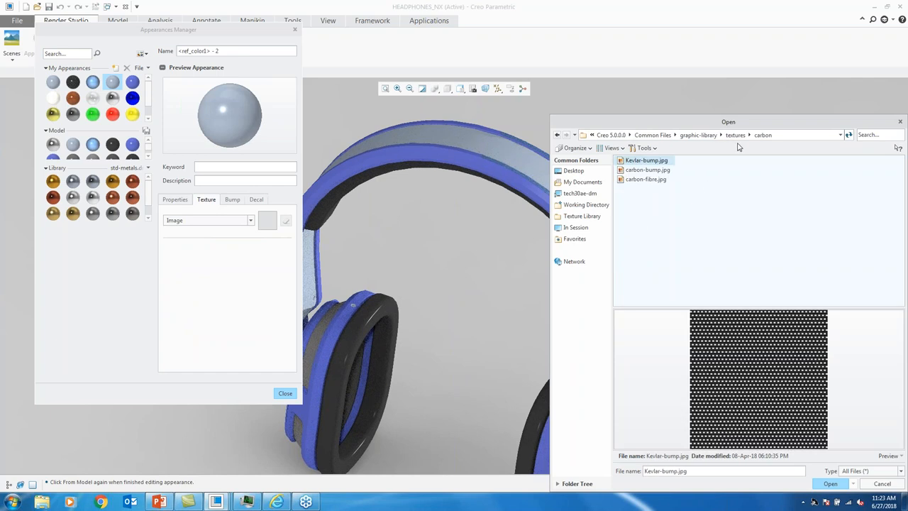
pyautogui.click(736, 135)
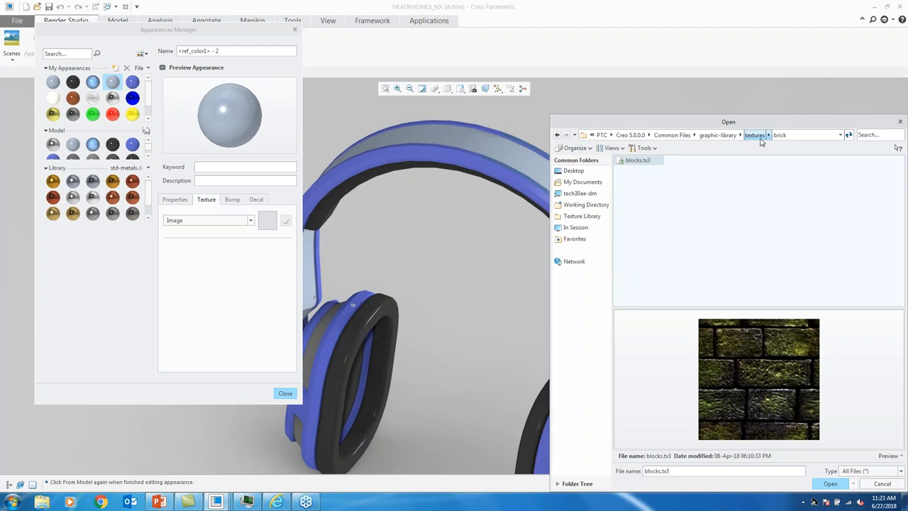
pyautogui.click(735, 135)
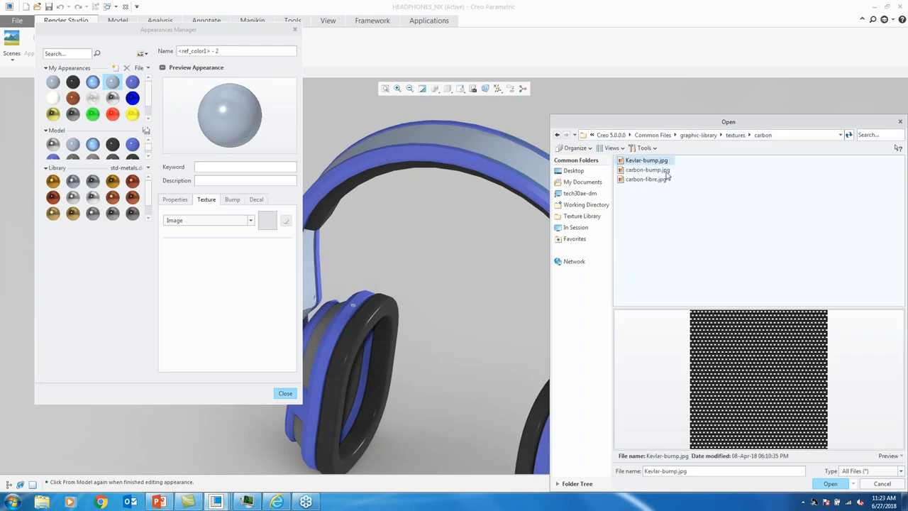
# Load carbon-fibre.jpg as the headband texture and close the Appearances Manager
pyautogui.click(647, 169)
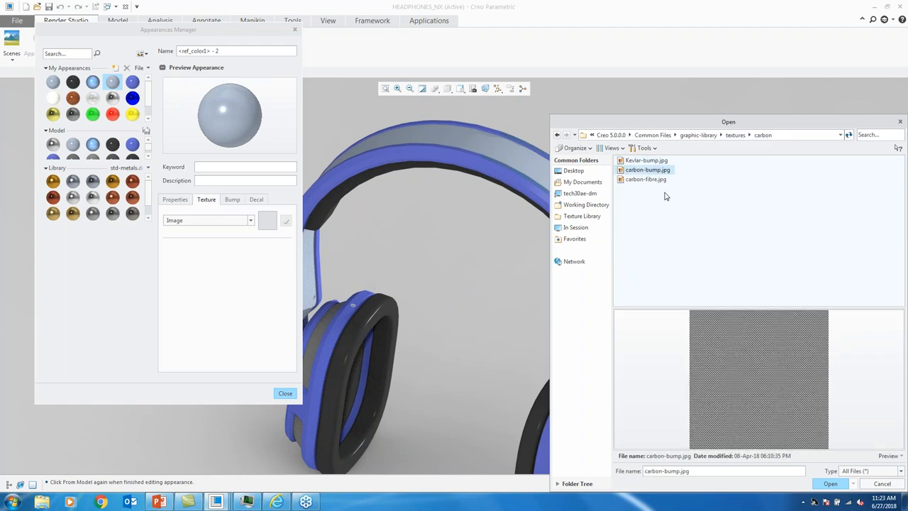
pyautogui.click(645, 178)
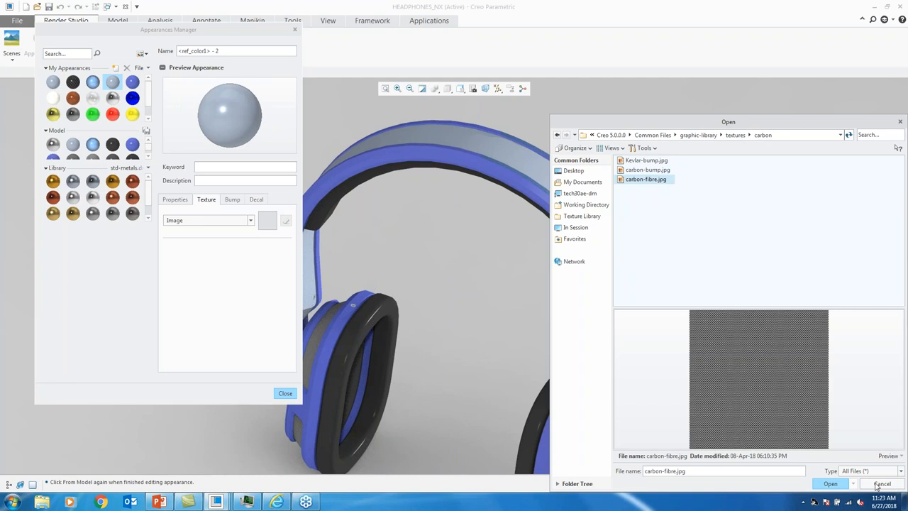
pyautogui.click(830, 483)
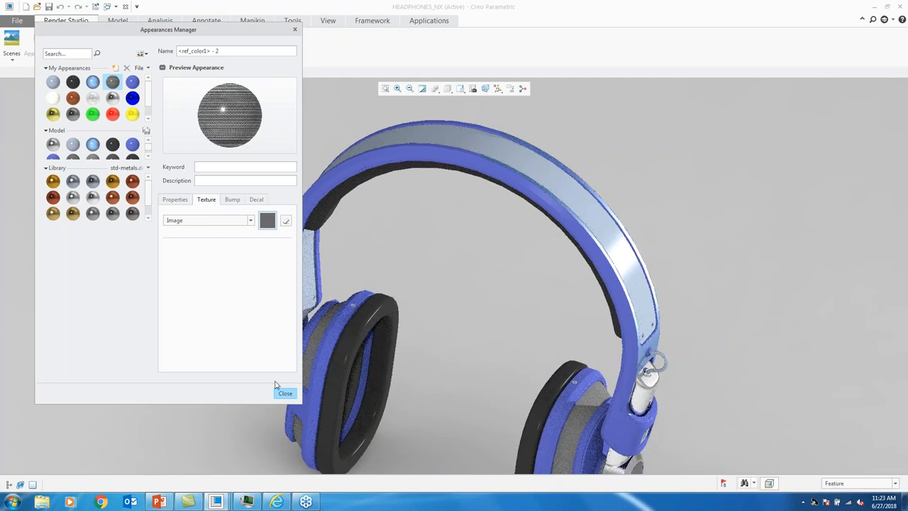
pyautogui.click(285, 393)
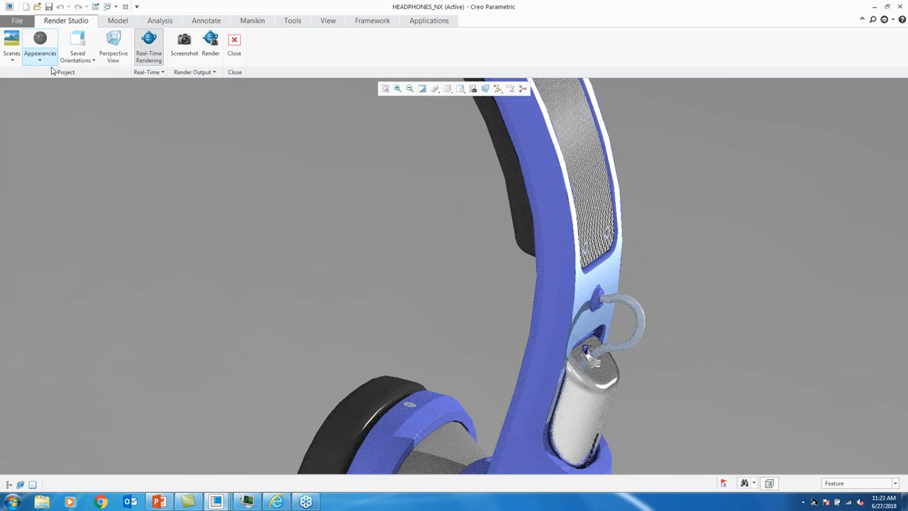
# Paste the copied appearance onto the picked headband frame surfaces with Copy Paste Appearance
pyautogui.click(40, 43)
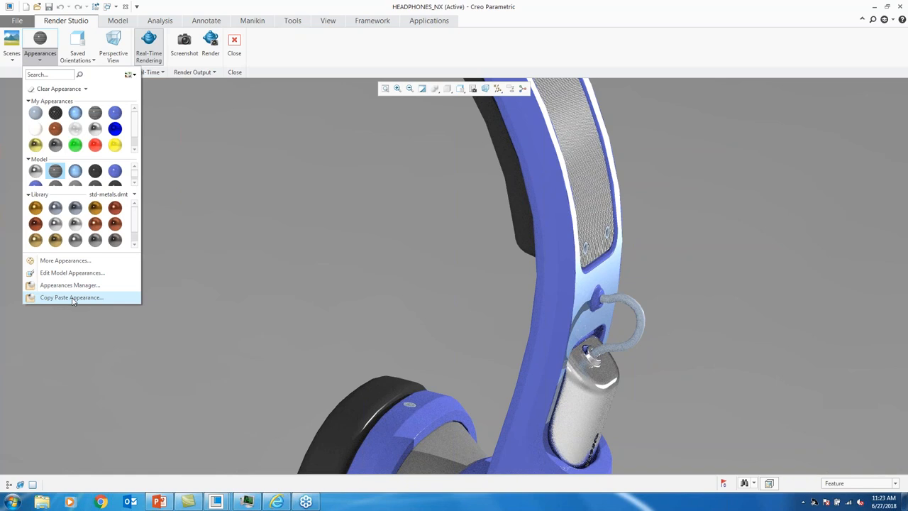
pyautogui.click(71, 297)
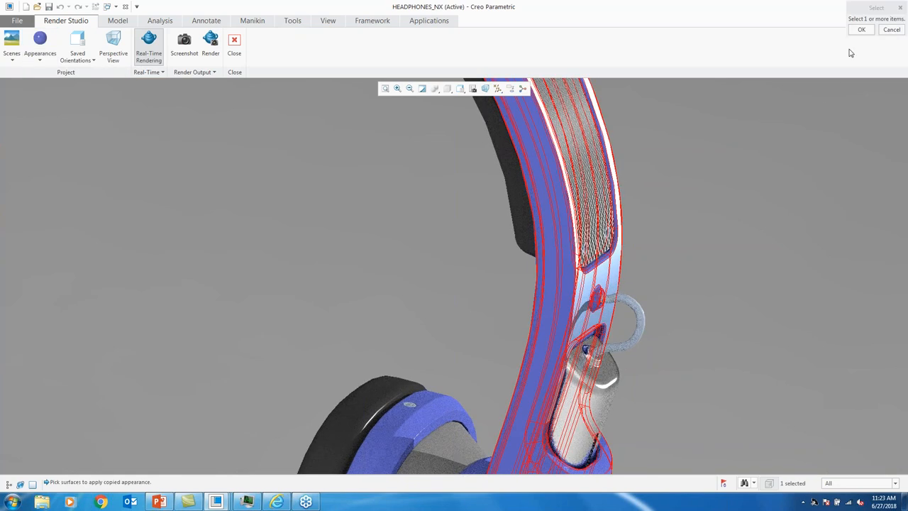
pyautogui.click(861, 29)
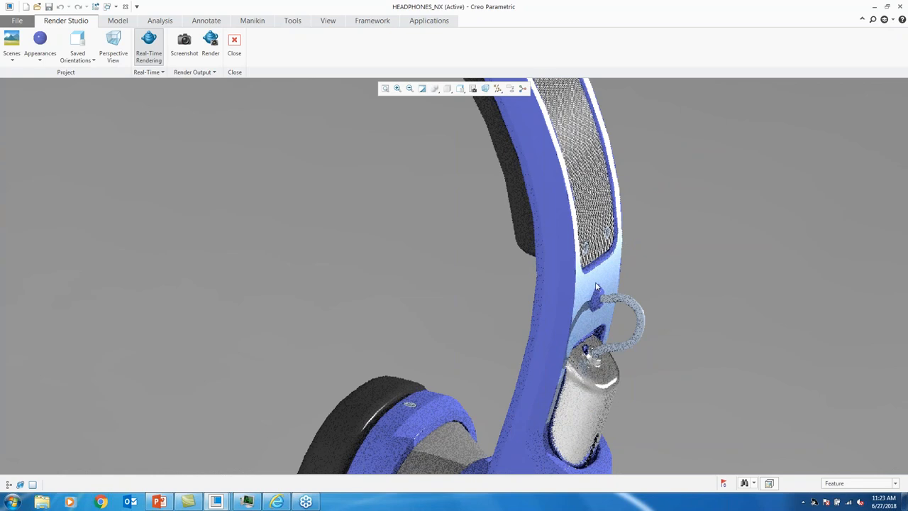
pyautogui.click(40, 43)
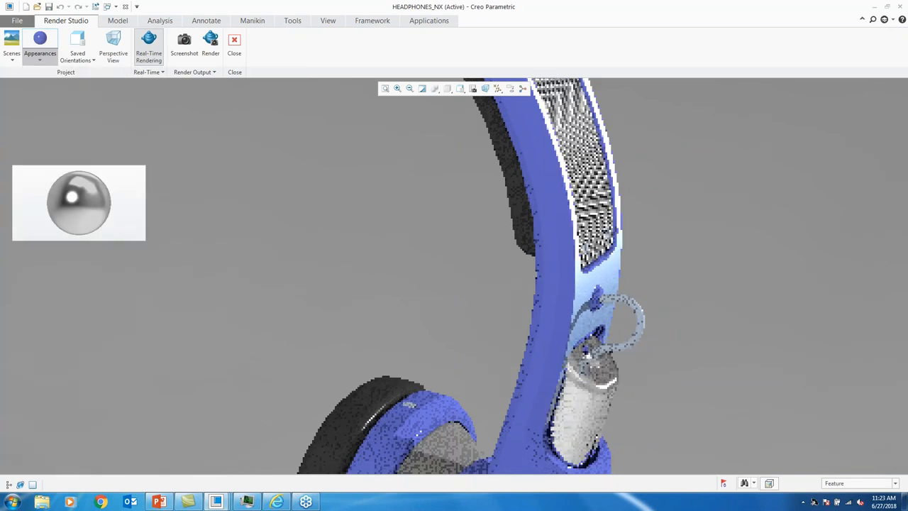
# Recolour the <ref_color1>-2 appearance to near black (RGB 6.6, 8.2, 13.6)
pyautogui.click(40, 46)
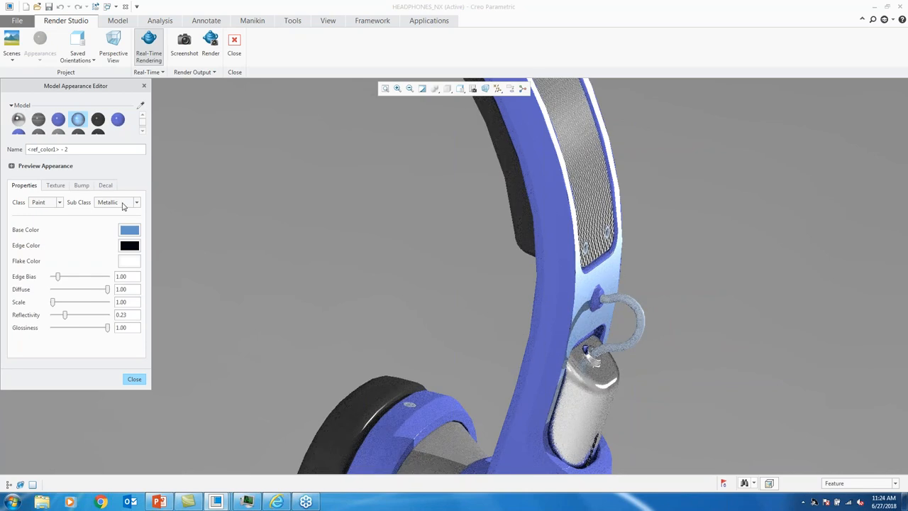
pyautogui.click(136, 202)
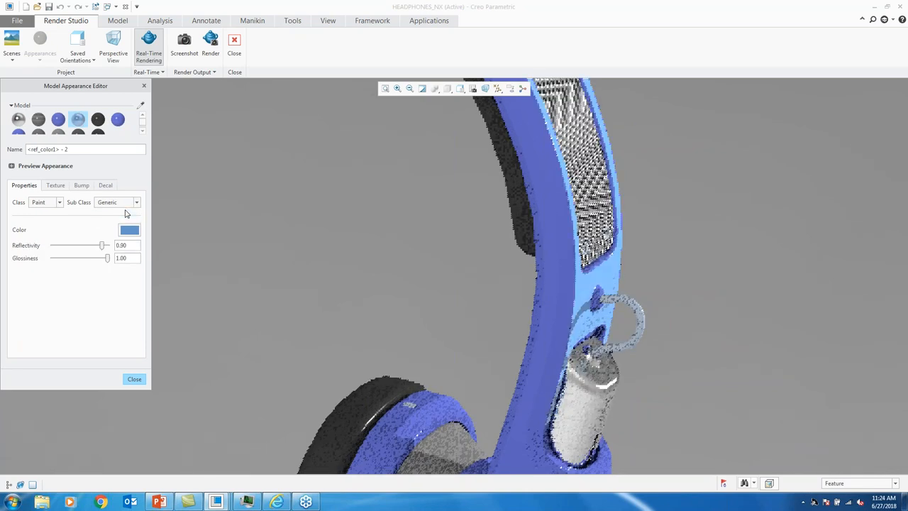
pyautogui.click(129, 229)
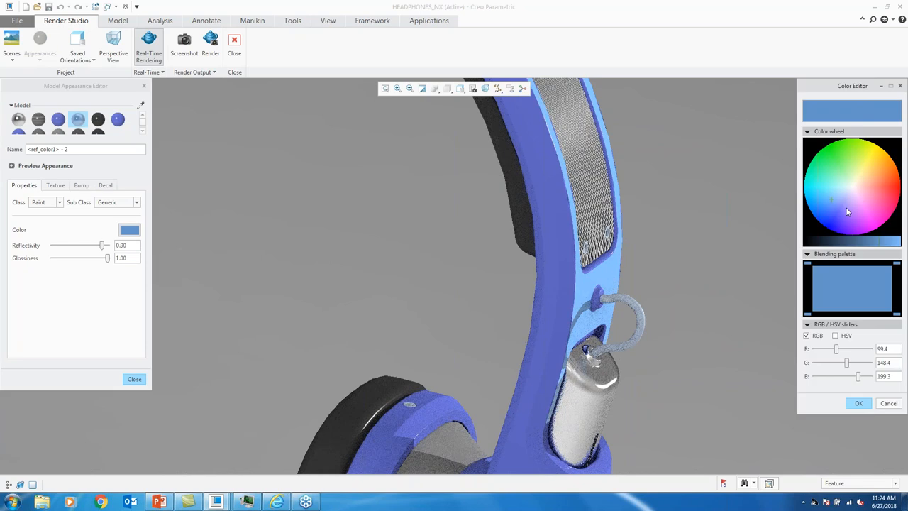
pyautogui.click(836, 208)
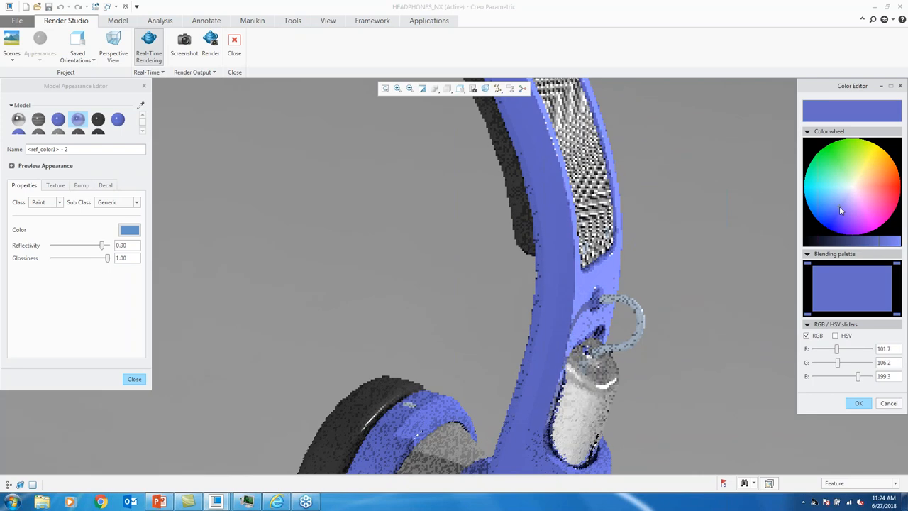
pyautogui.click(841, 207)
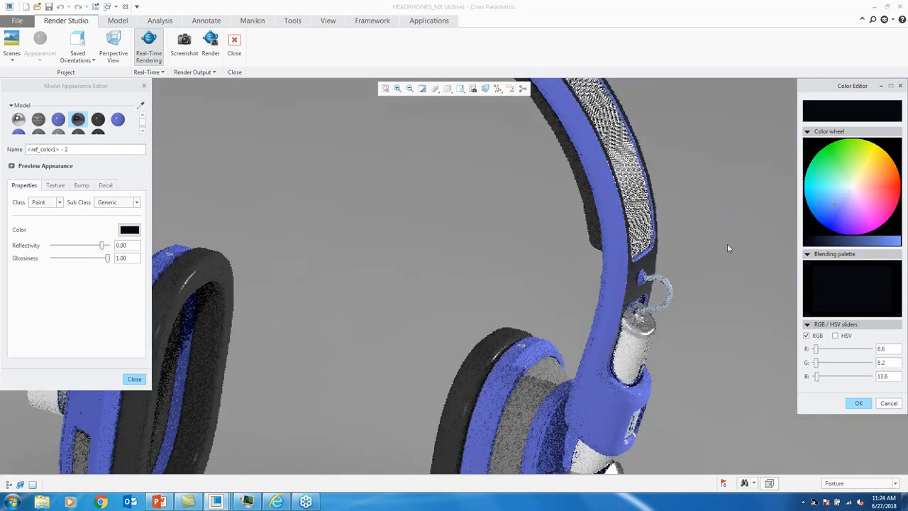
pyautogui.click(858, 403)
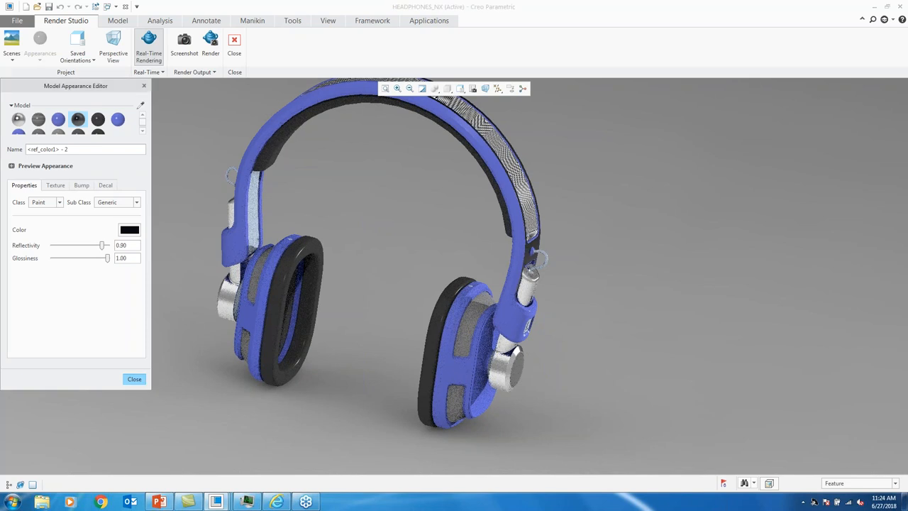
# Close the Model Appearance Editor and review the blue, black and chrome headphones
pyautogui.click(134, 379)
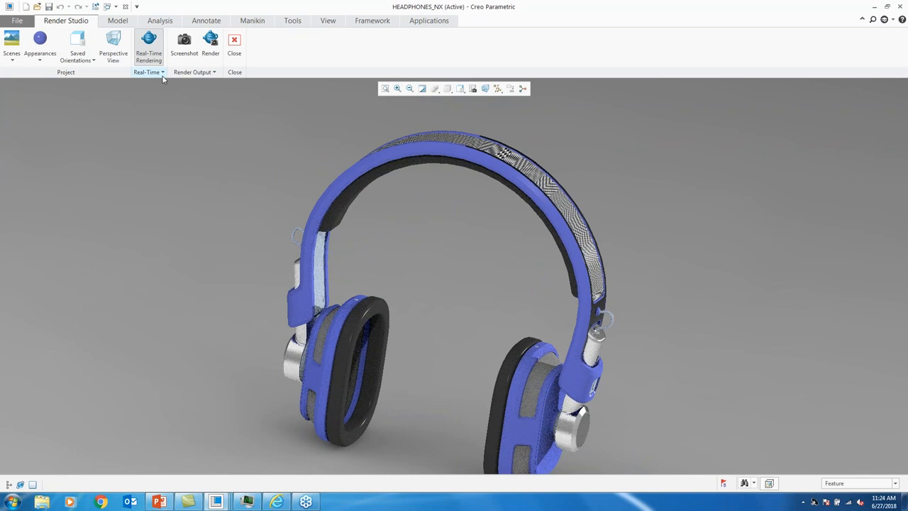
pyautogui.click(147, 72)
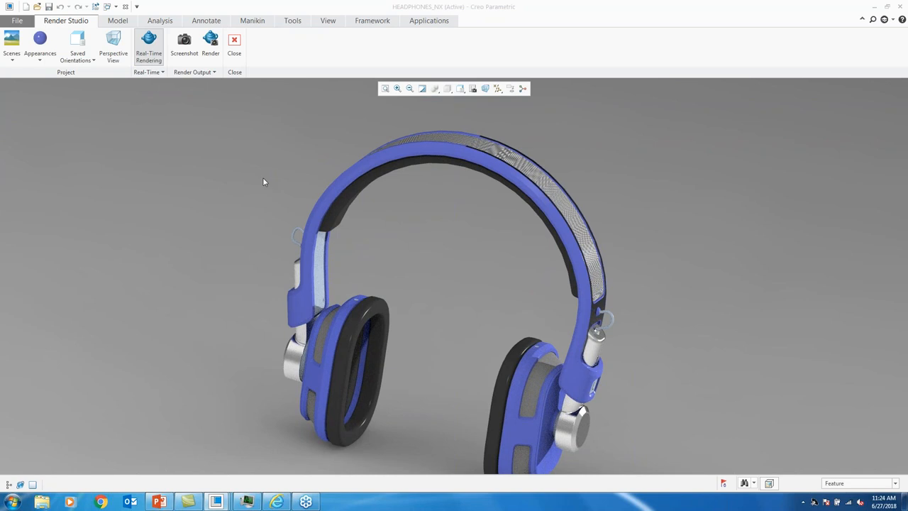
pyautogui.click(147, 72)
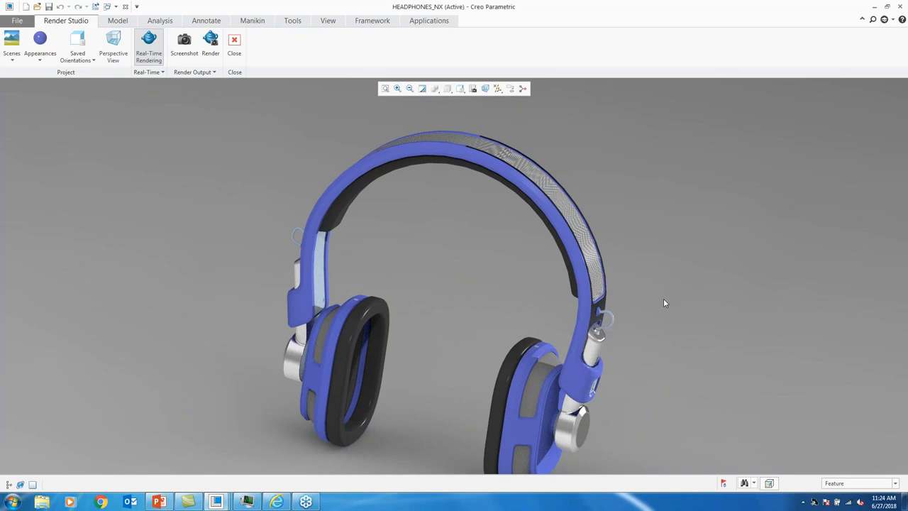
pyautogui.moveTo(224, 325)
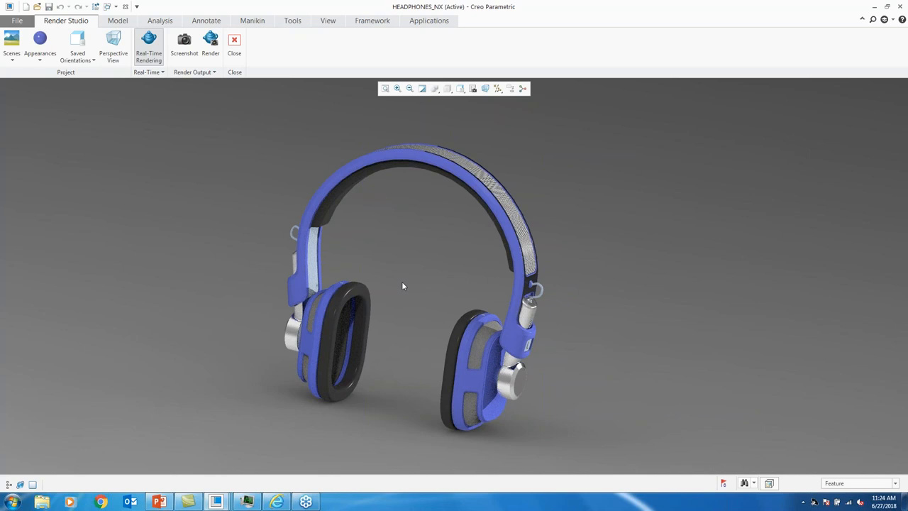
# Render the headphones to an image, overwriting the existing output file
pyautogui.click(210, 45)
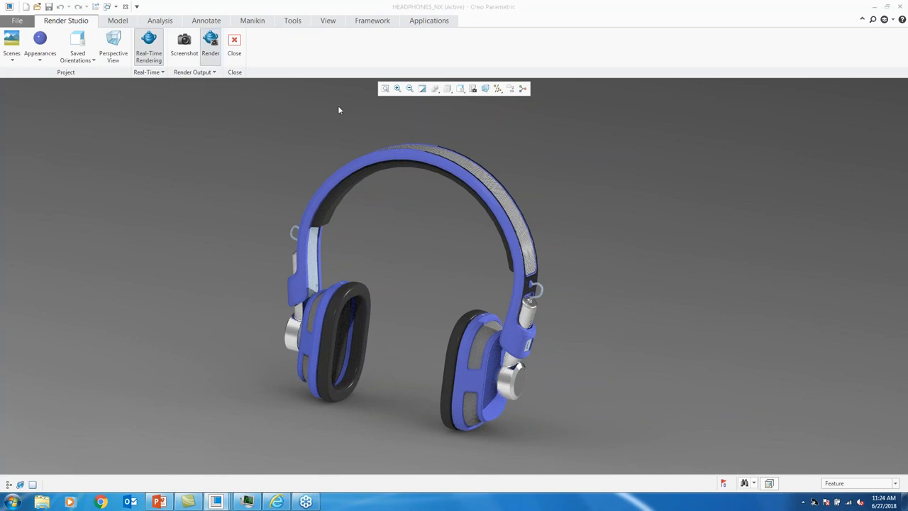
pyautogui.moveTo(376, 139)
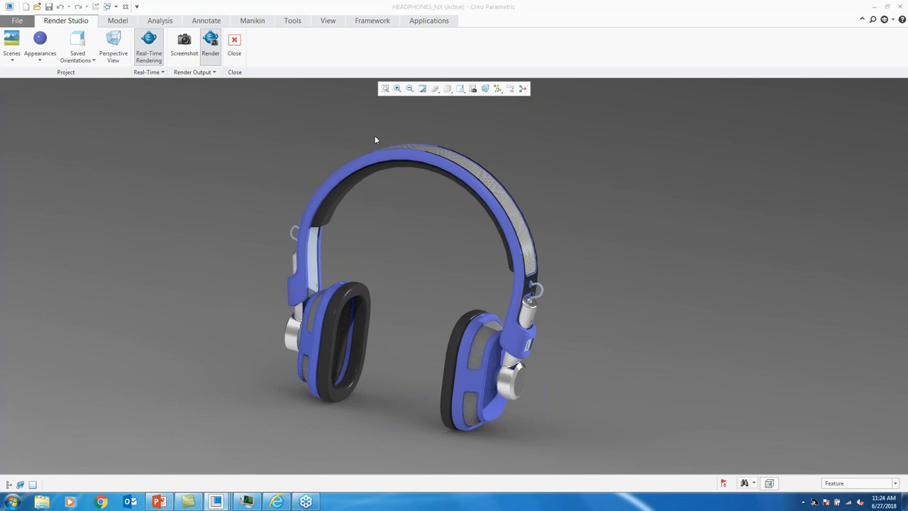
pyautogui.moveTo(215, 63)
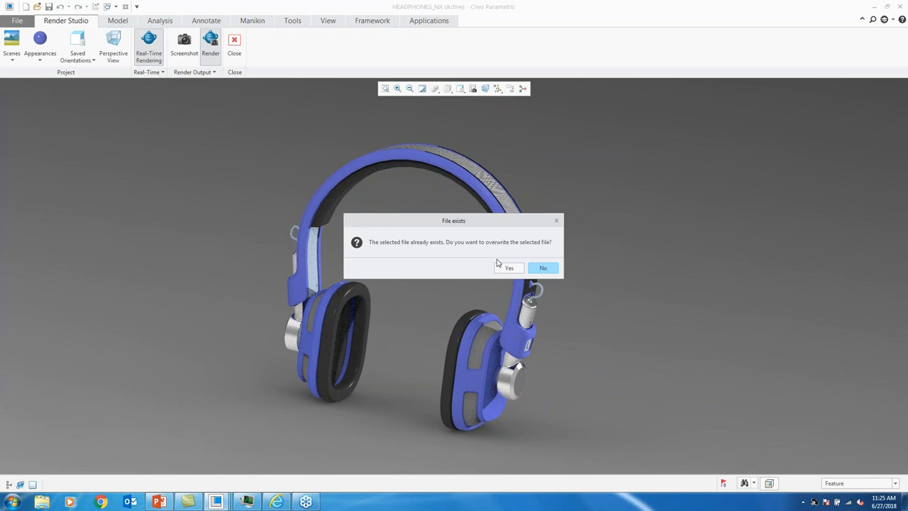
pyautogui.click(509, 267)
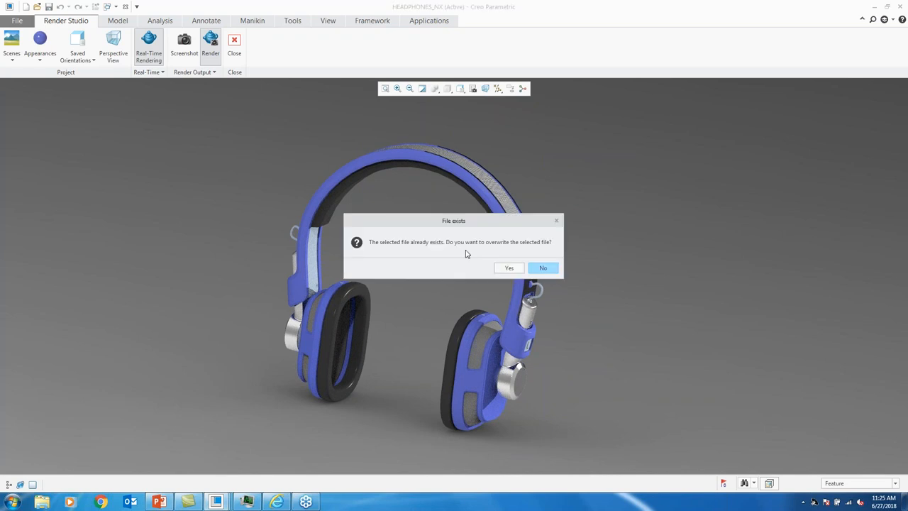
pyautogui.click(509, 268)
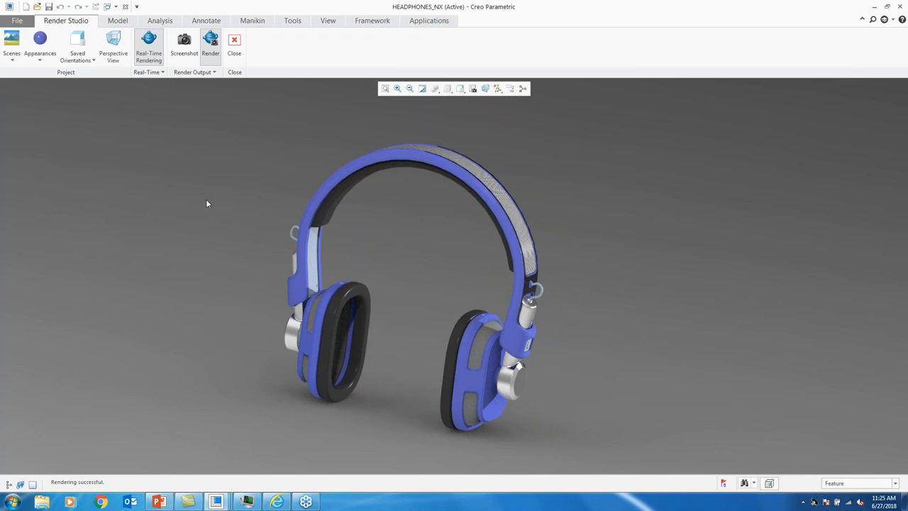
pyautogui.moveTo(246, 388)
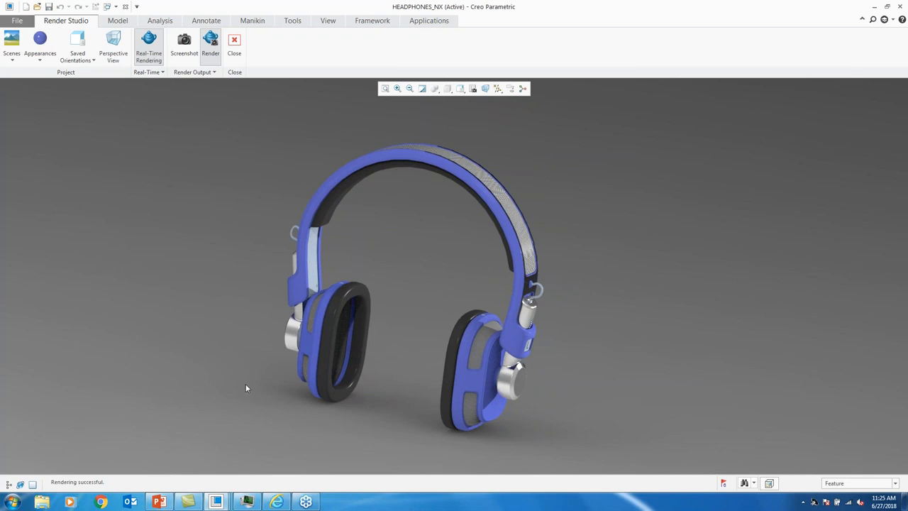
pyautogui.moveTo(232, 420)
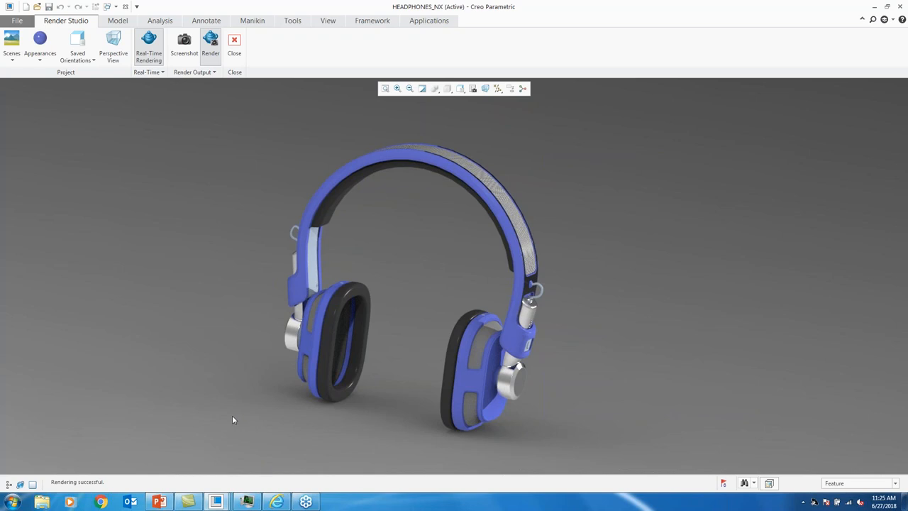
pyautogui.moveTo(201, 80)
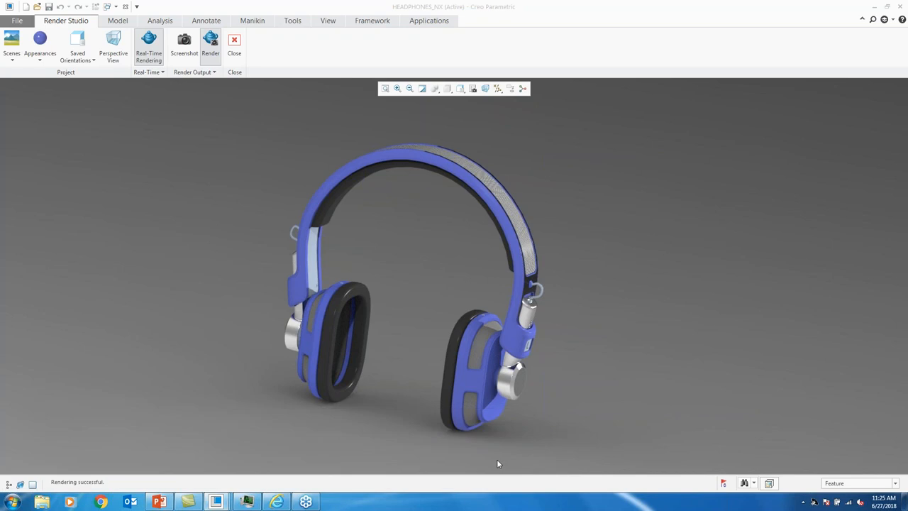
# Re-render the headphones, confirming the overwrite of the existing image file
pyautogui.press('alt+tab')
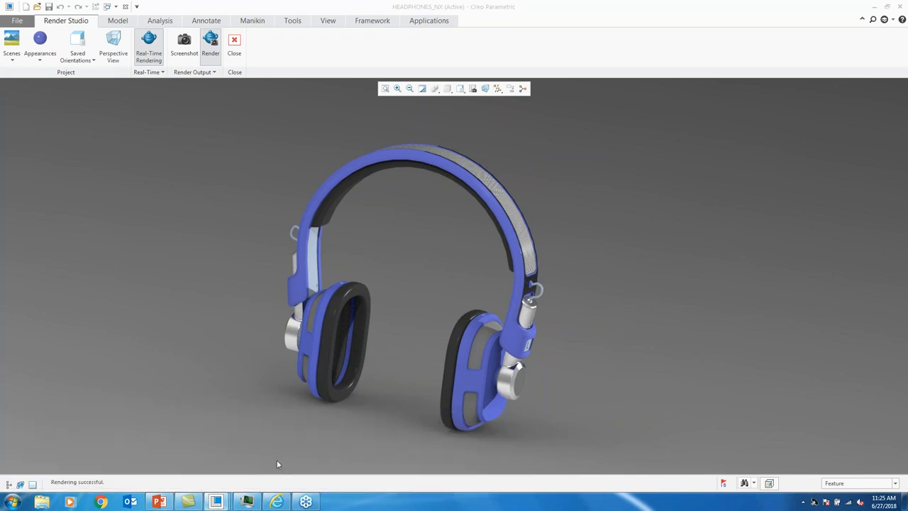
pyautogui.moveTo(248, 446)
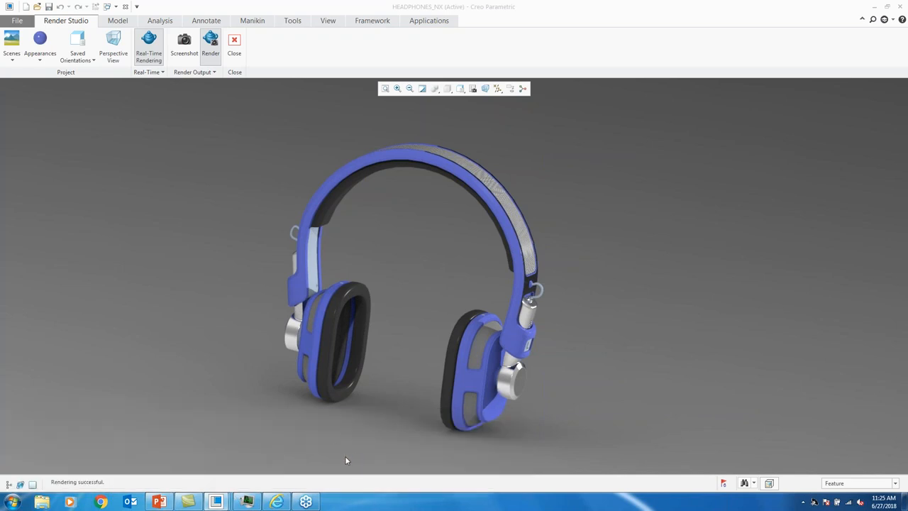
pyautogui.moveTo(190, 149)
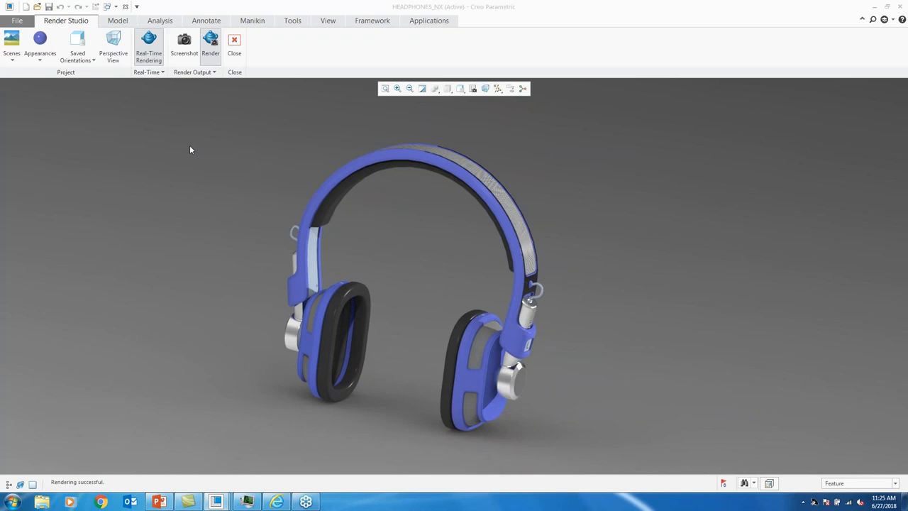
pyautogui.moveTo(243, 172)
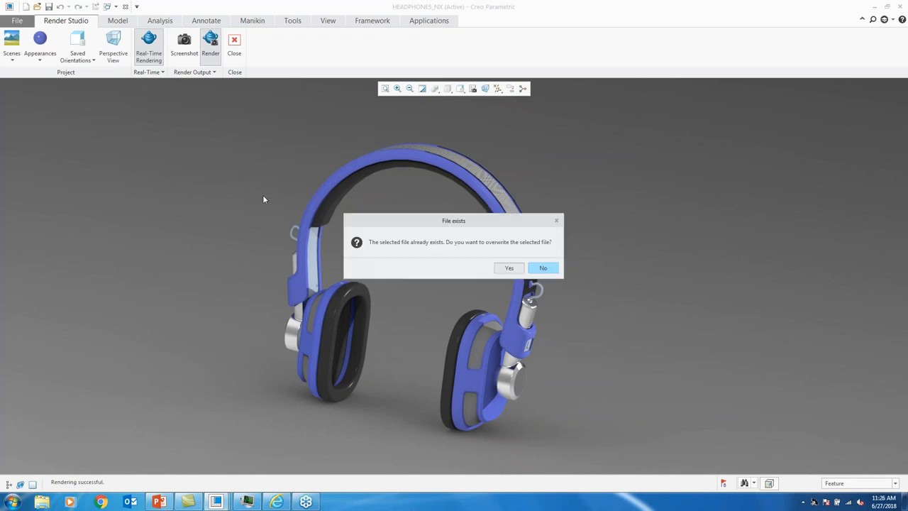
pyautogui.click(509, 267)
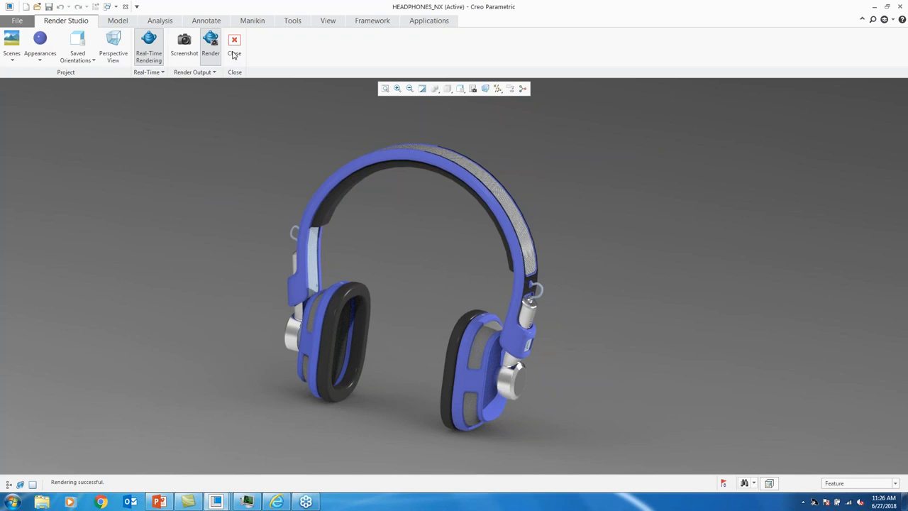
pyautogui.moveTo(155, 54)
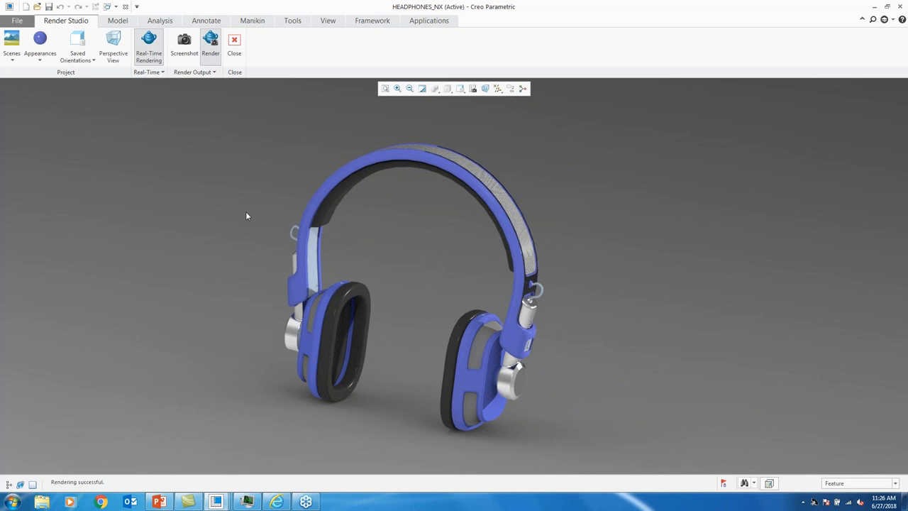
pyautogui.moveTo(243, 224)
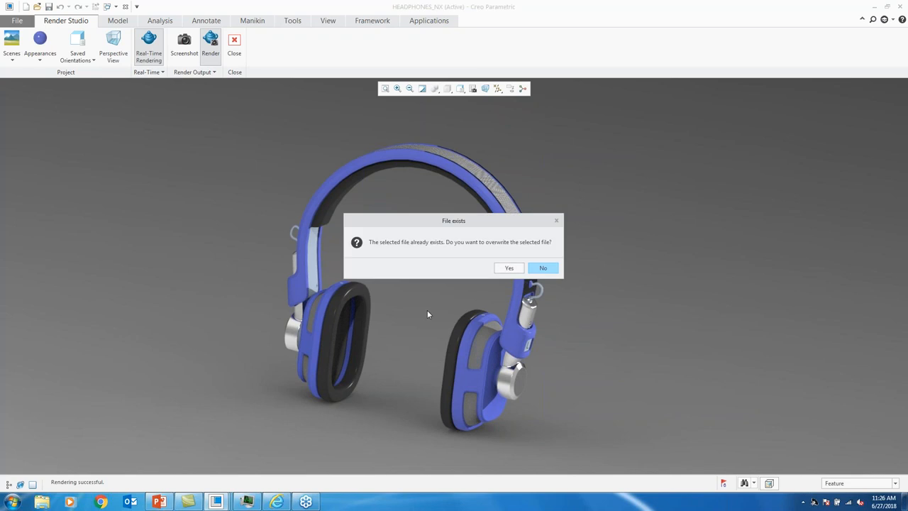
pyautogui.moveTo(494, 288)
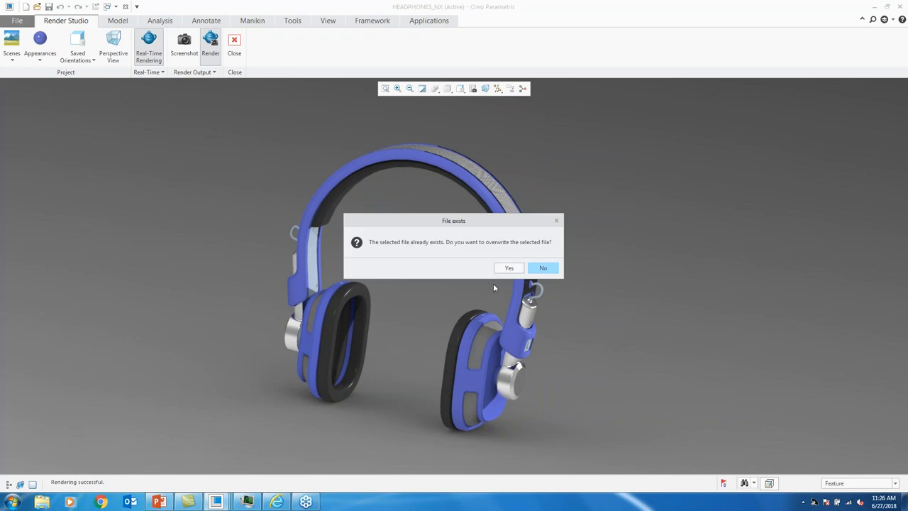
# Confirm Yes so the new render replaces the existing headphones image
pyautogui.click(509, 268)
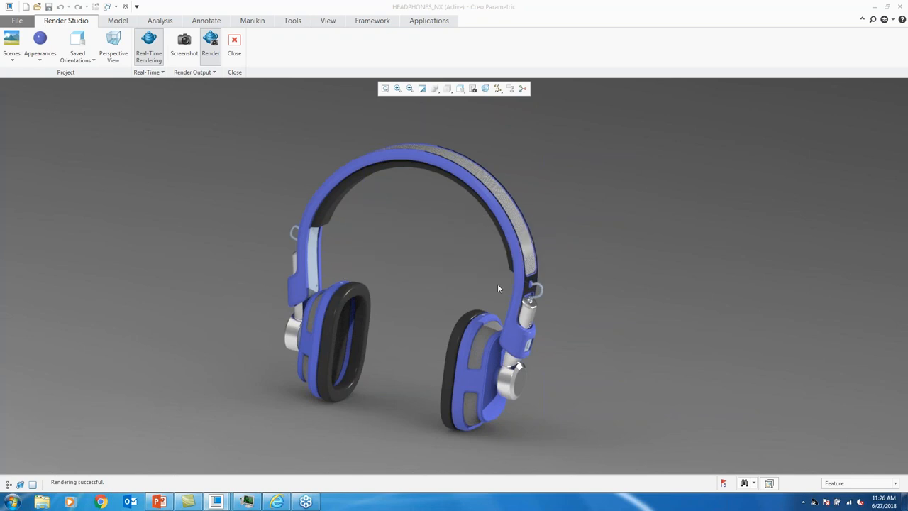
pyautogui.moveTo(458, 303)
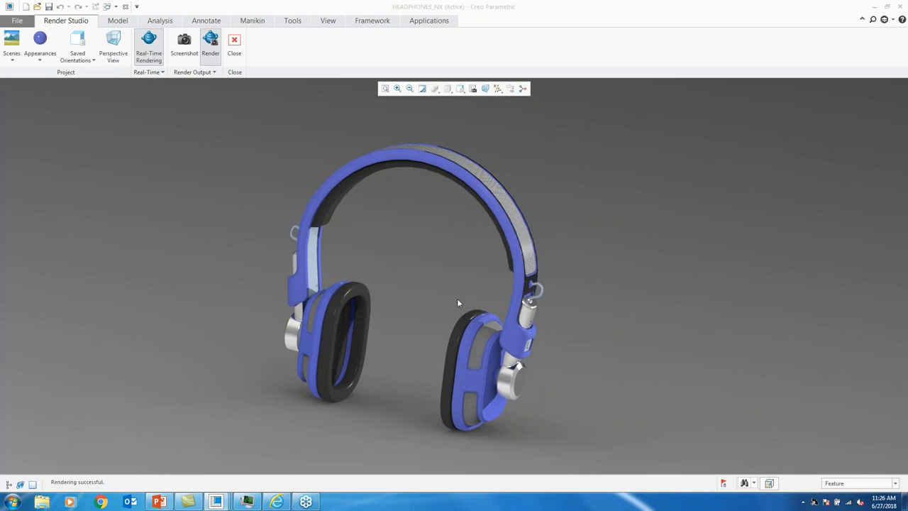
pyautogui.moveTo(159, 502)
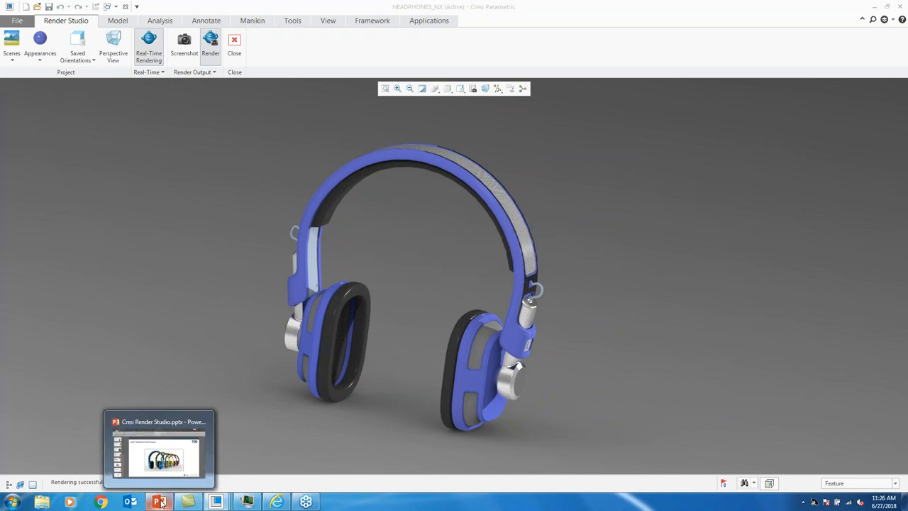